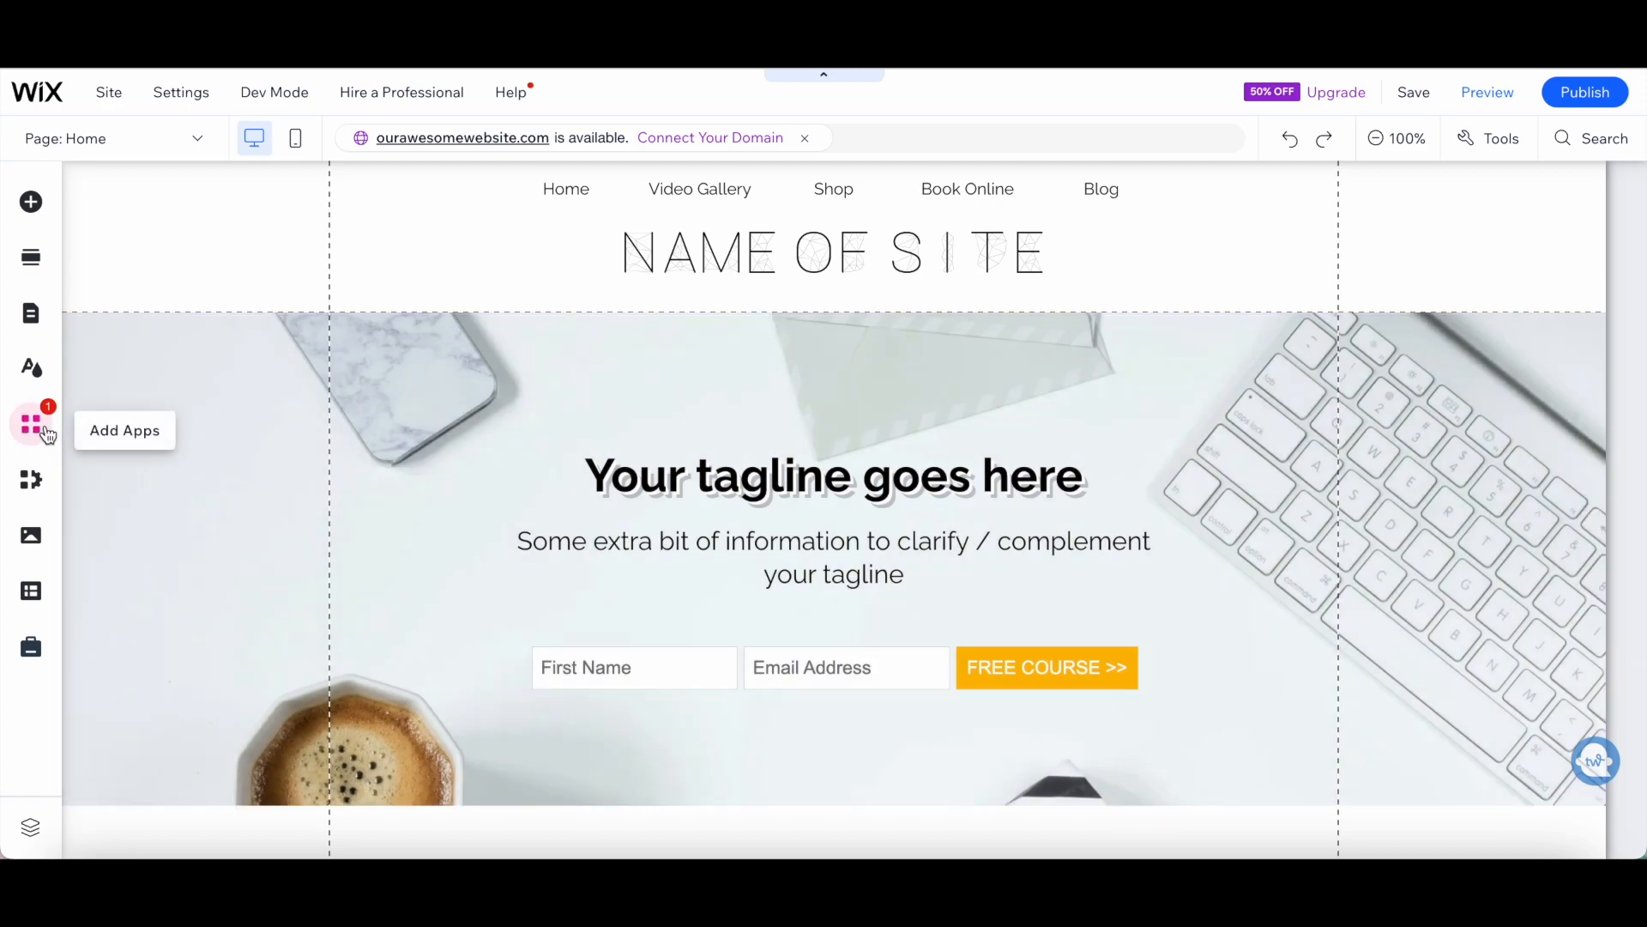
Step: Search the App Market for 'impressive' and open the Impressive Site Menu app page
click(32, 423)
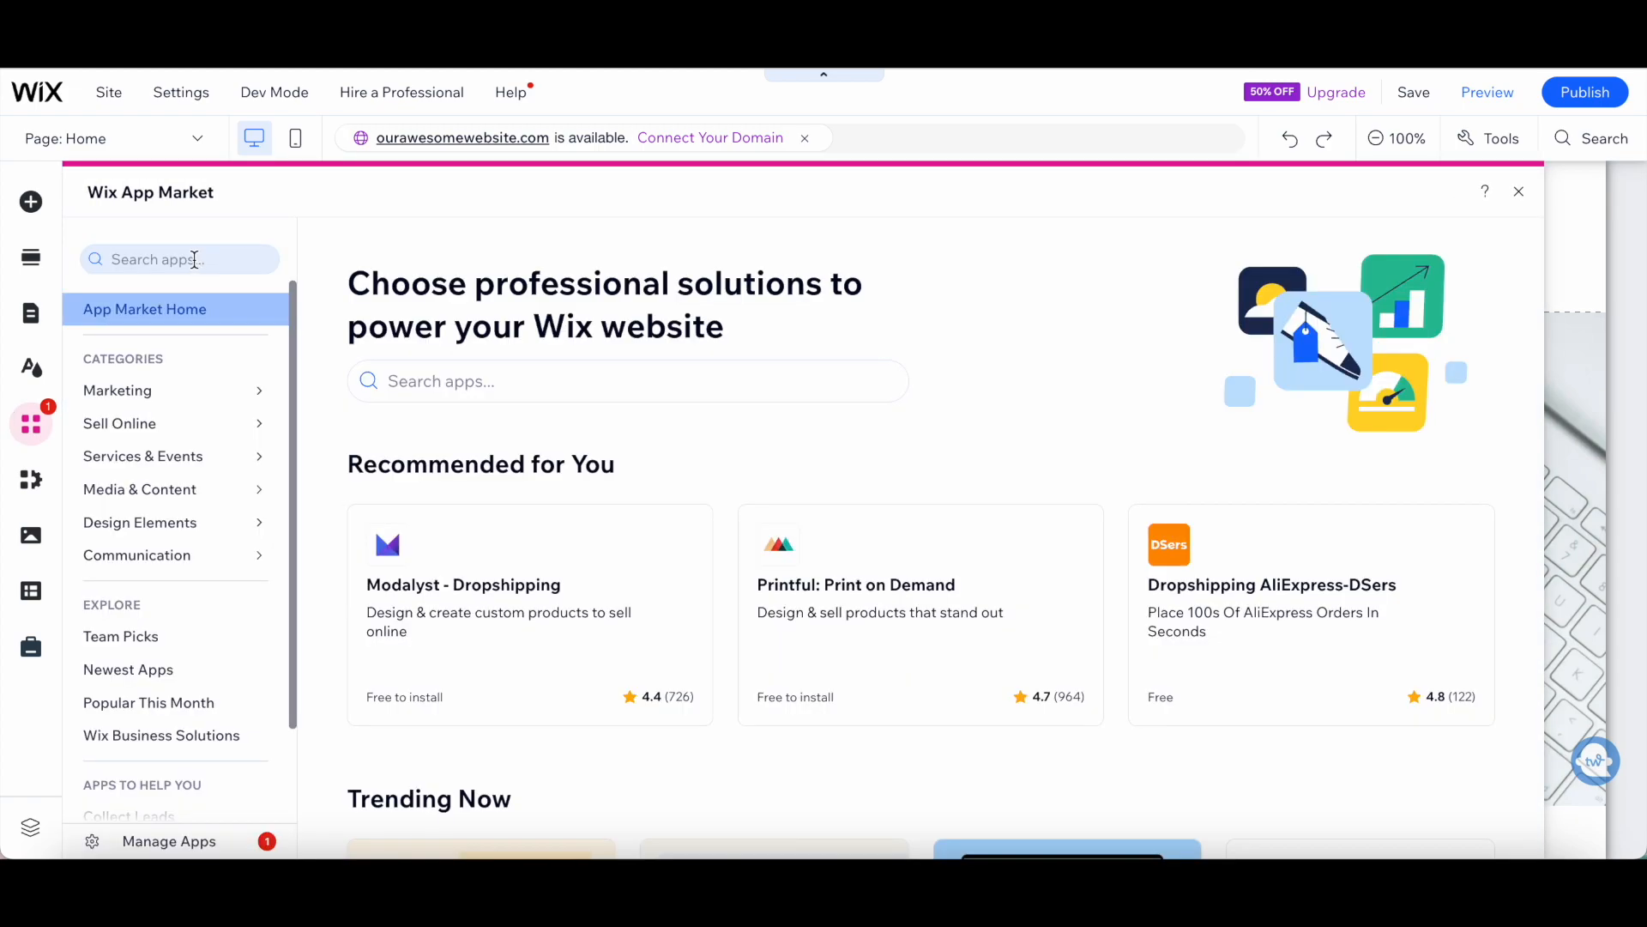
text(impressive site menu)
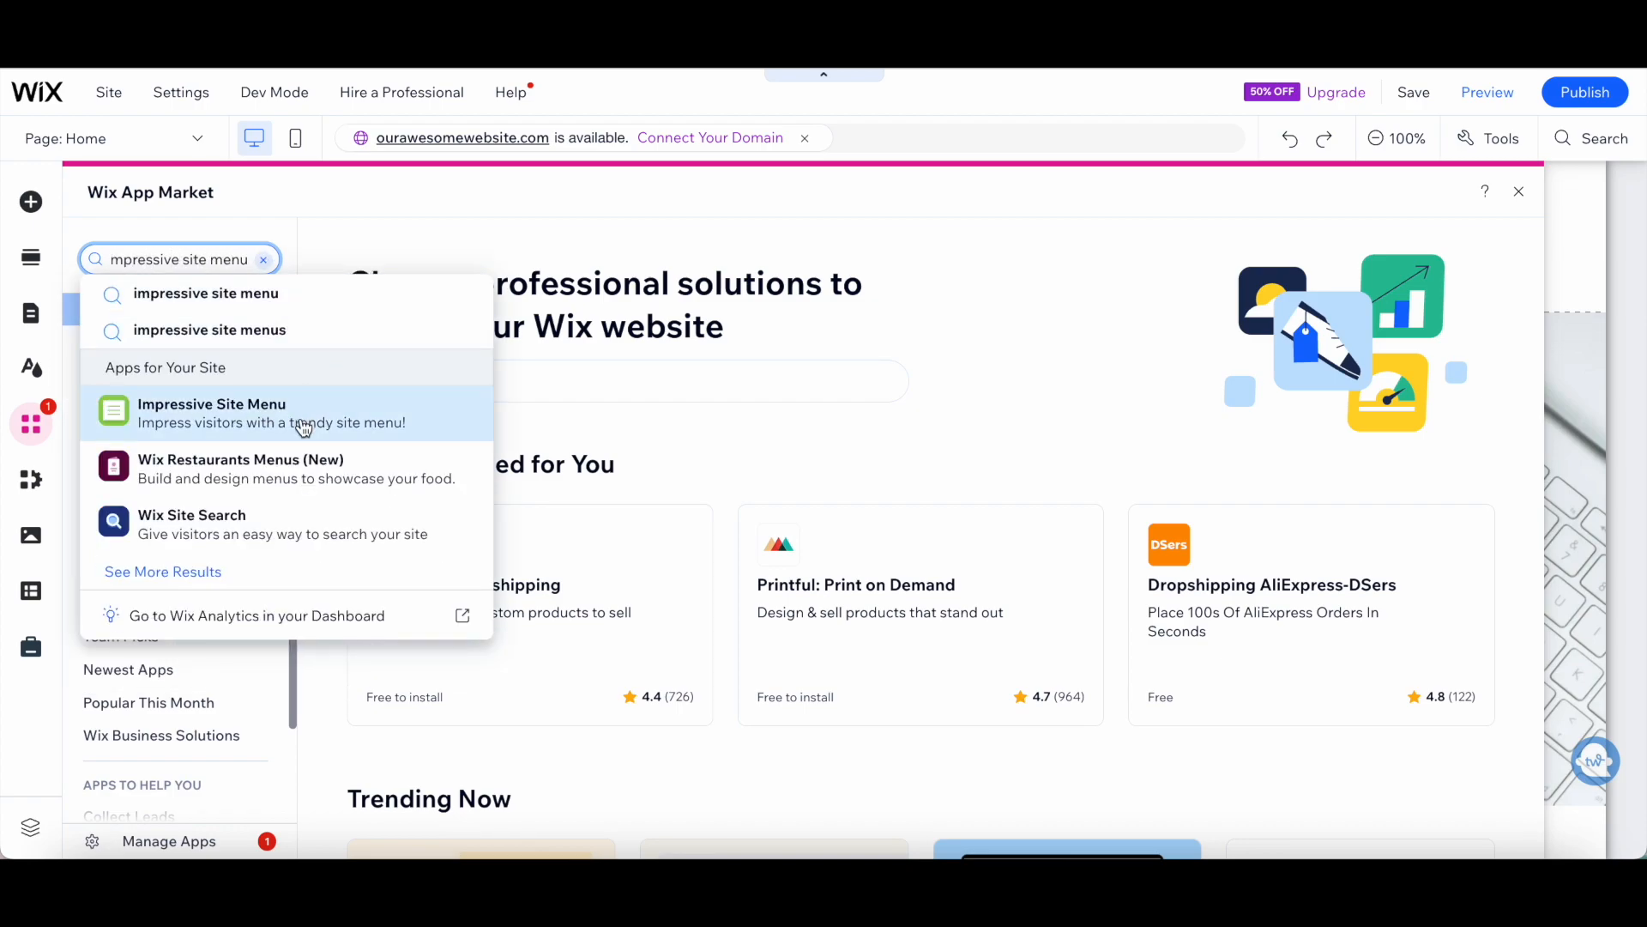
click(211, 413)
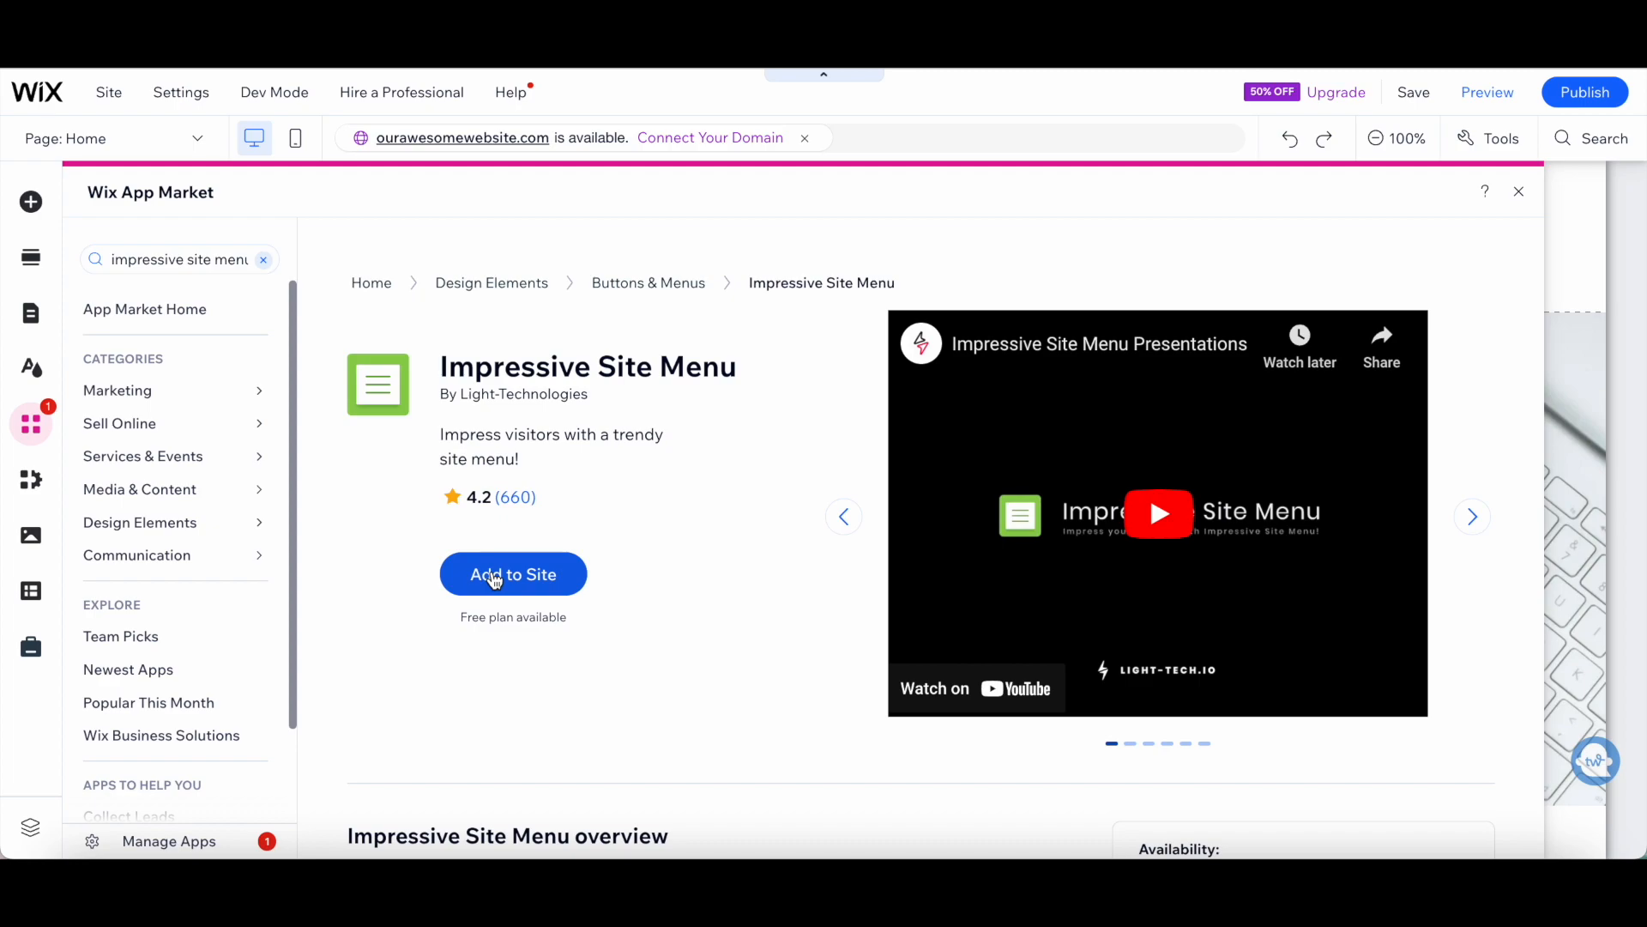
Step: Add Impressive Site Menu to the site, agreeing to its permissions
click(514, 574)
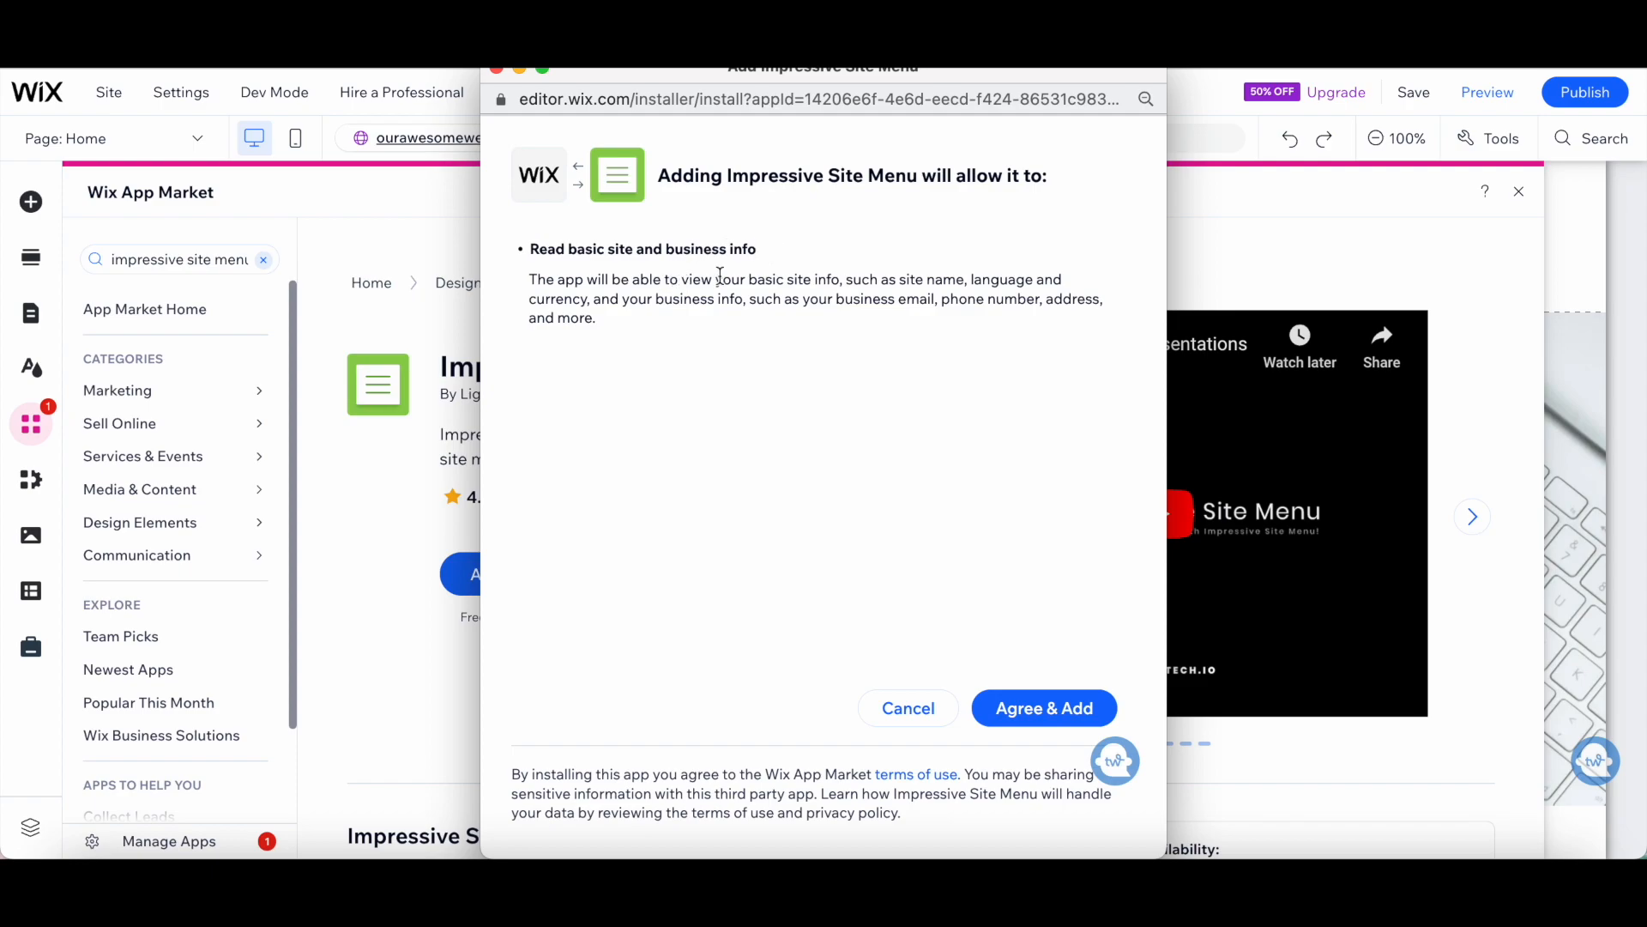
mouse_move(954, 376)
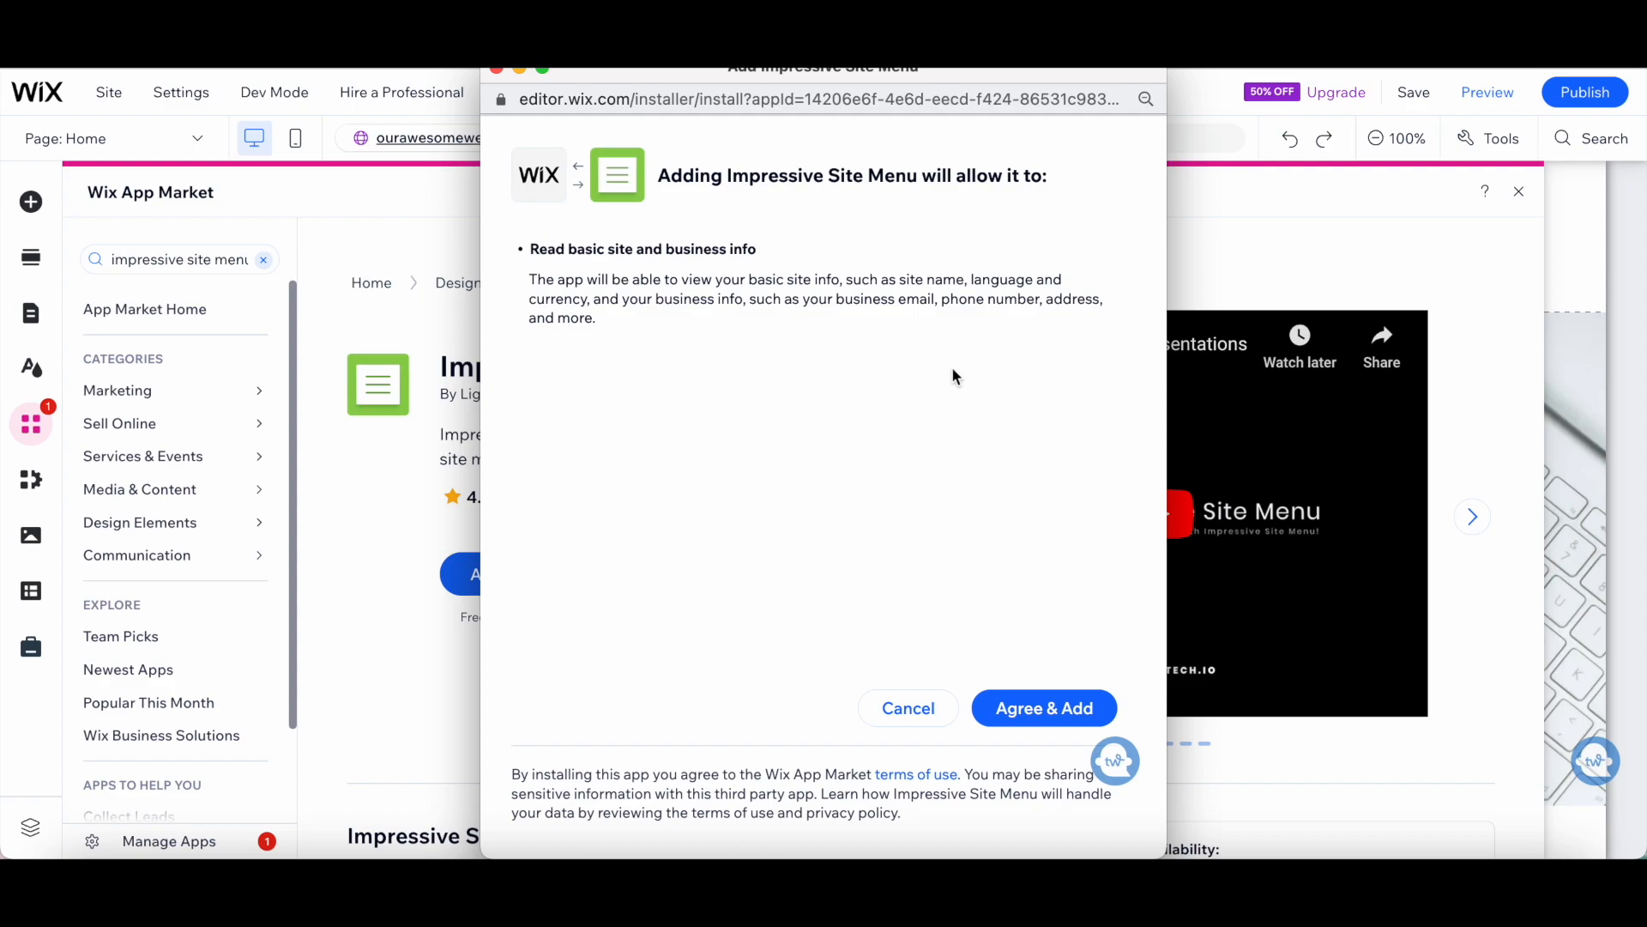
click(1043, 707)
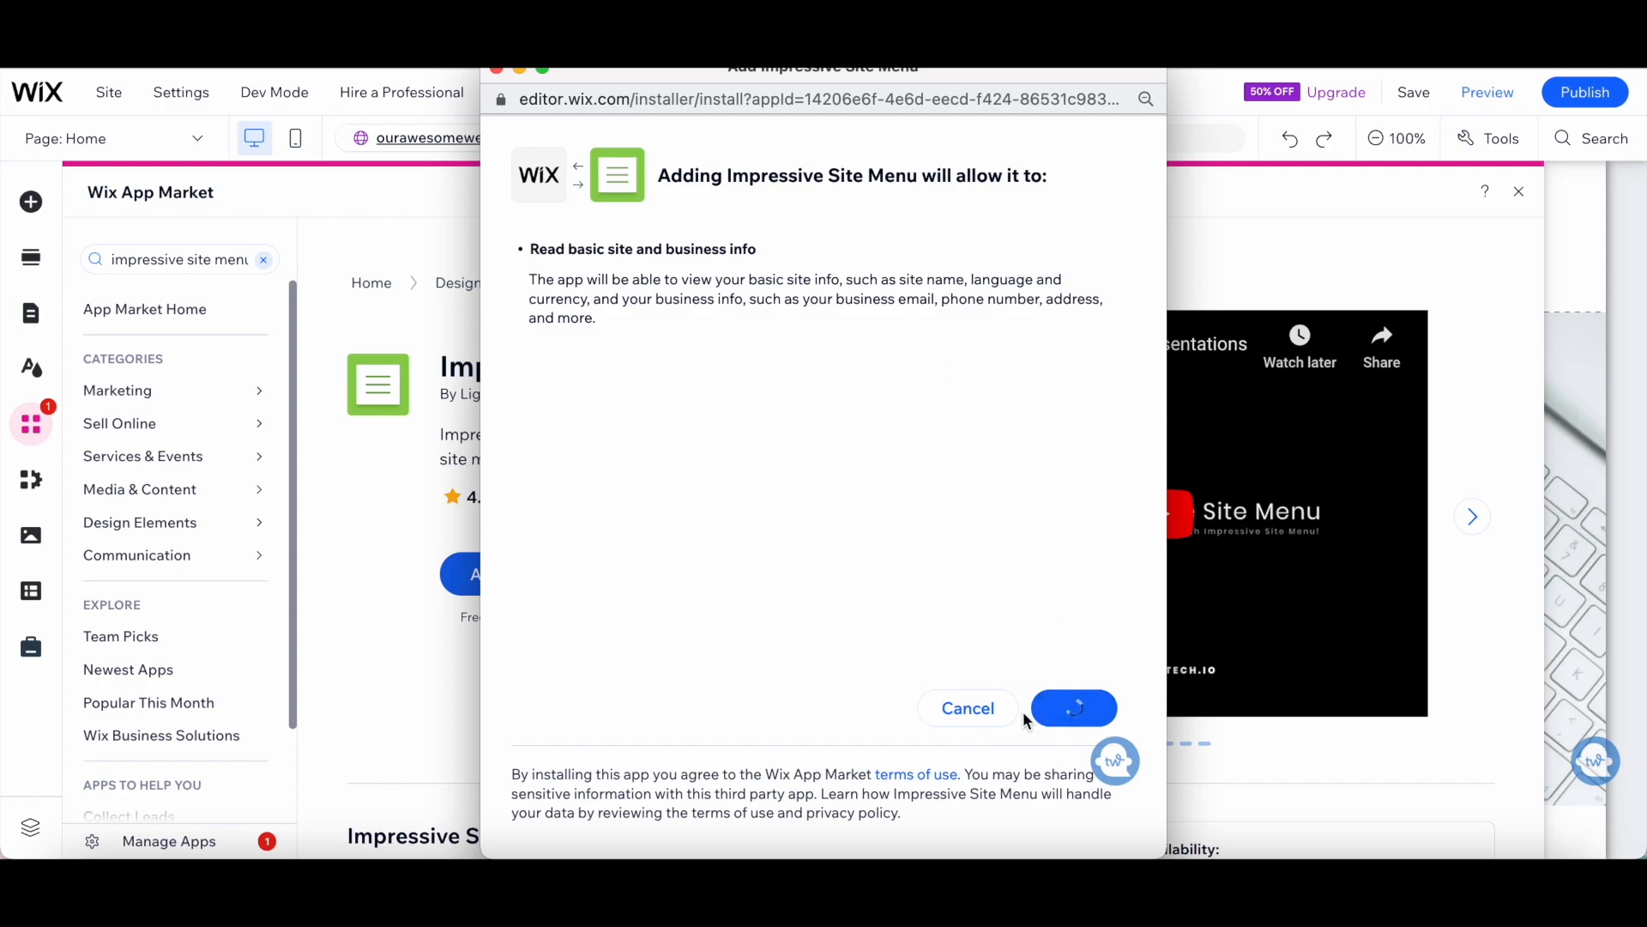
click(1072, 707)
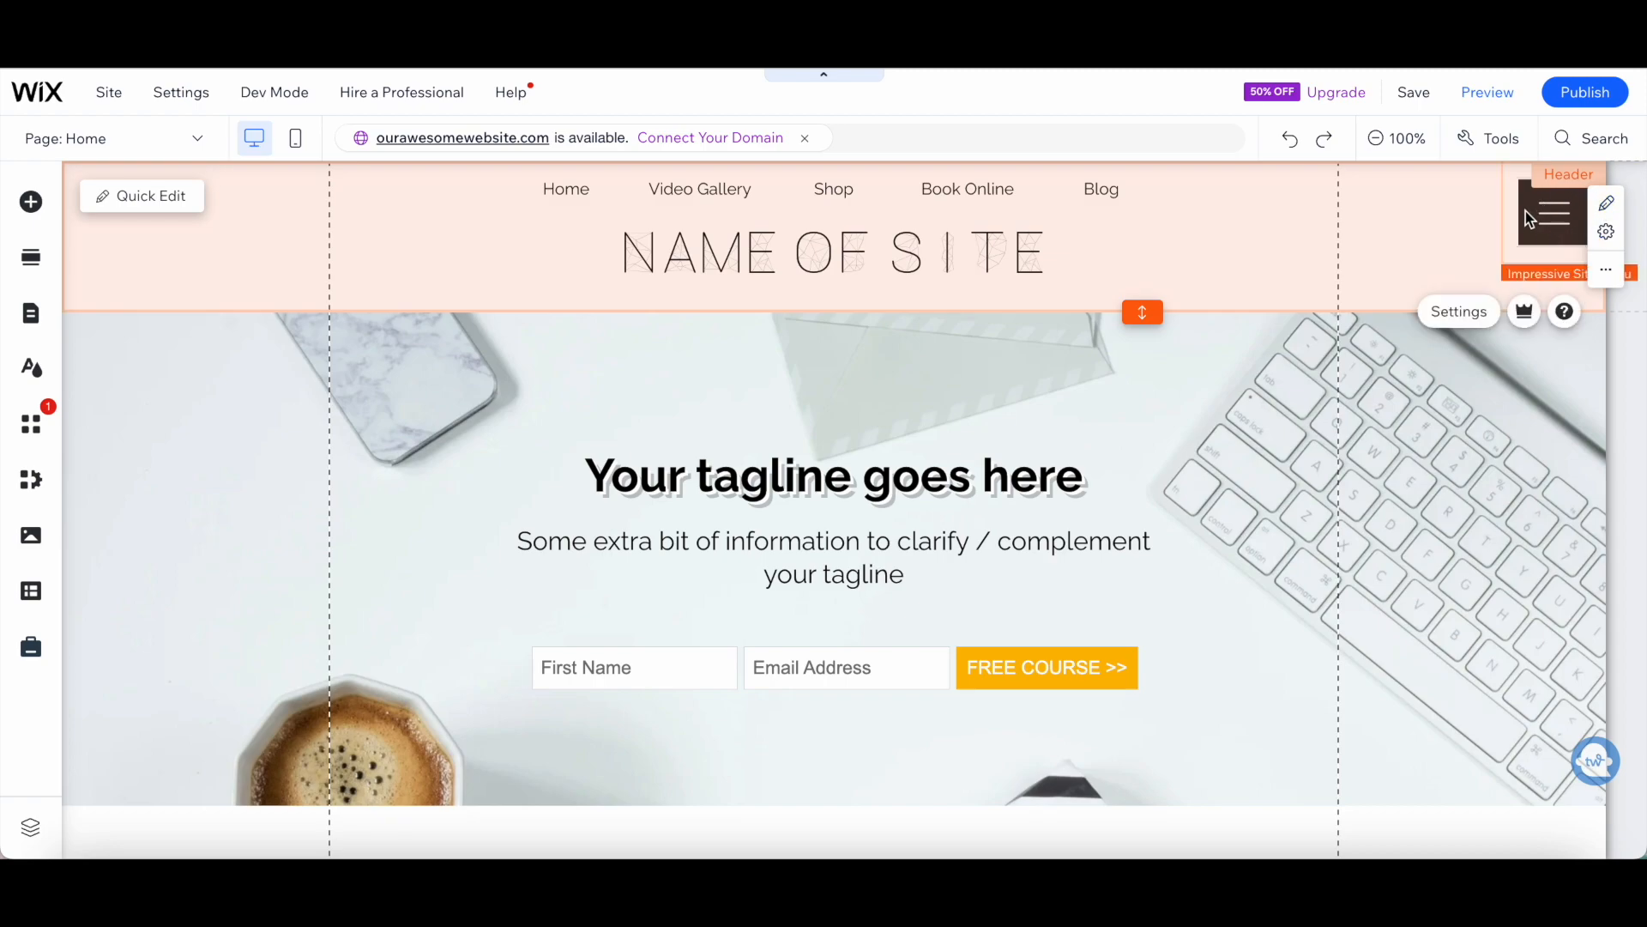
mouse_move(1553, 229)
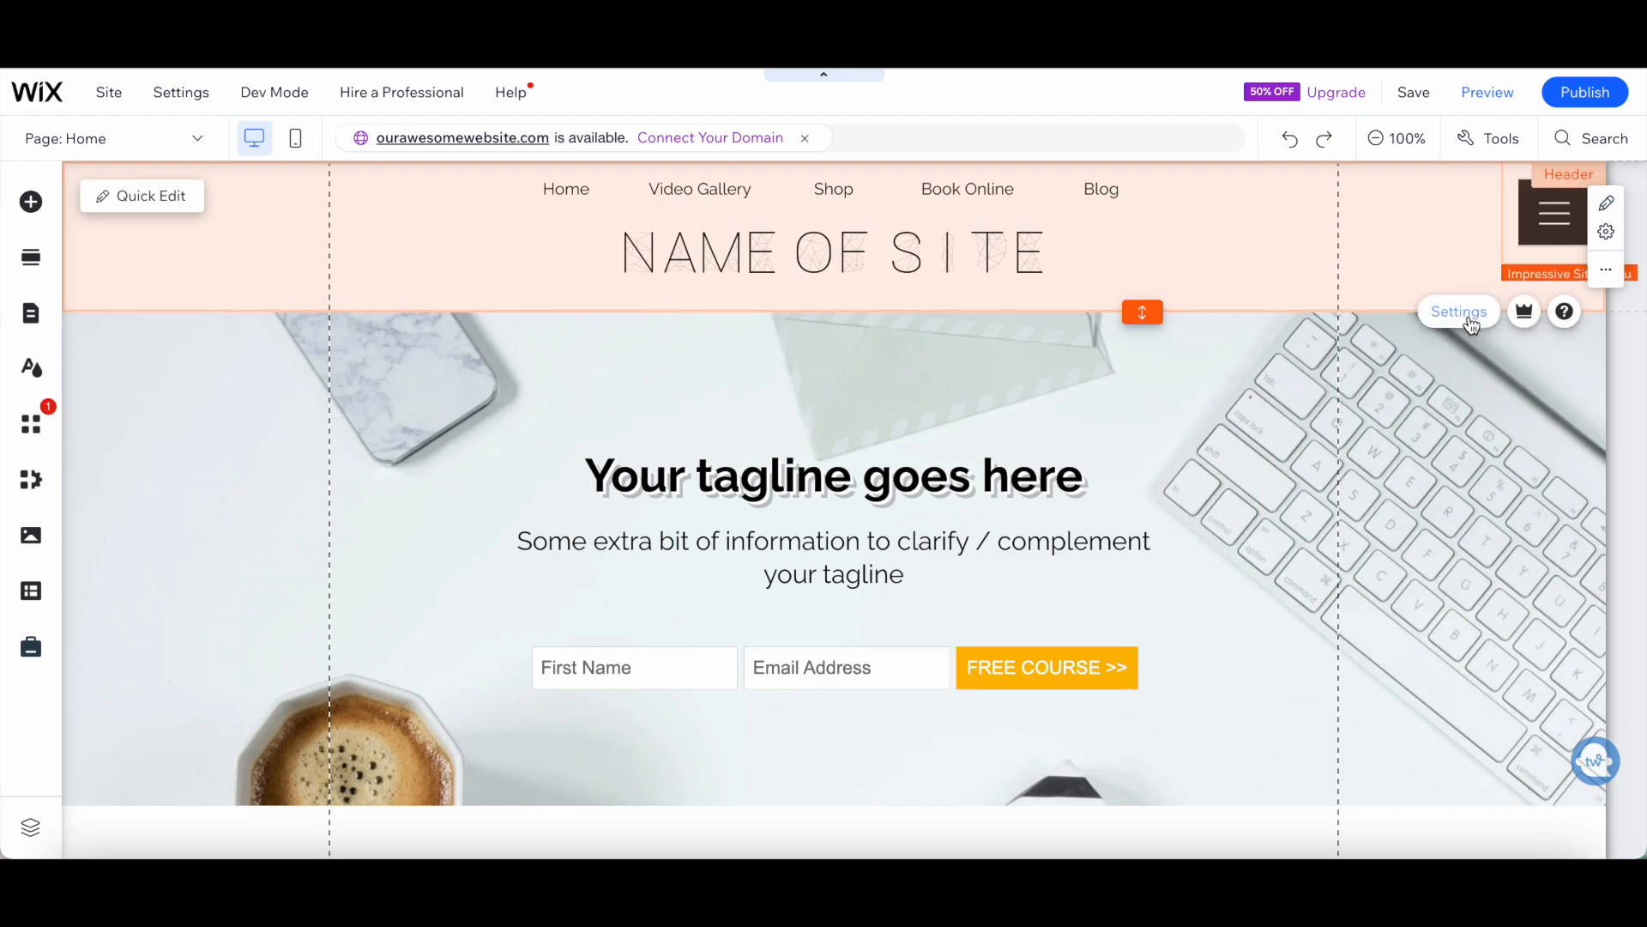
Step: Open the Impressive Site Menu element's Settings panel
click(1459, 310)
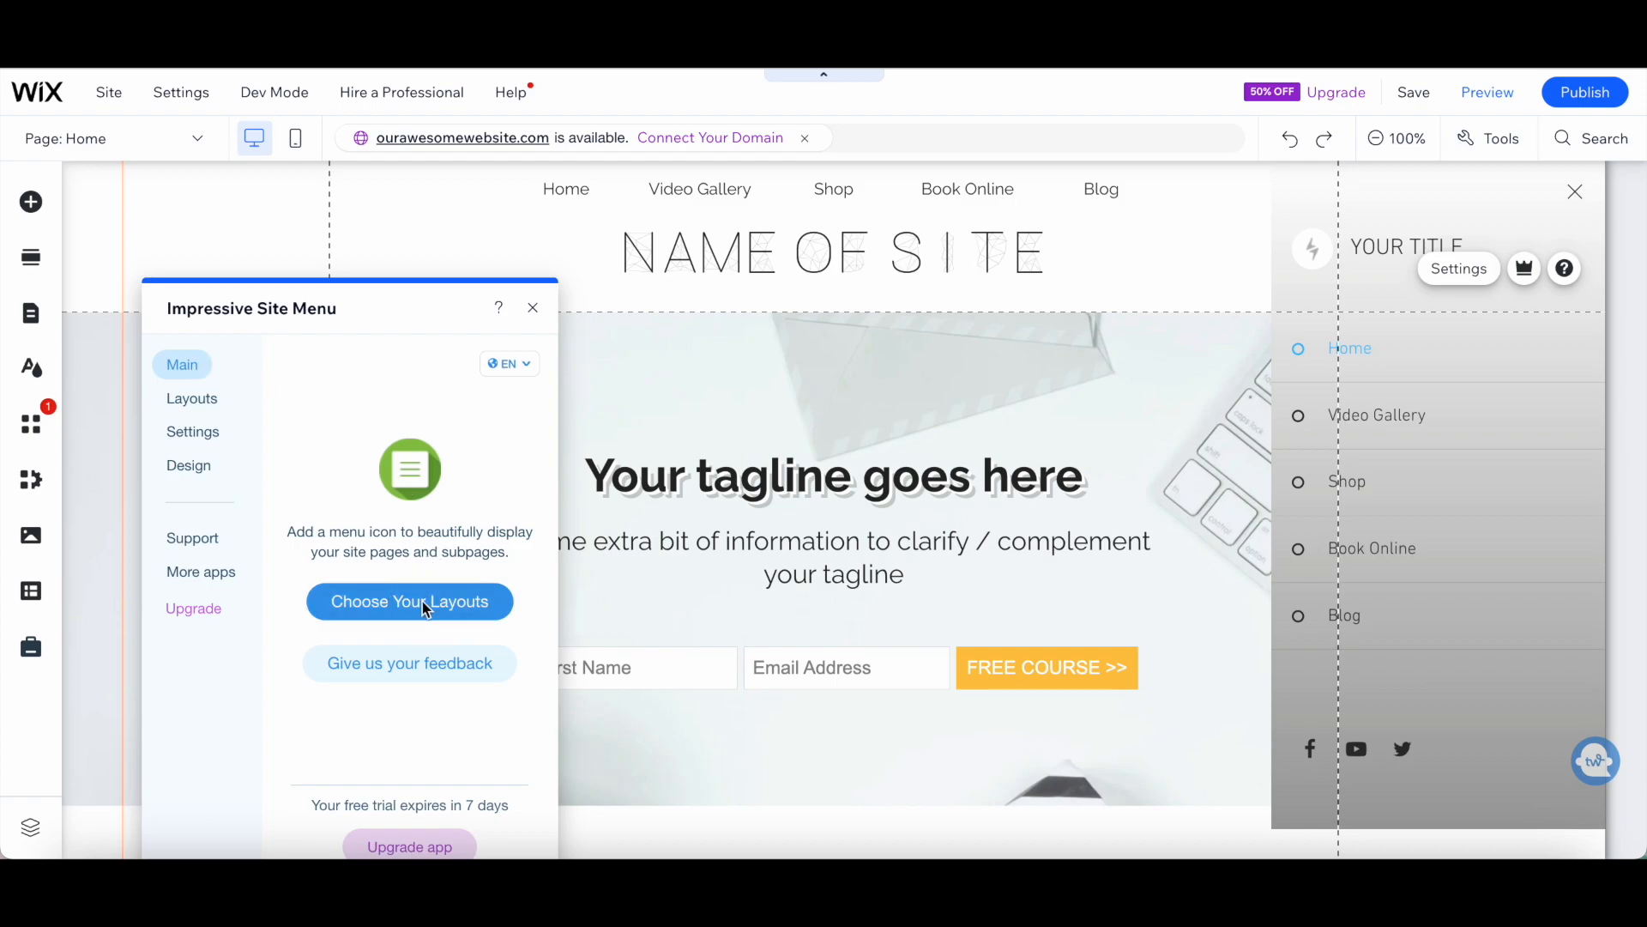
Step: Browse the Nav Bar layout types under Choose Your Layouts
click(408, 601)
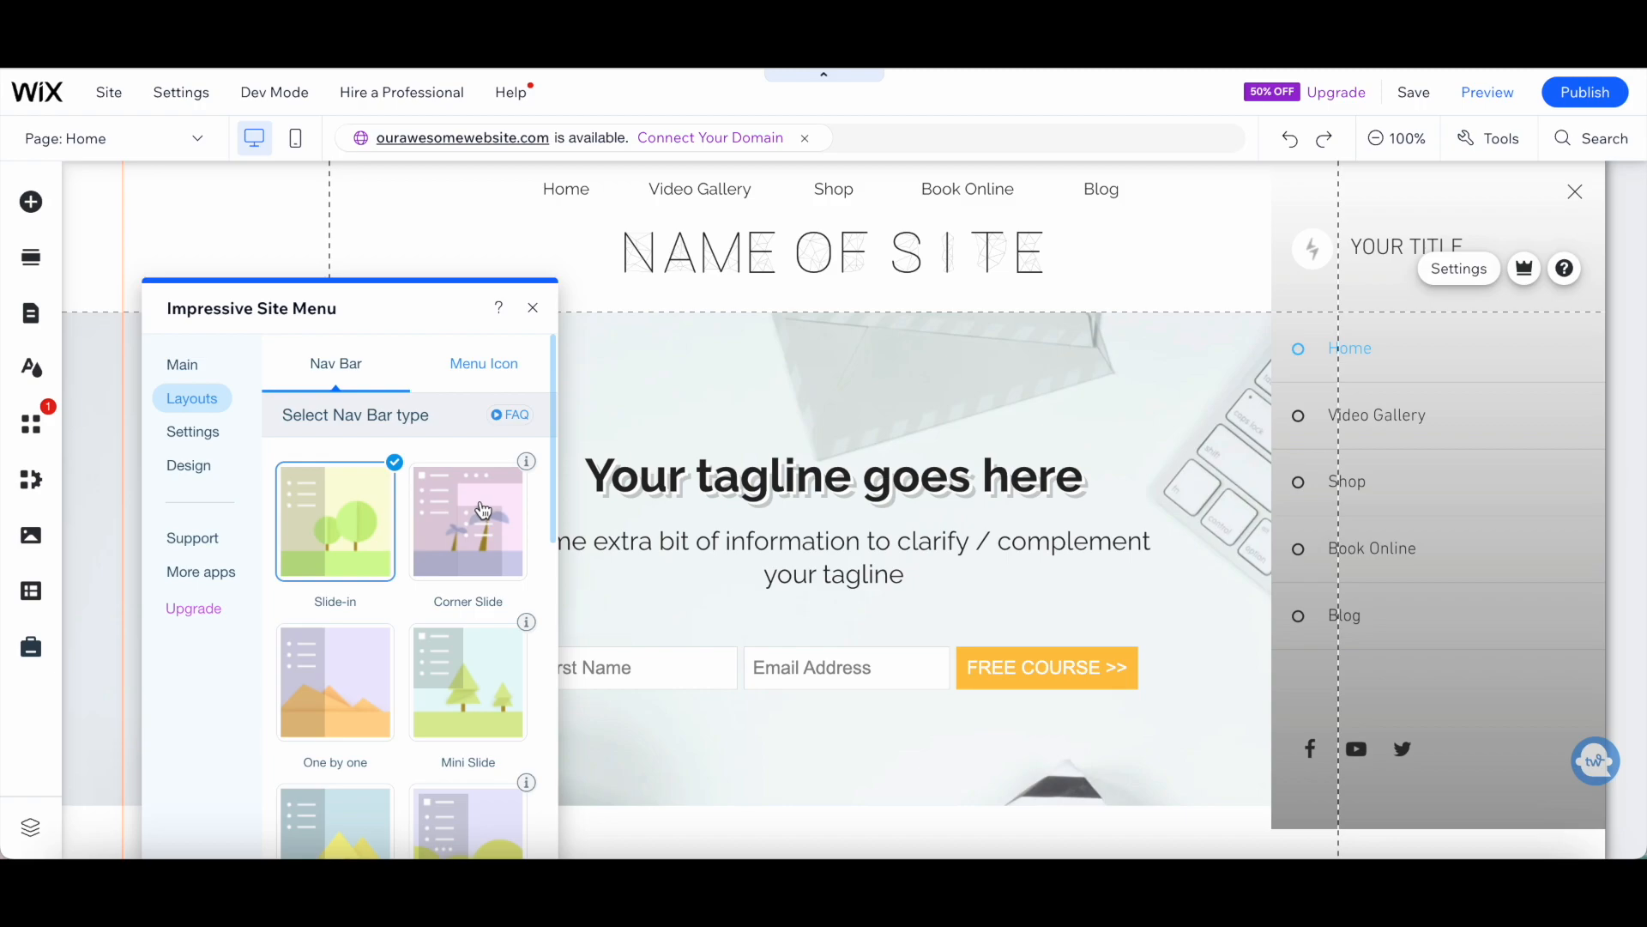
scroll(down, 3)
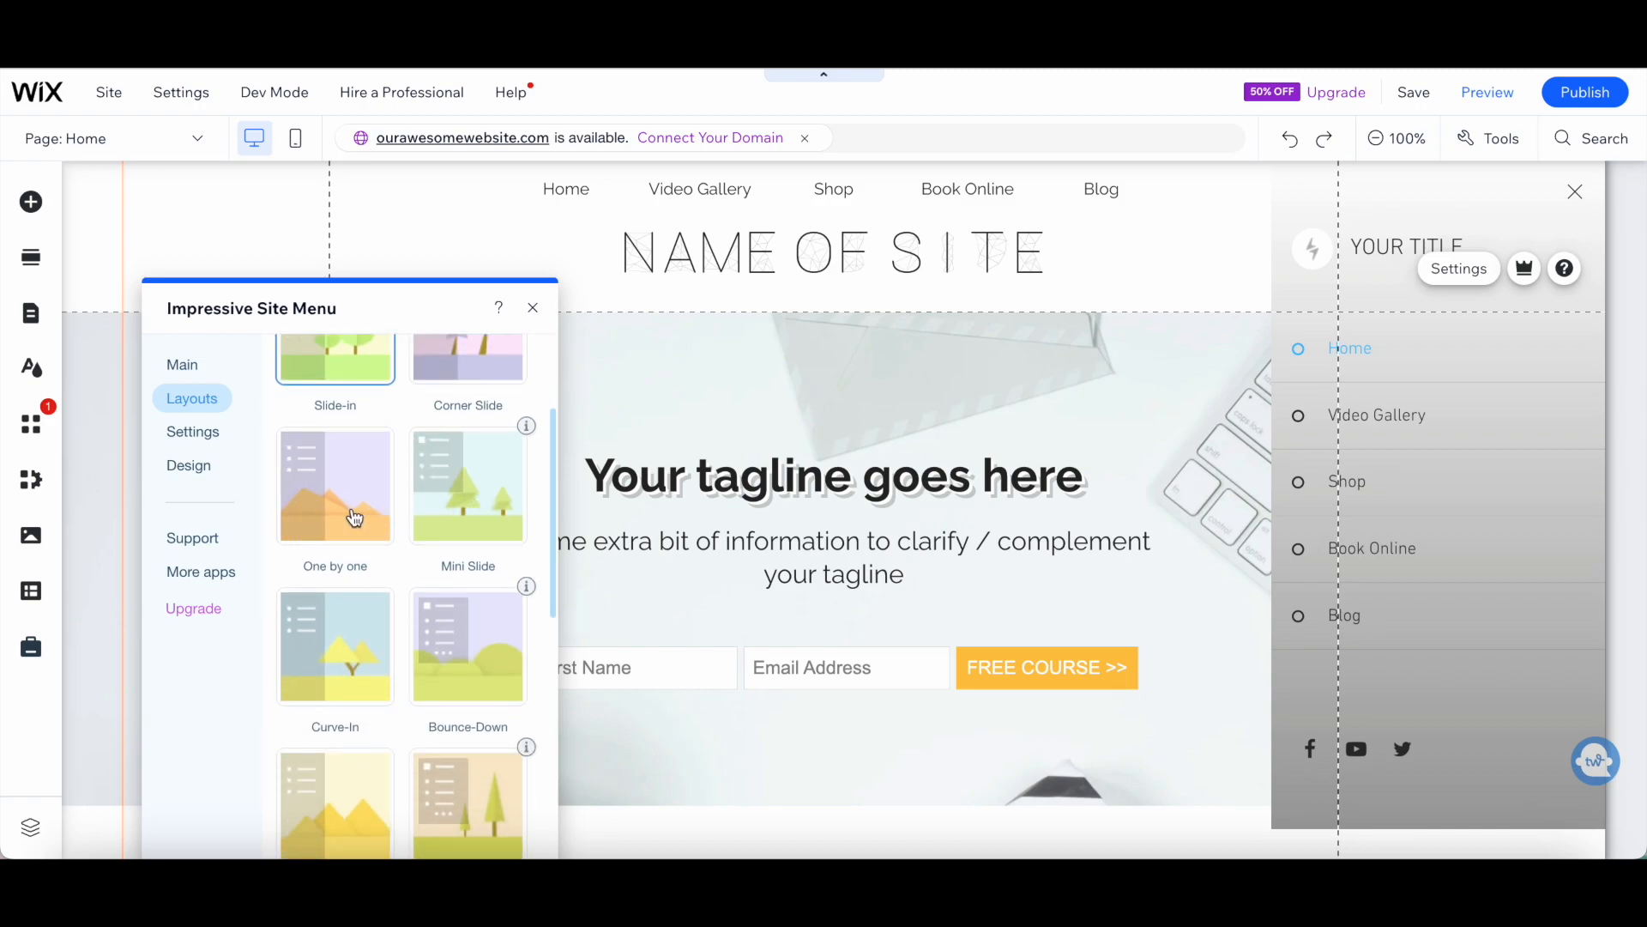
scroll(down, 3)
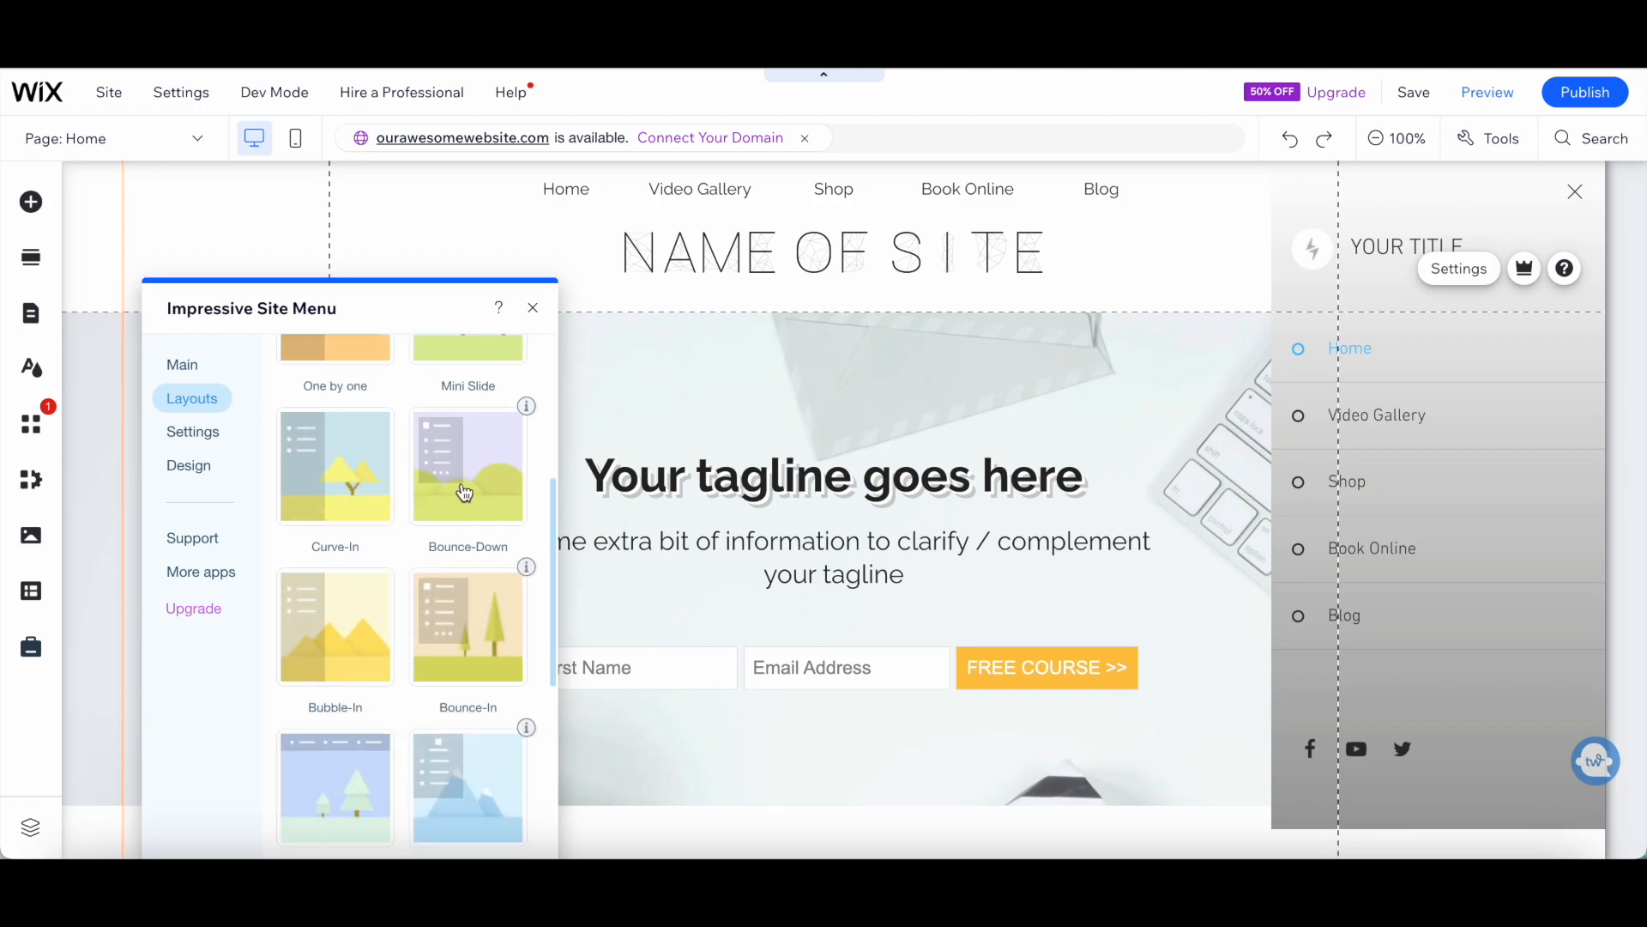
scroll(down, 3)
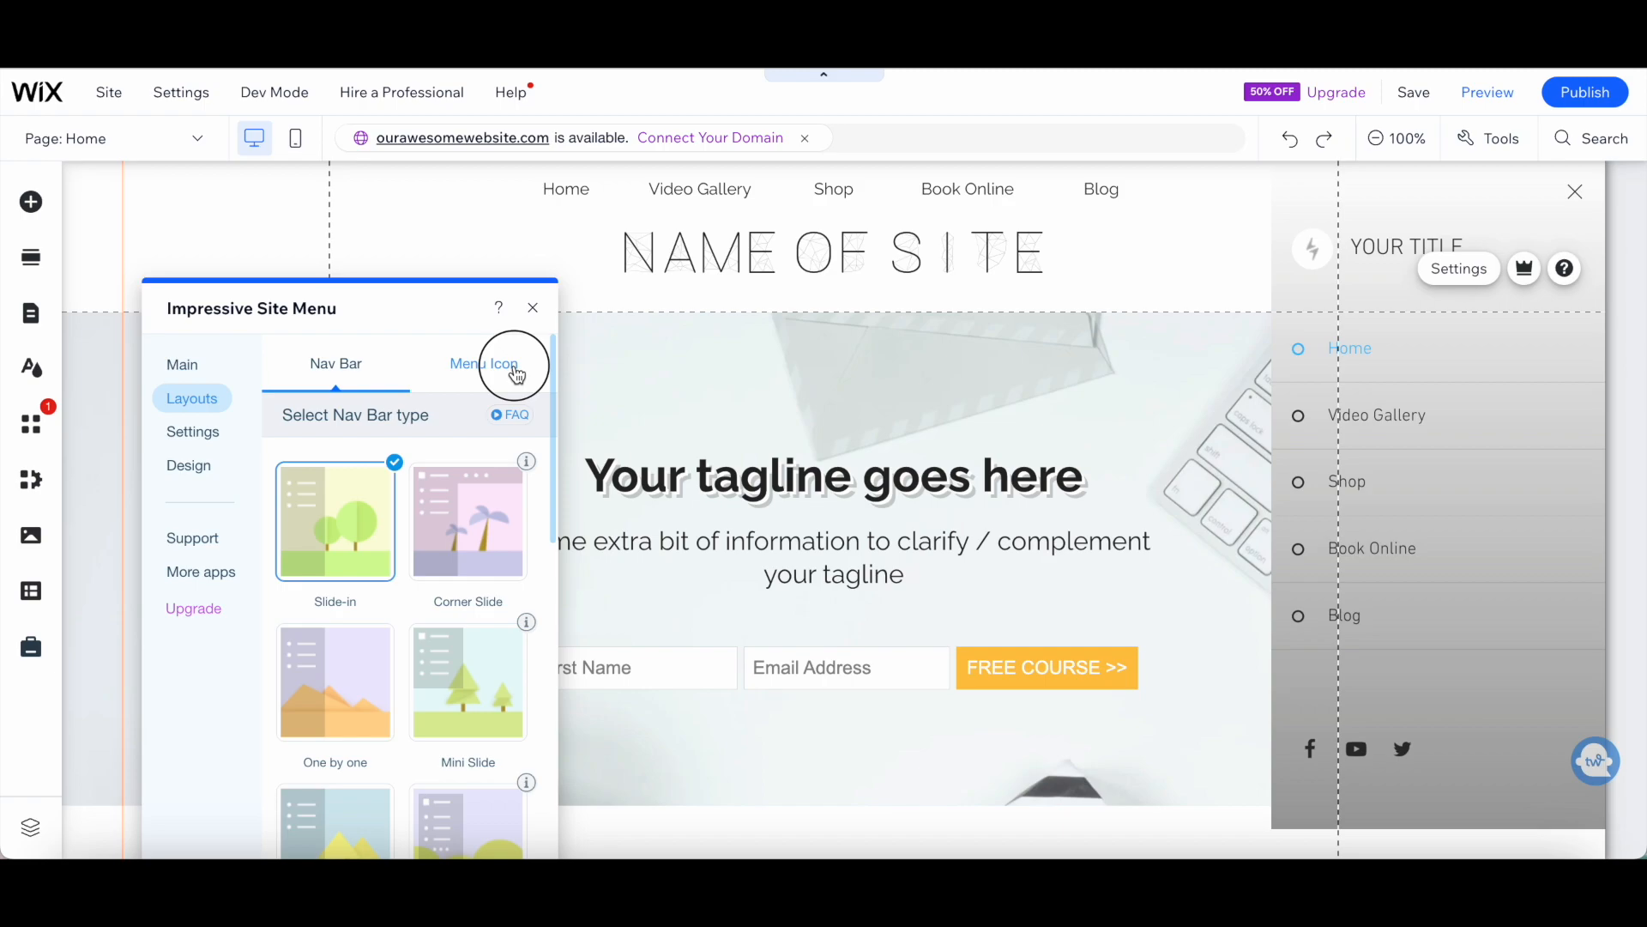
Step: In the Menu Icon layout options, toggle icon animation on and back off
click(483, 364)
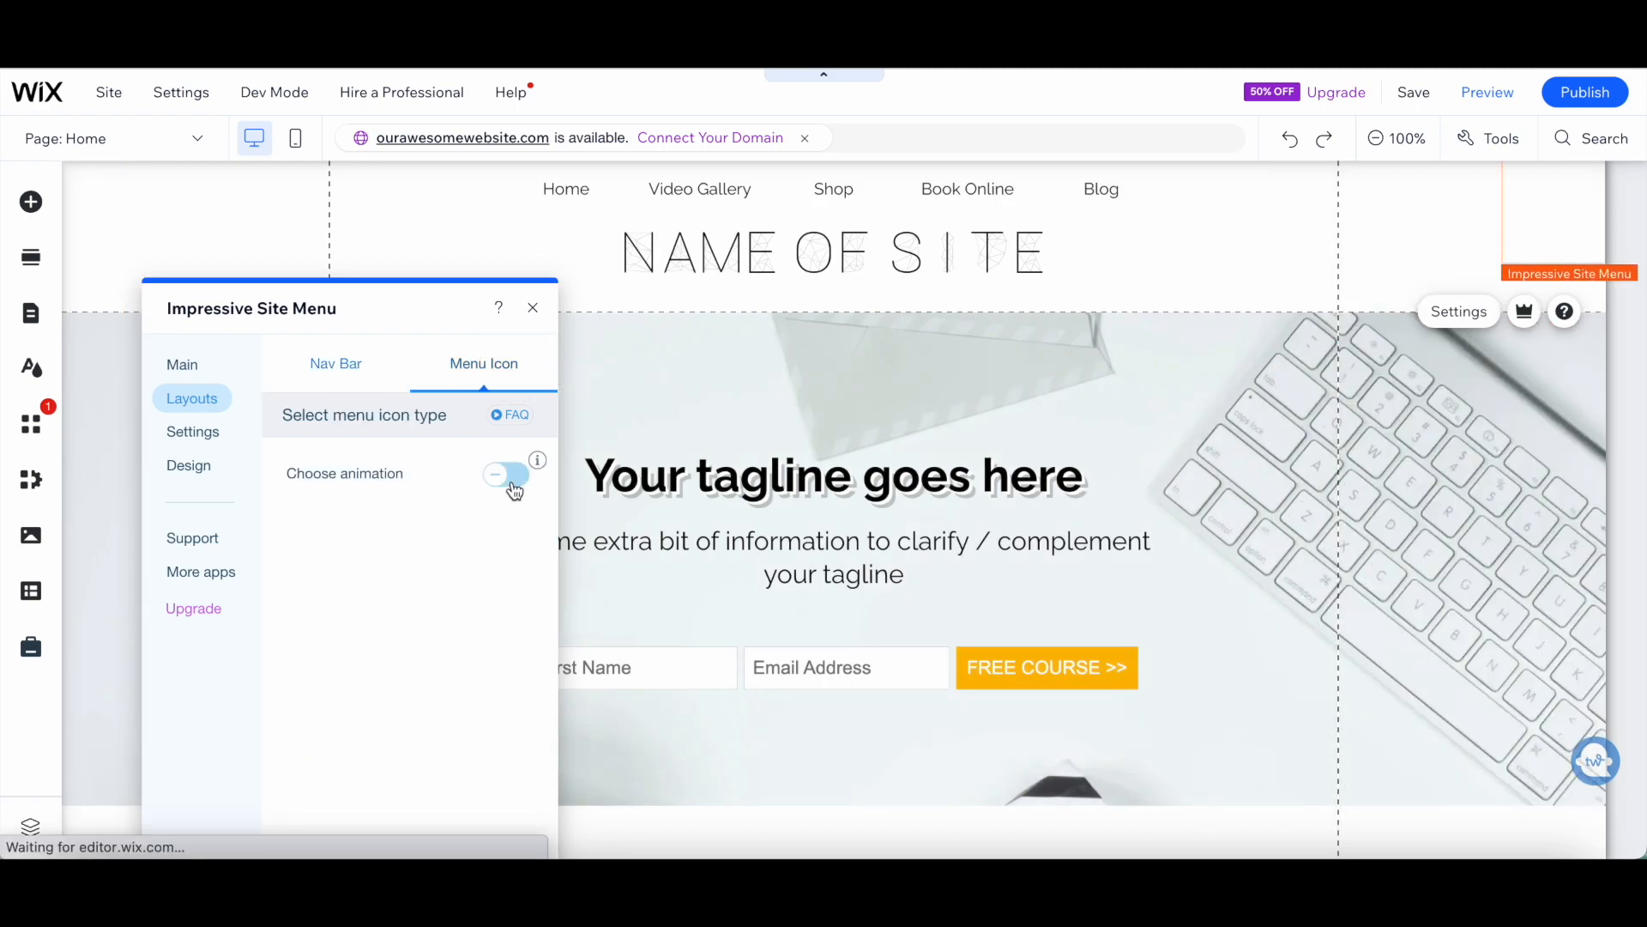
click(505, 473)
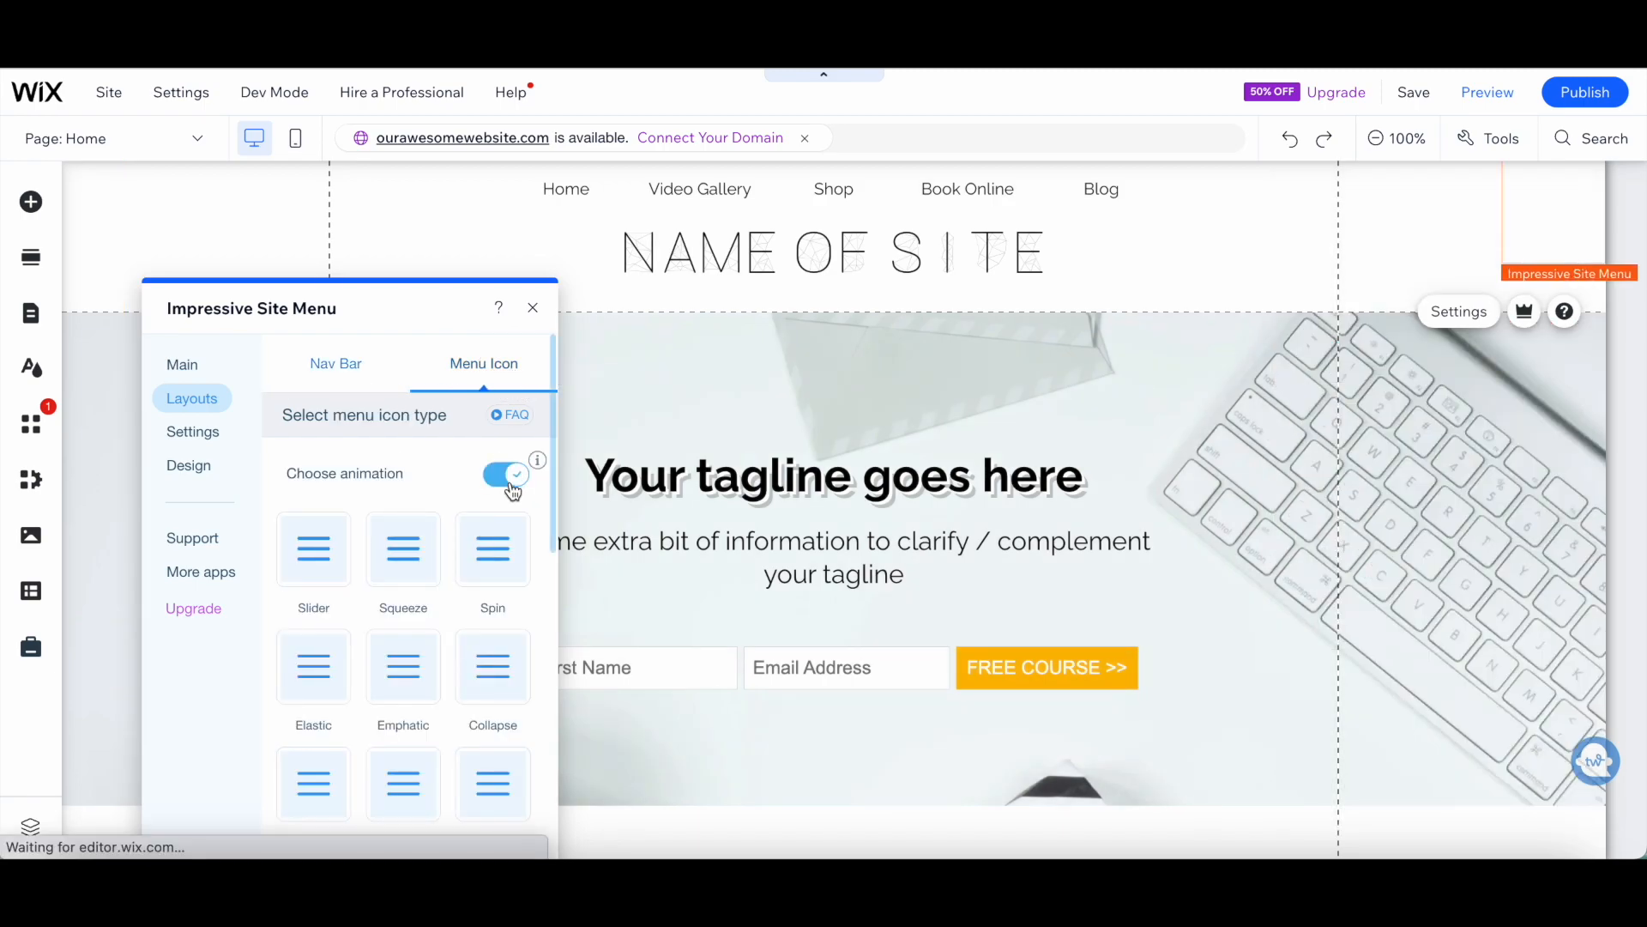
click(506, 473)
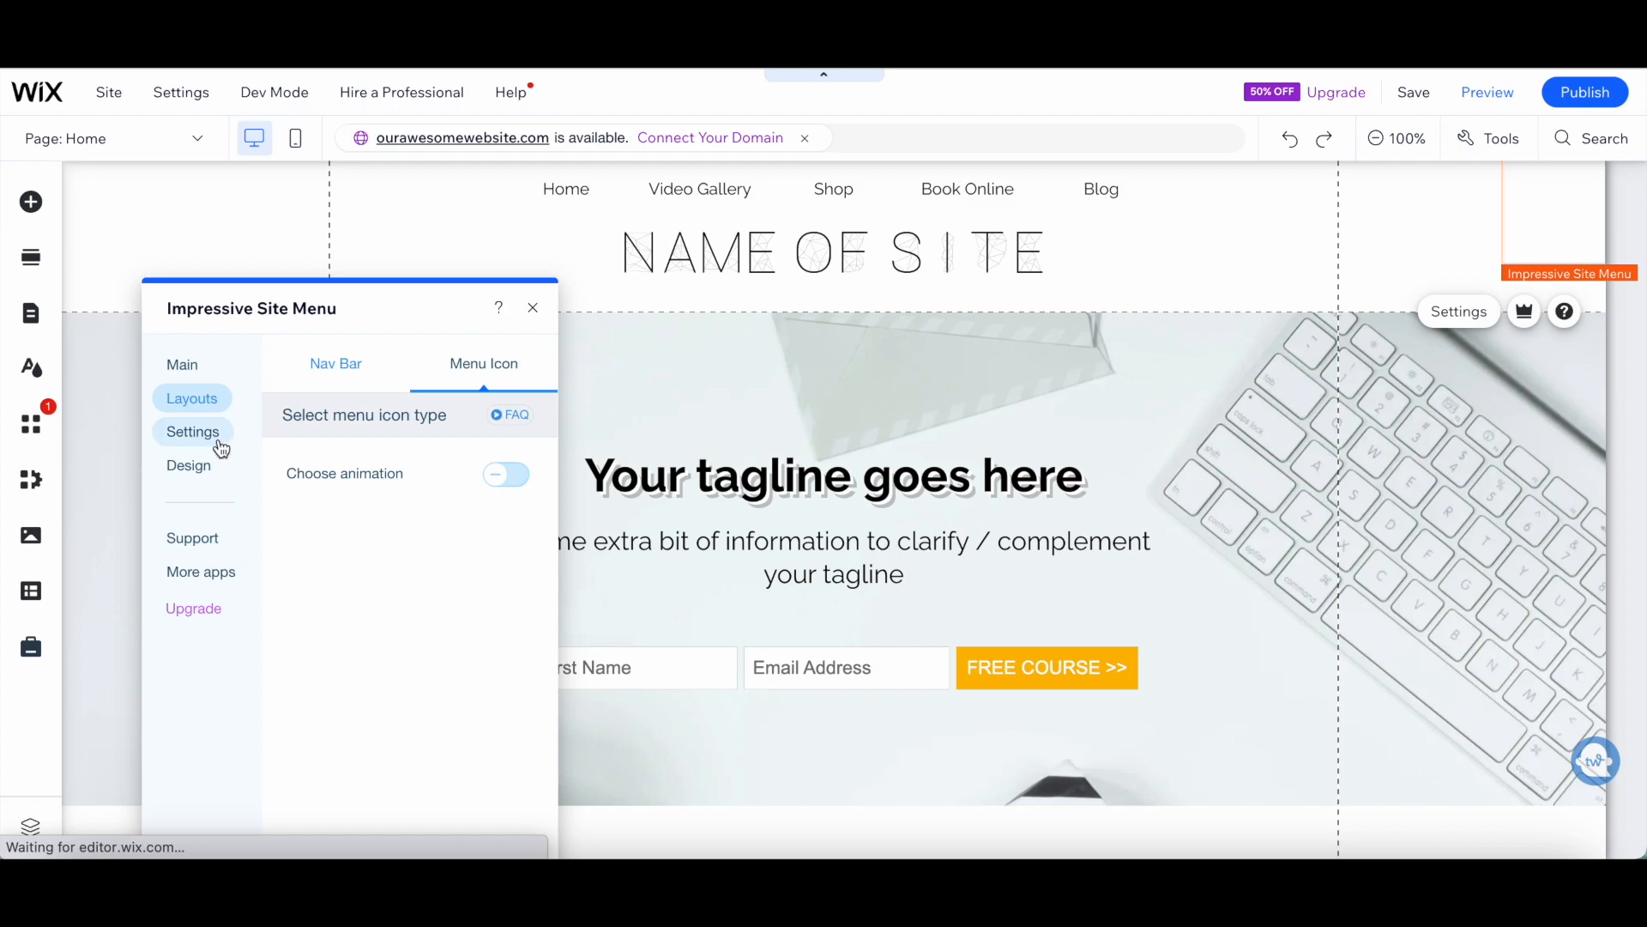
Step: Review the General settings and Logo & Title options, then return to settings categories
click(193, 431)
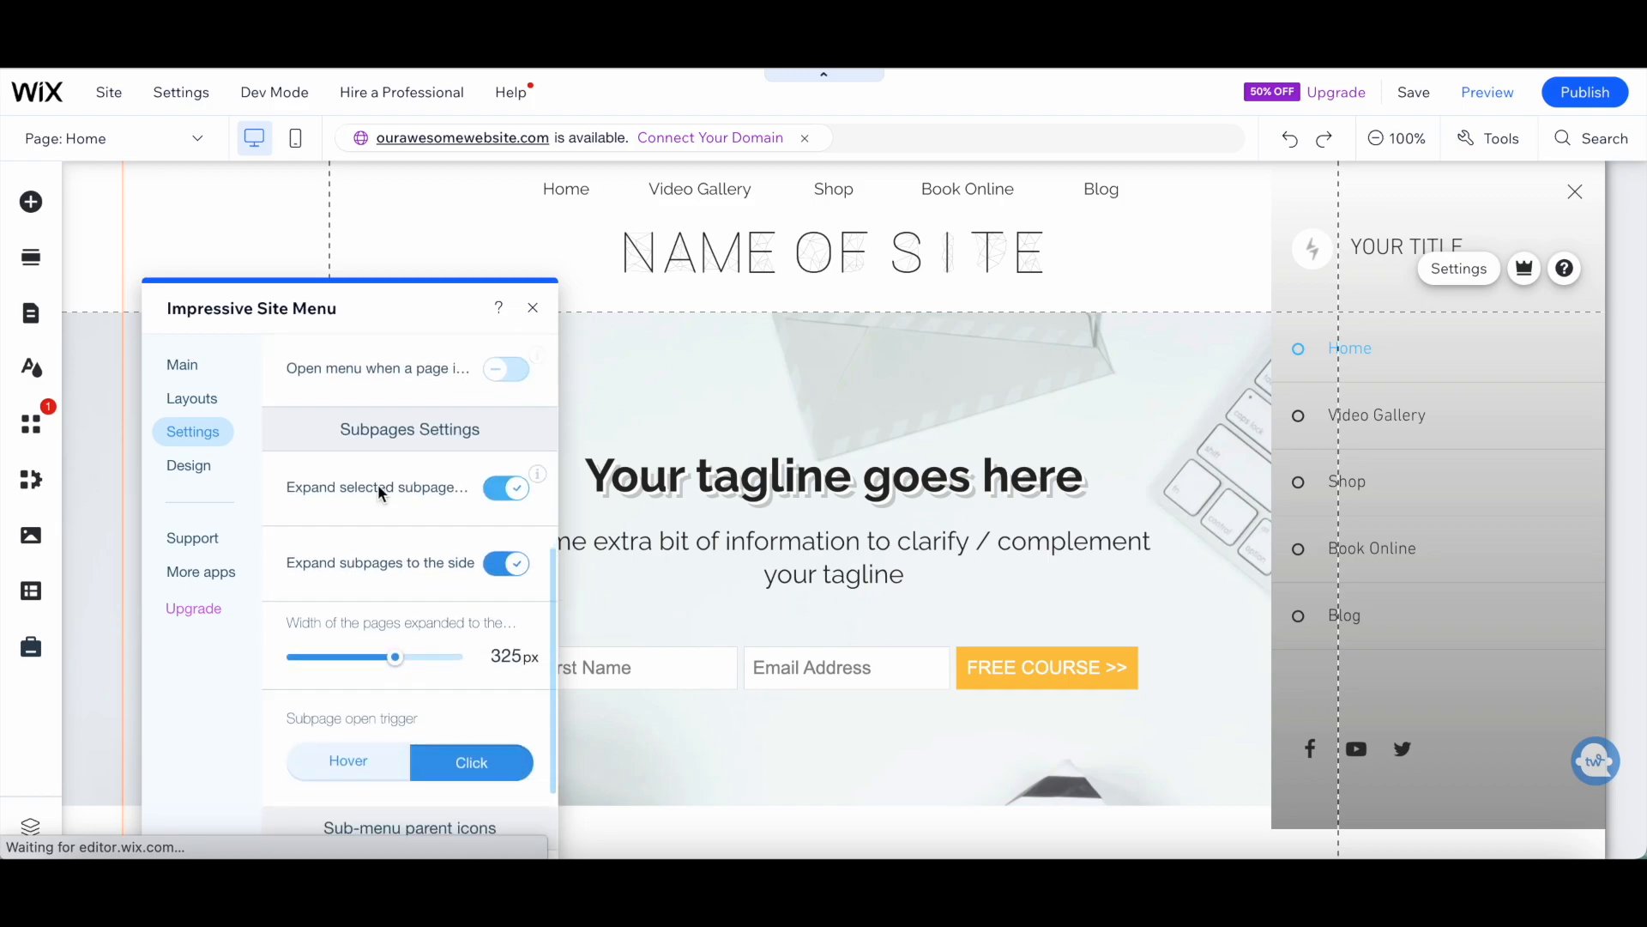
scroll(down, 3)
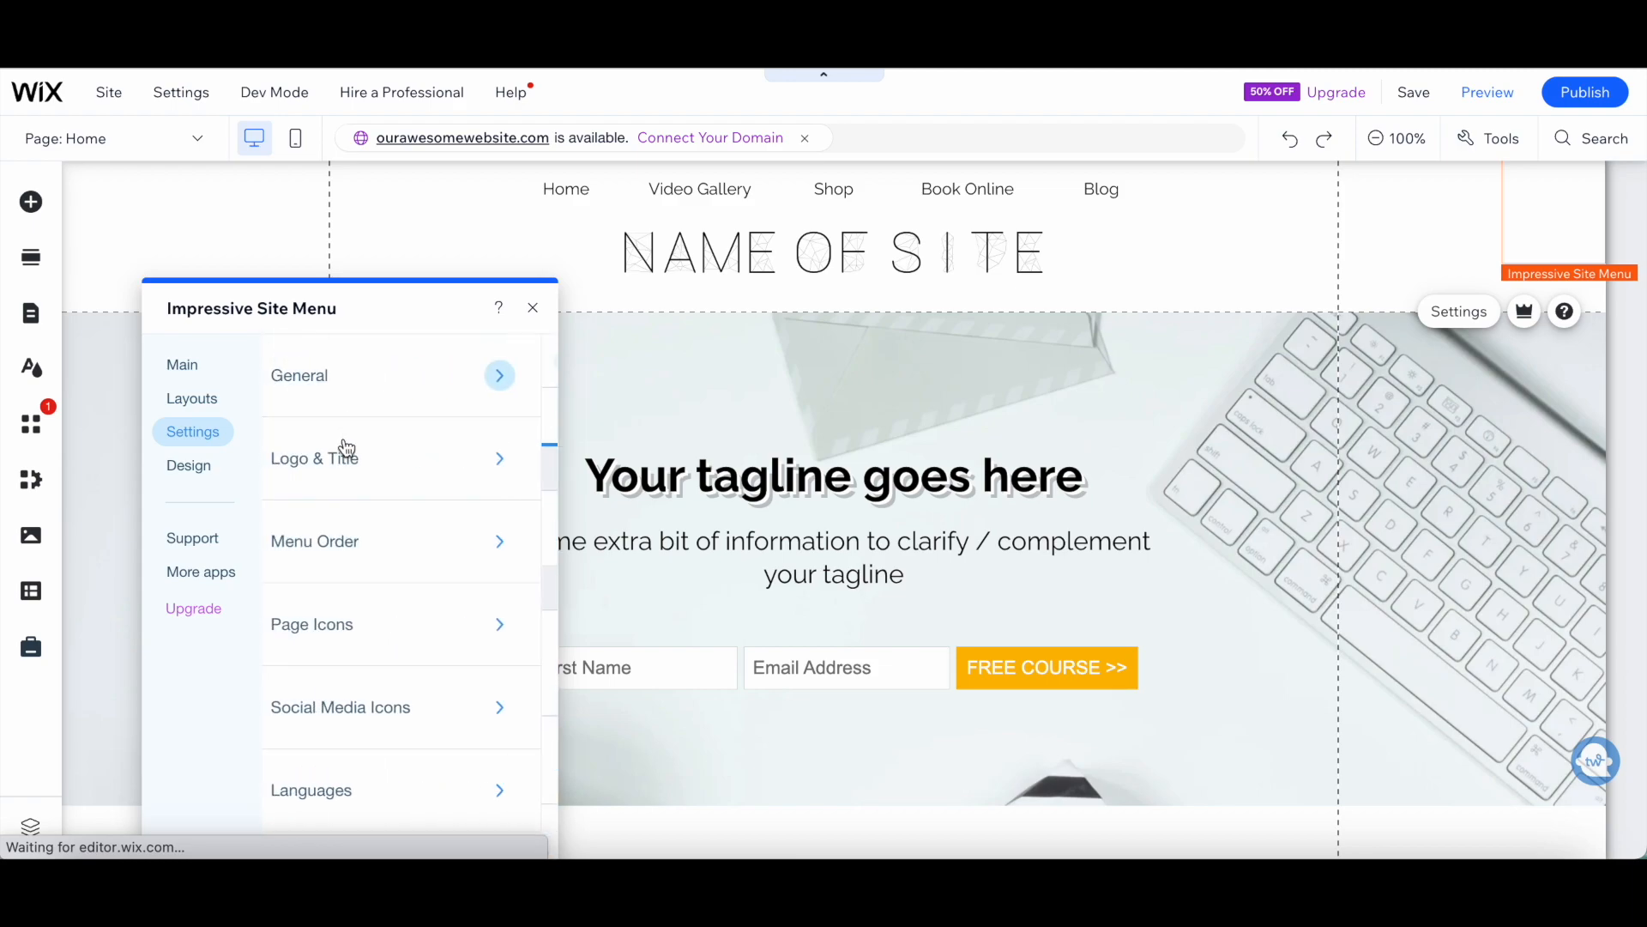
click(314, 458)
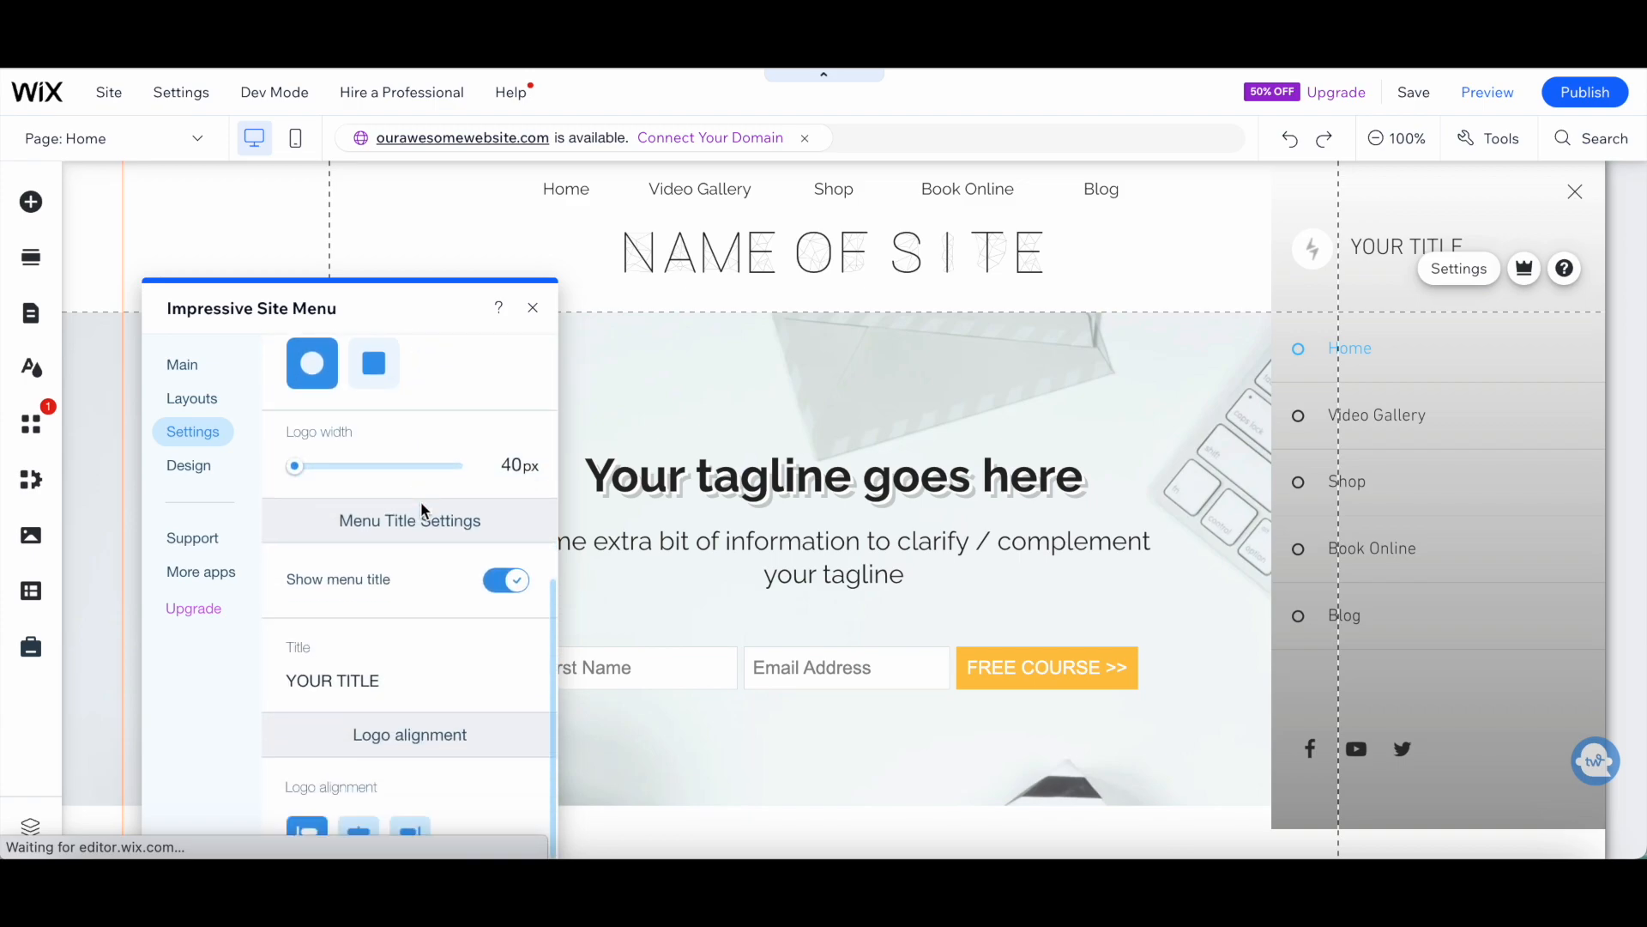
mouse_move(440, 780)
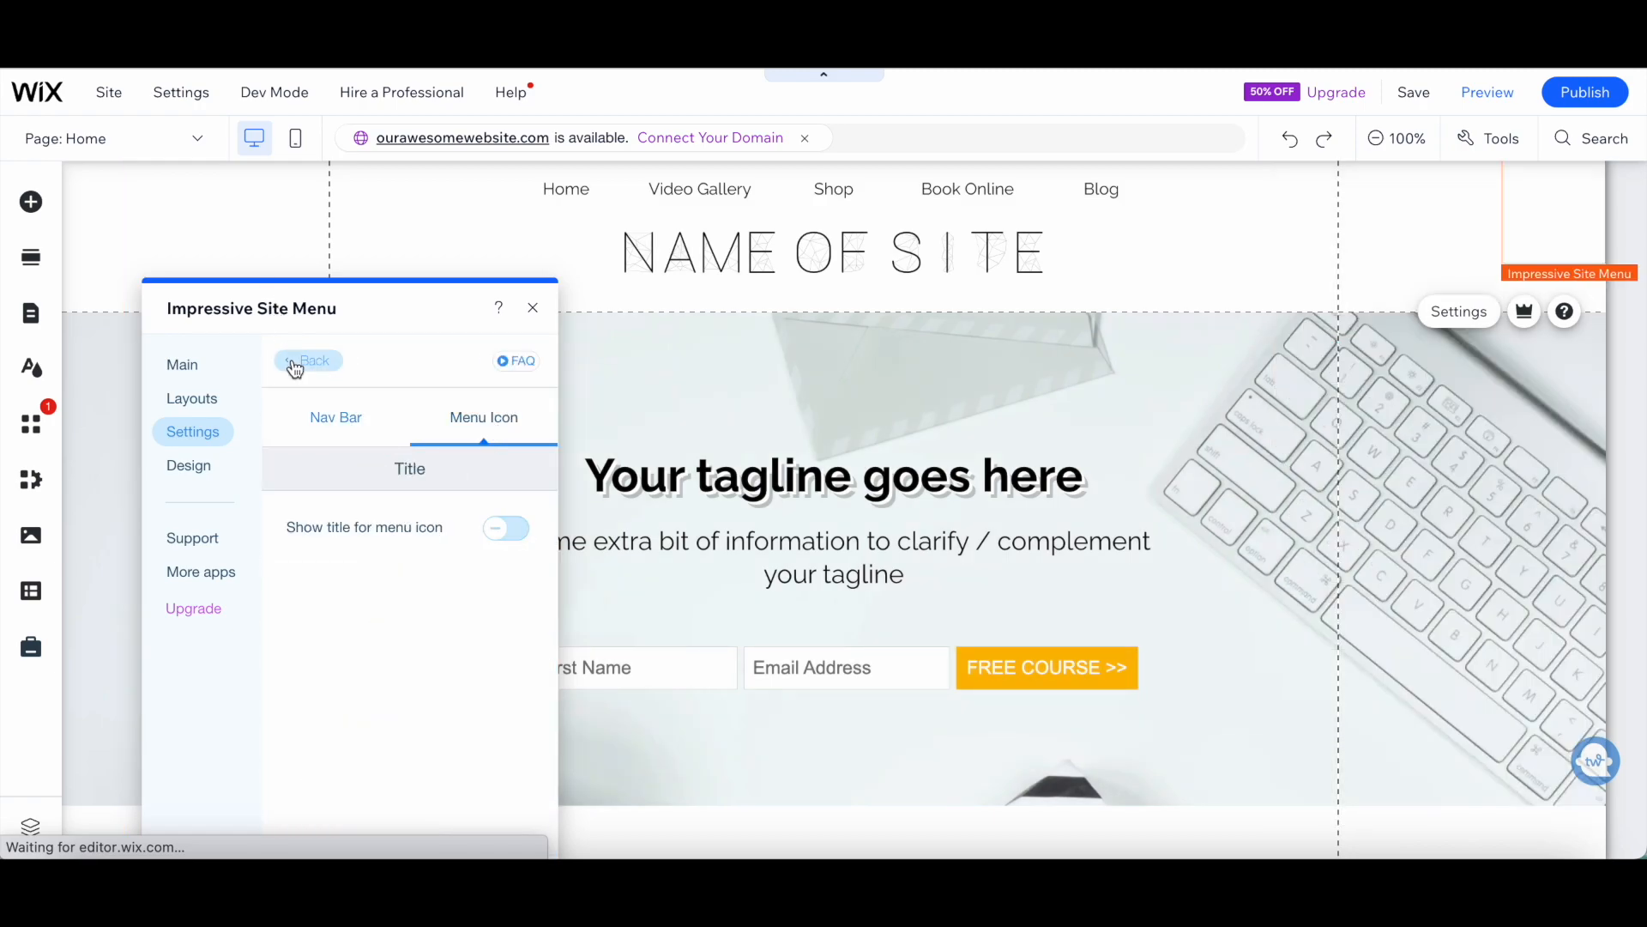
click(314, 360)
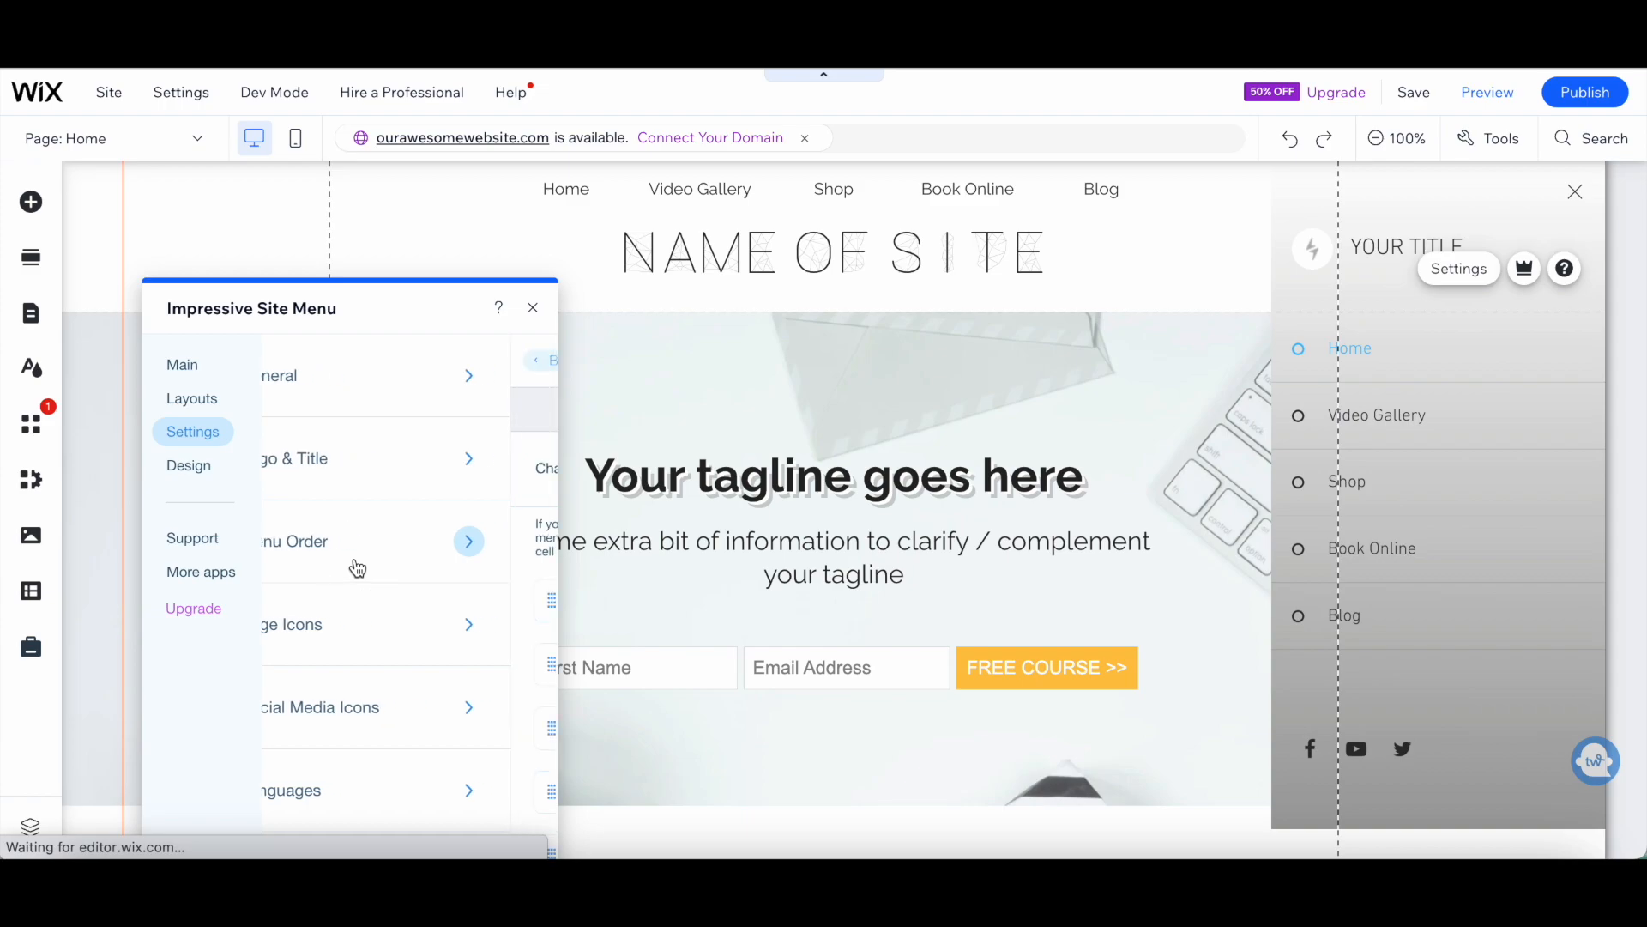
Step: View Menu Order, then open Page Icons and start picking a page's icon
click(469, 541)
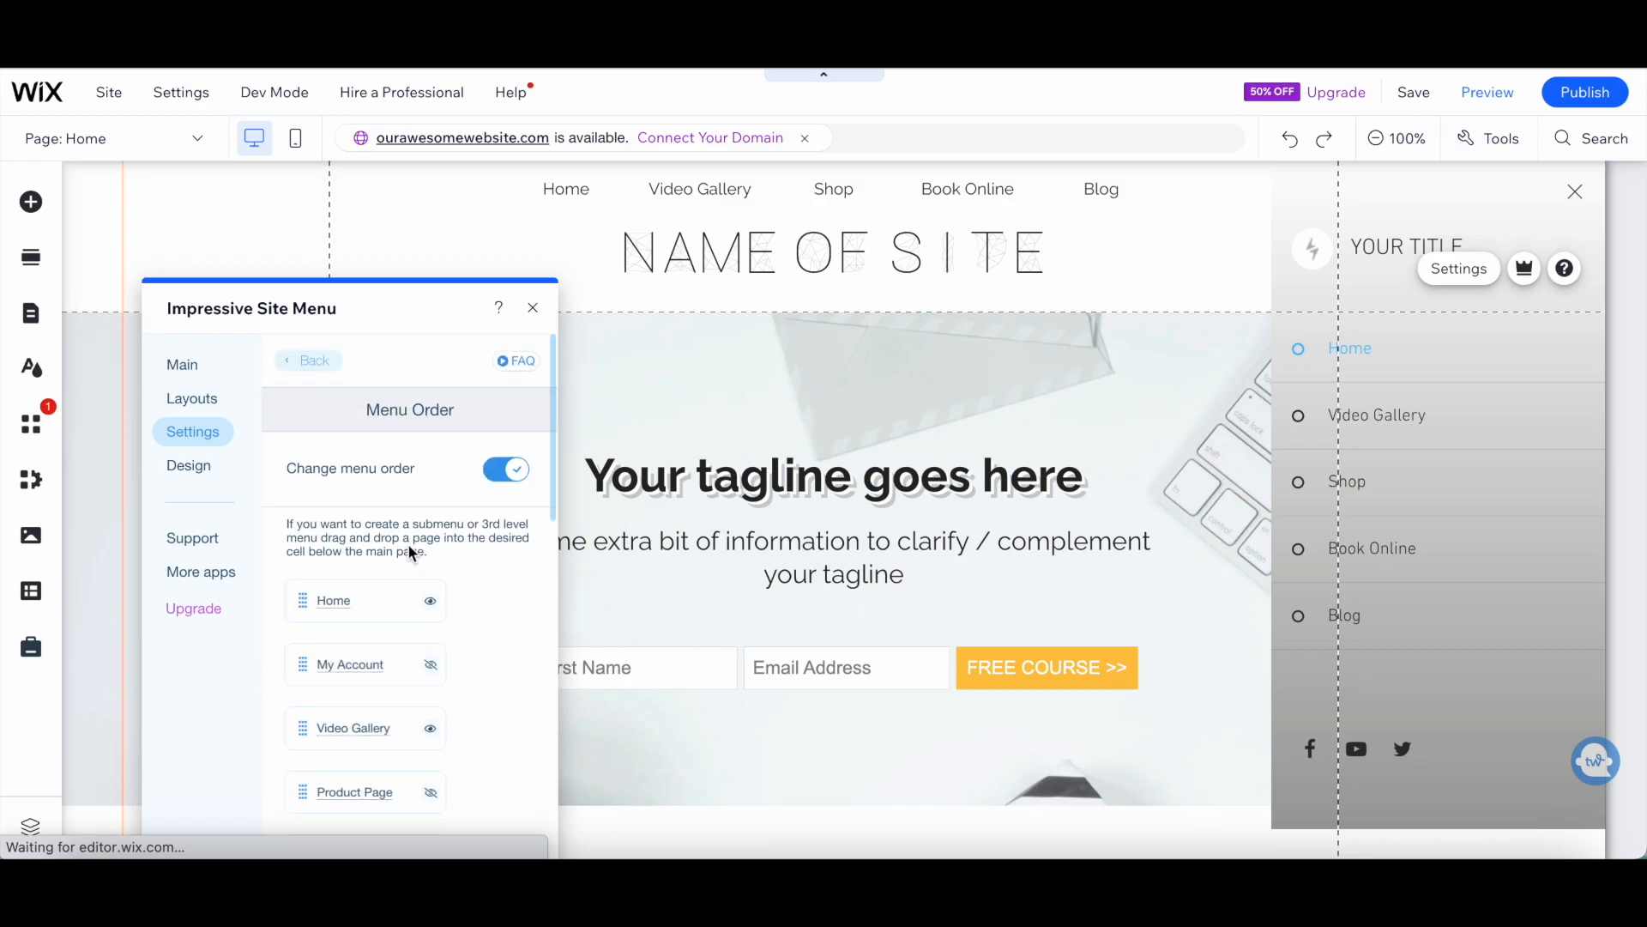
click(308, 360)
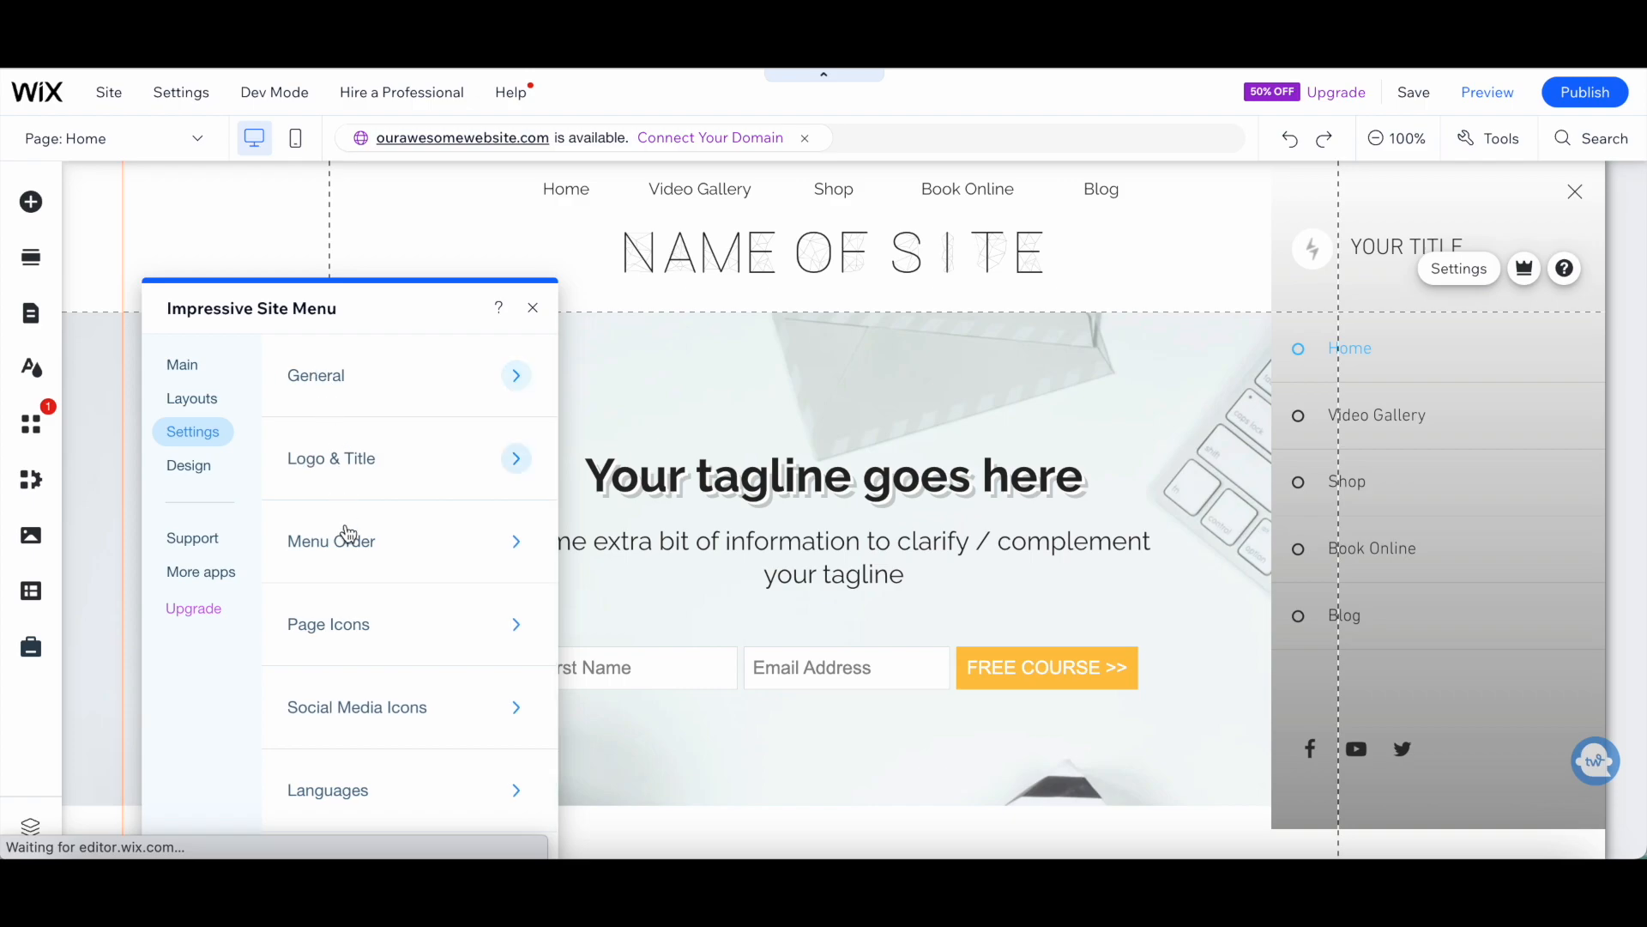
click(328, 623)
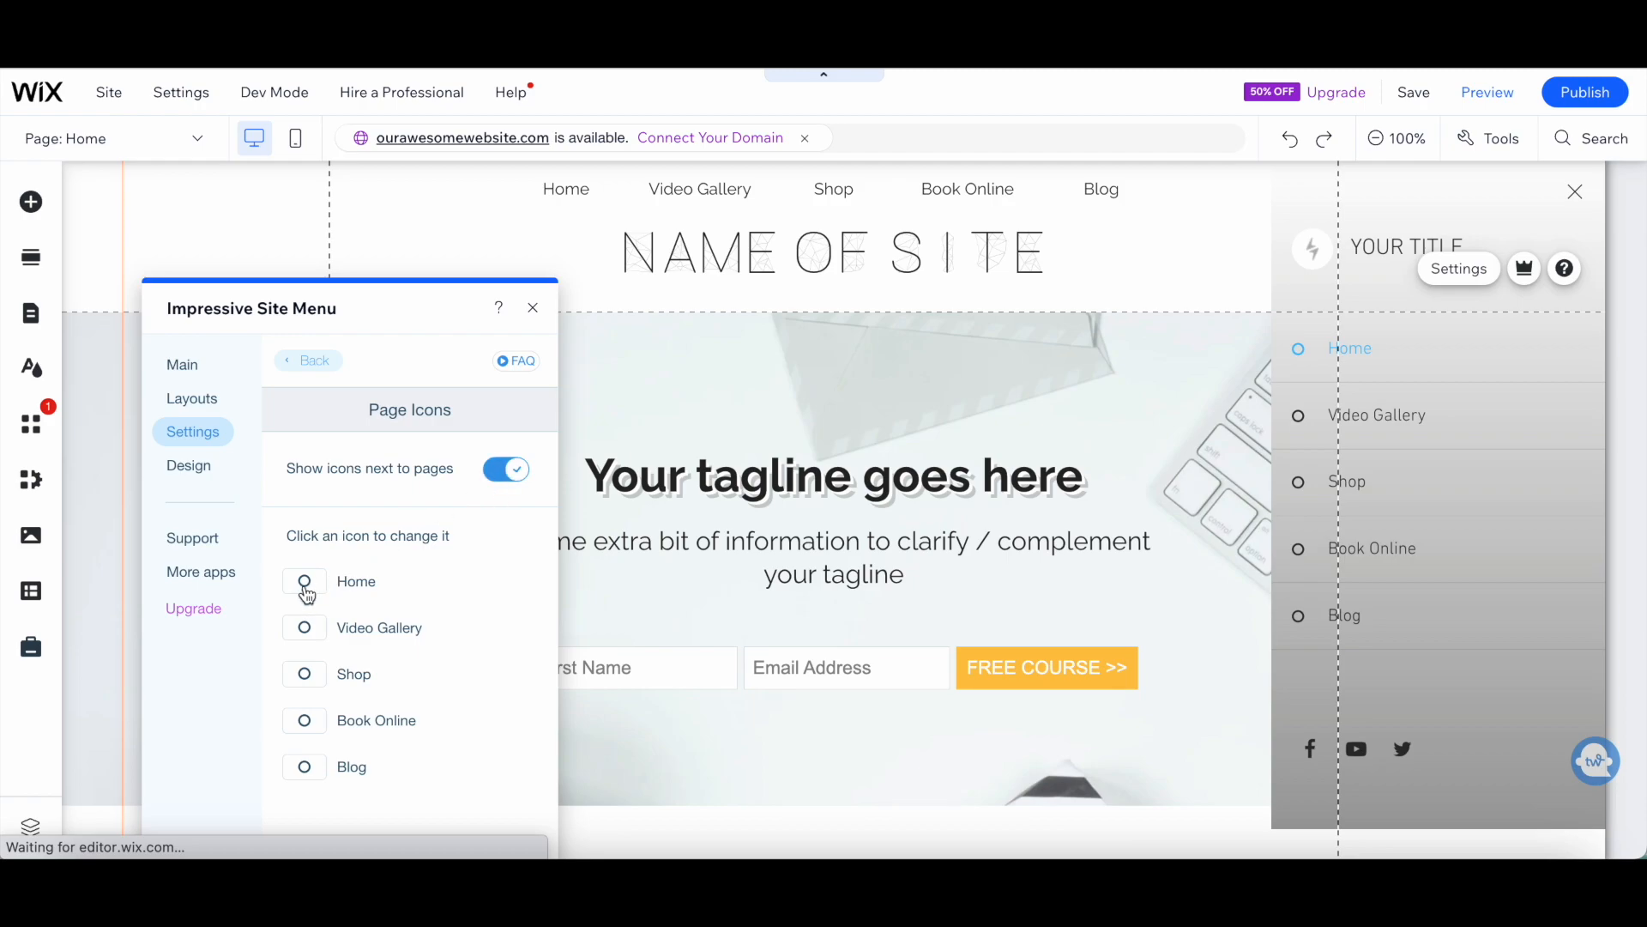
click(304, 582)
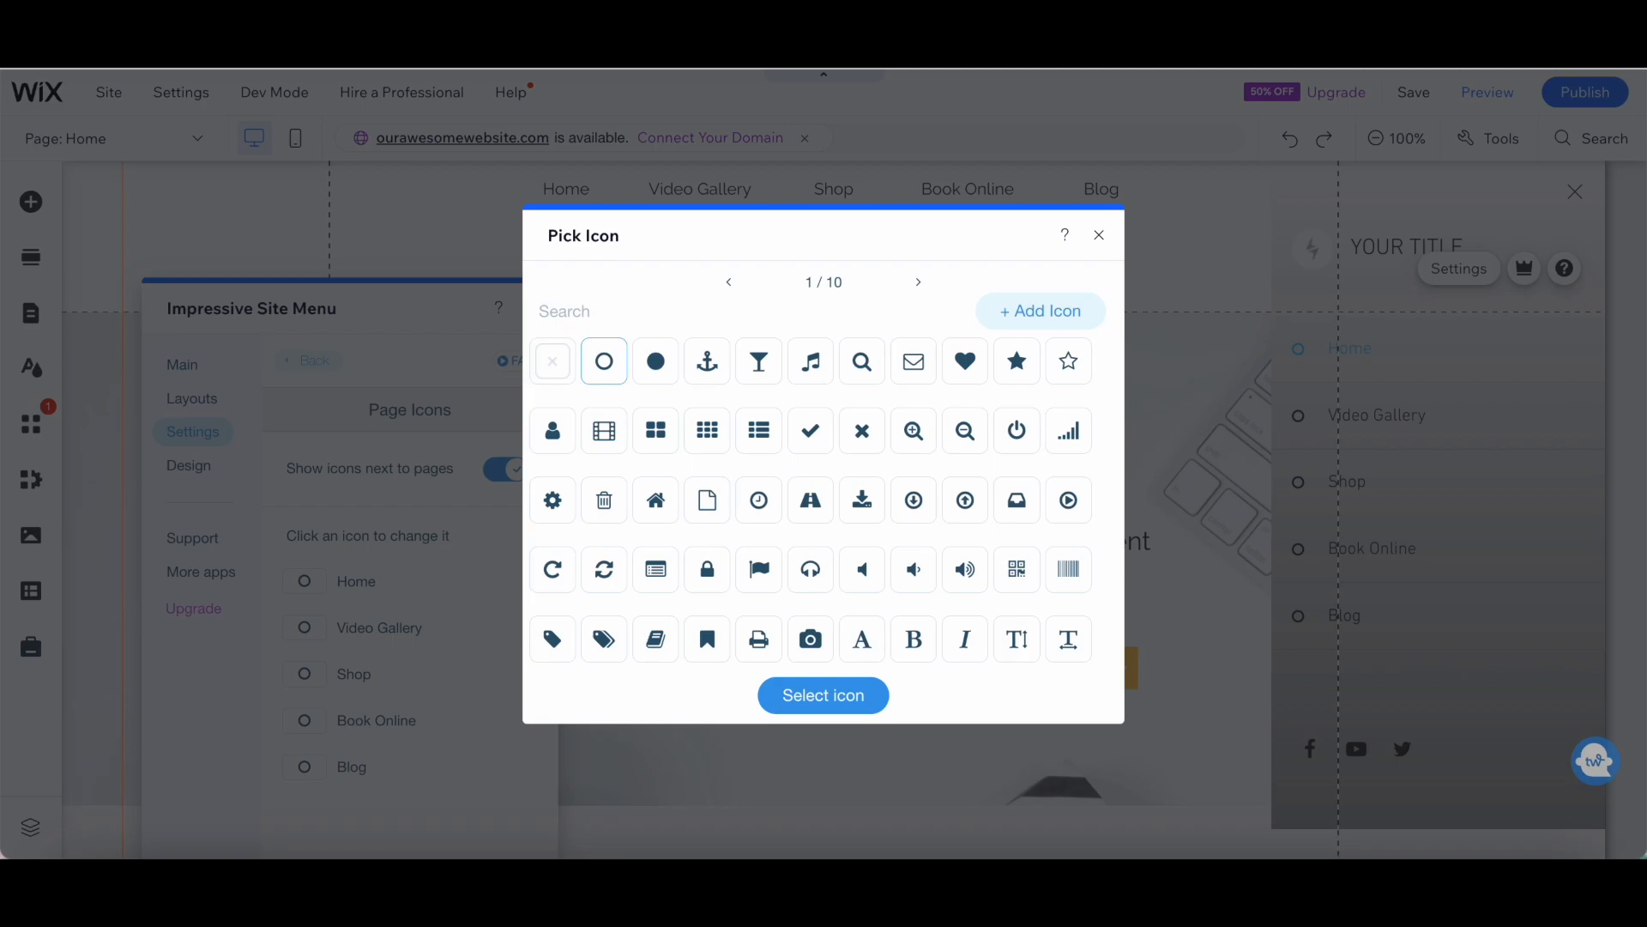
Step: Close the Pick Icon dialog
click(1099, 234)
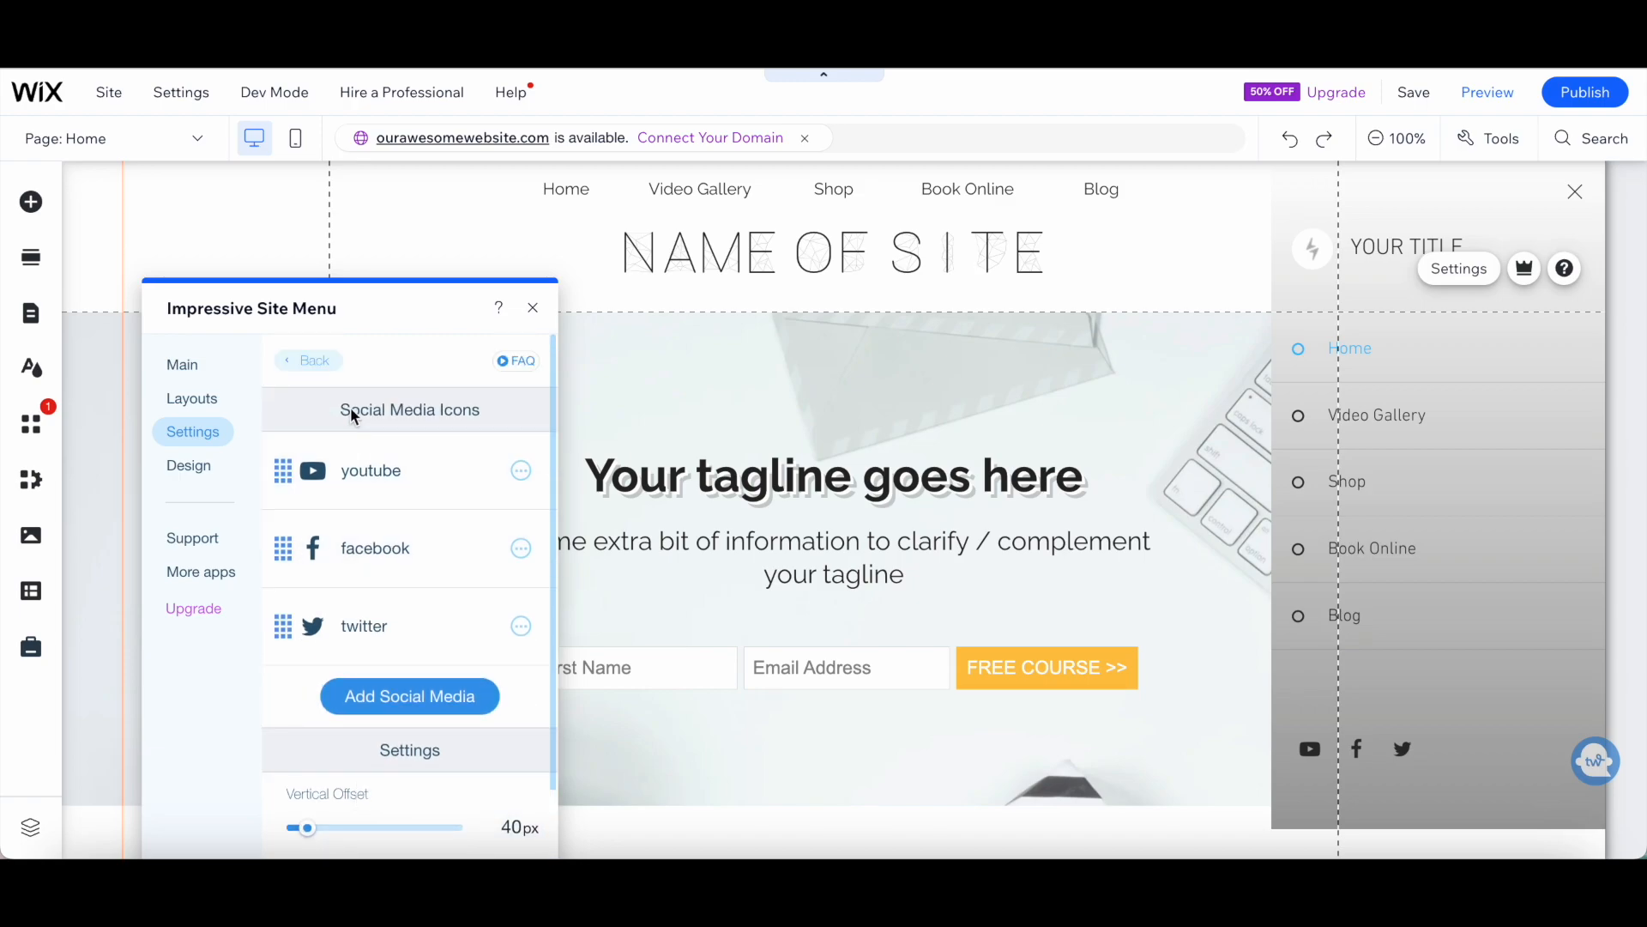
Step: In Languages settings, toggle 'Add languages to menu' on and back off
click(308, 360)
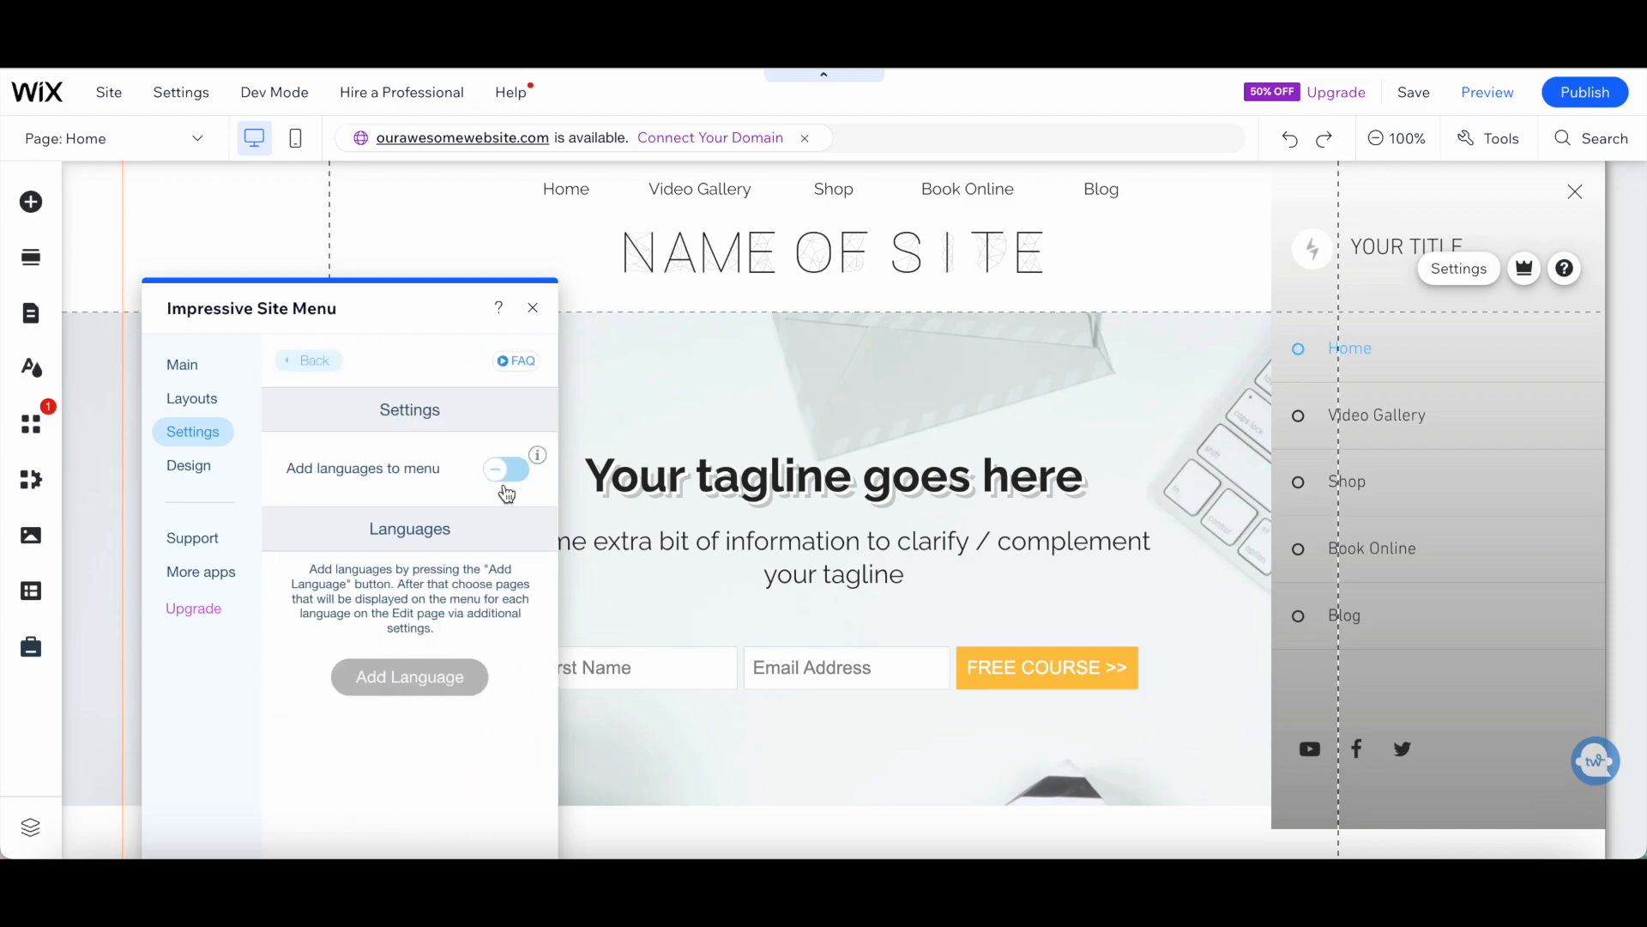
click(506, 469)
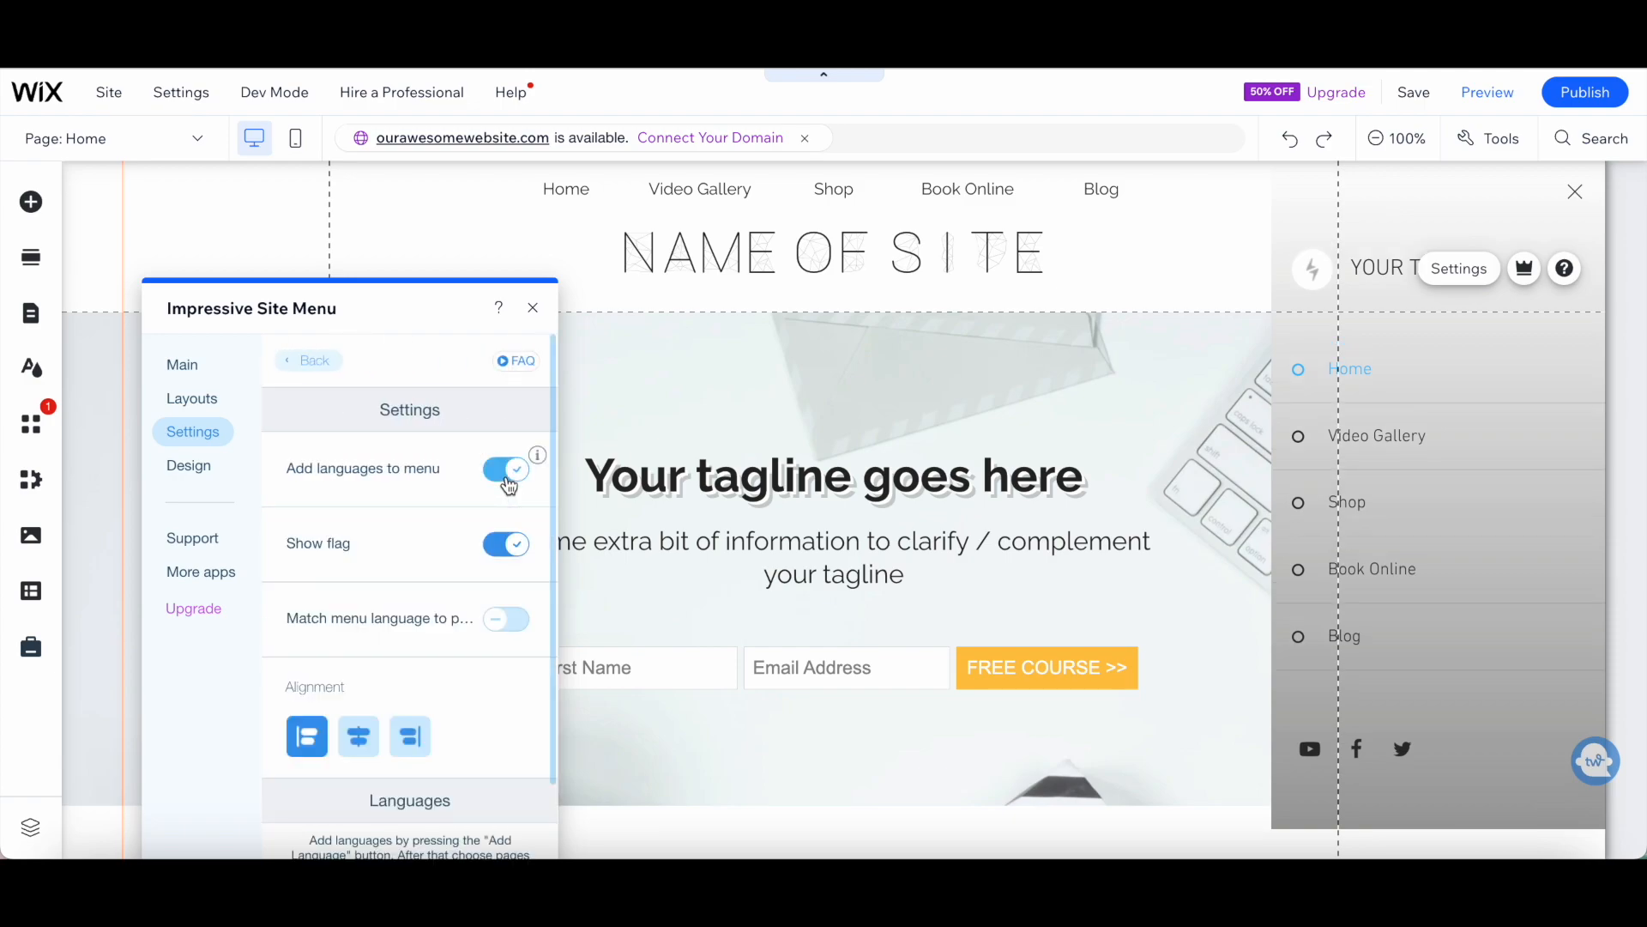
click(188, 464)
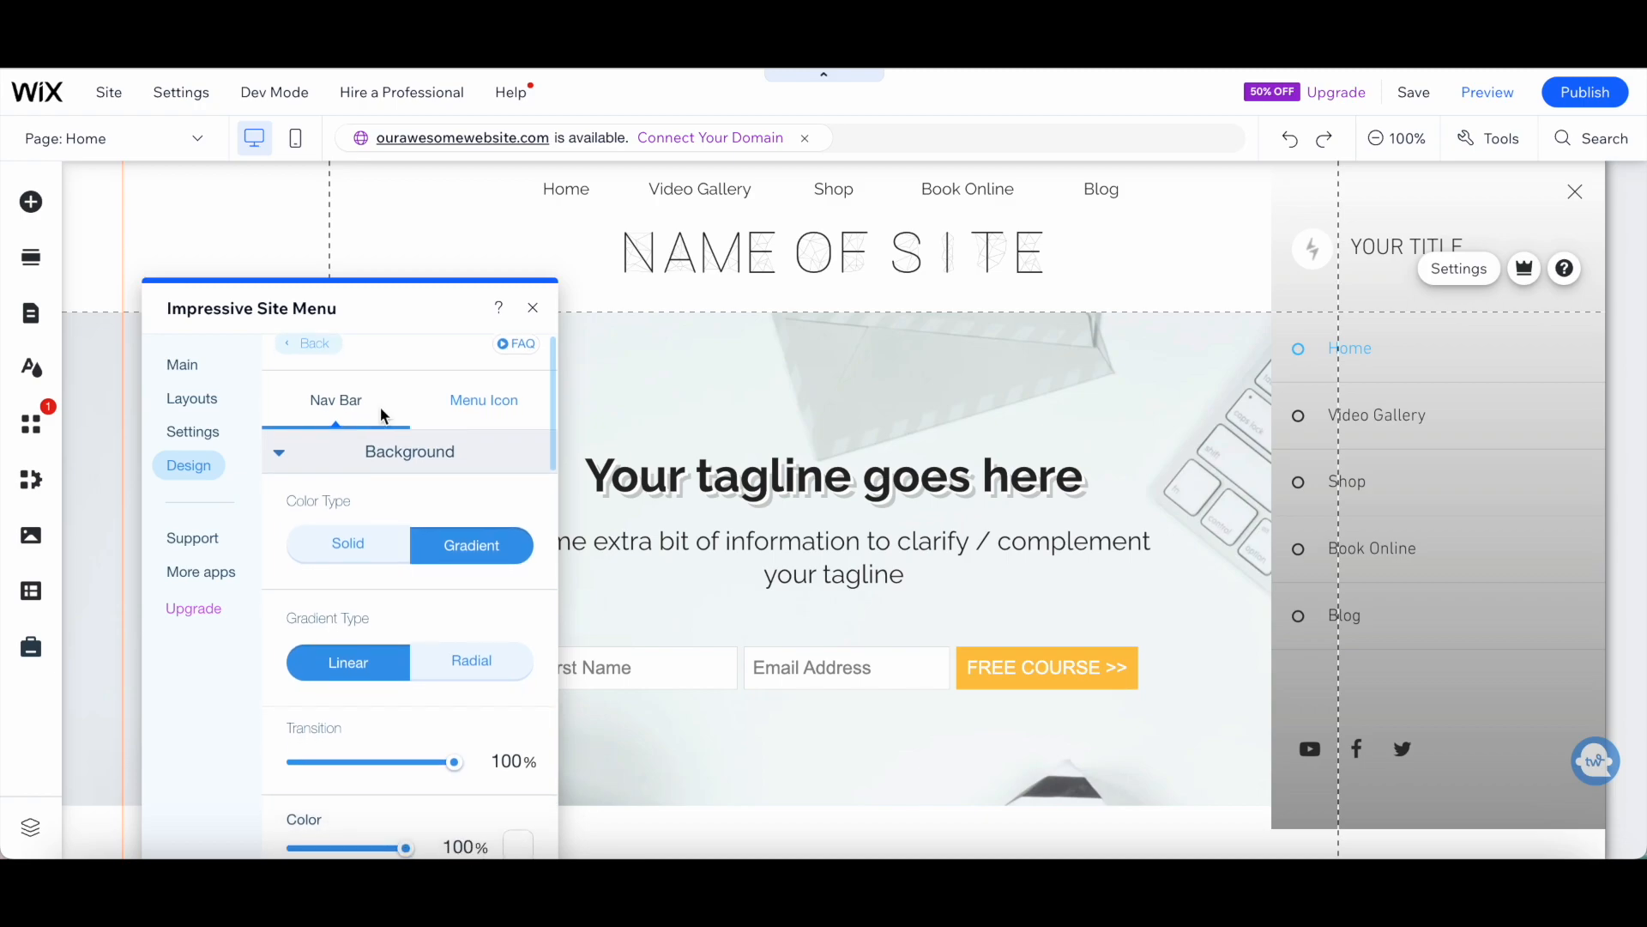
Step: Review Nav Bar background and hamburger icon size and colour options, then return to categories
scroll(down, 3)
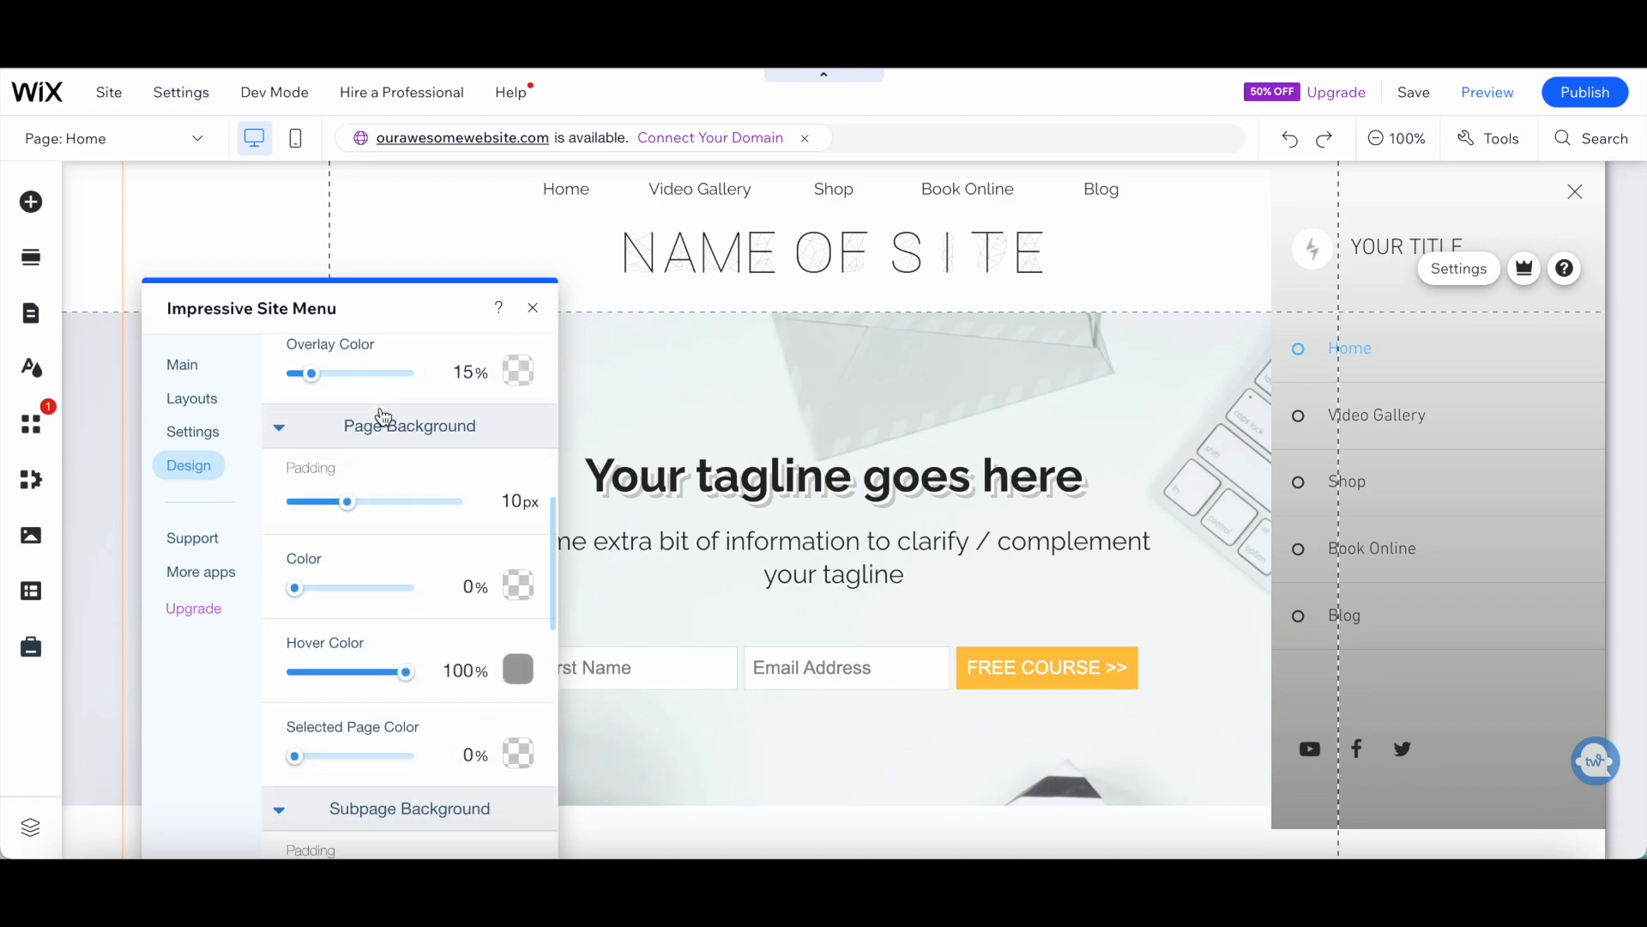
scroll(down, 3)
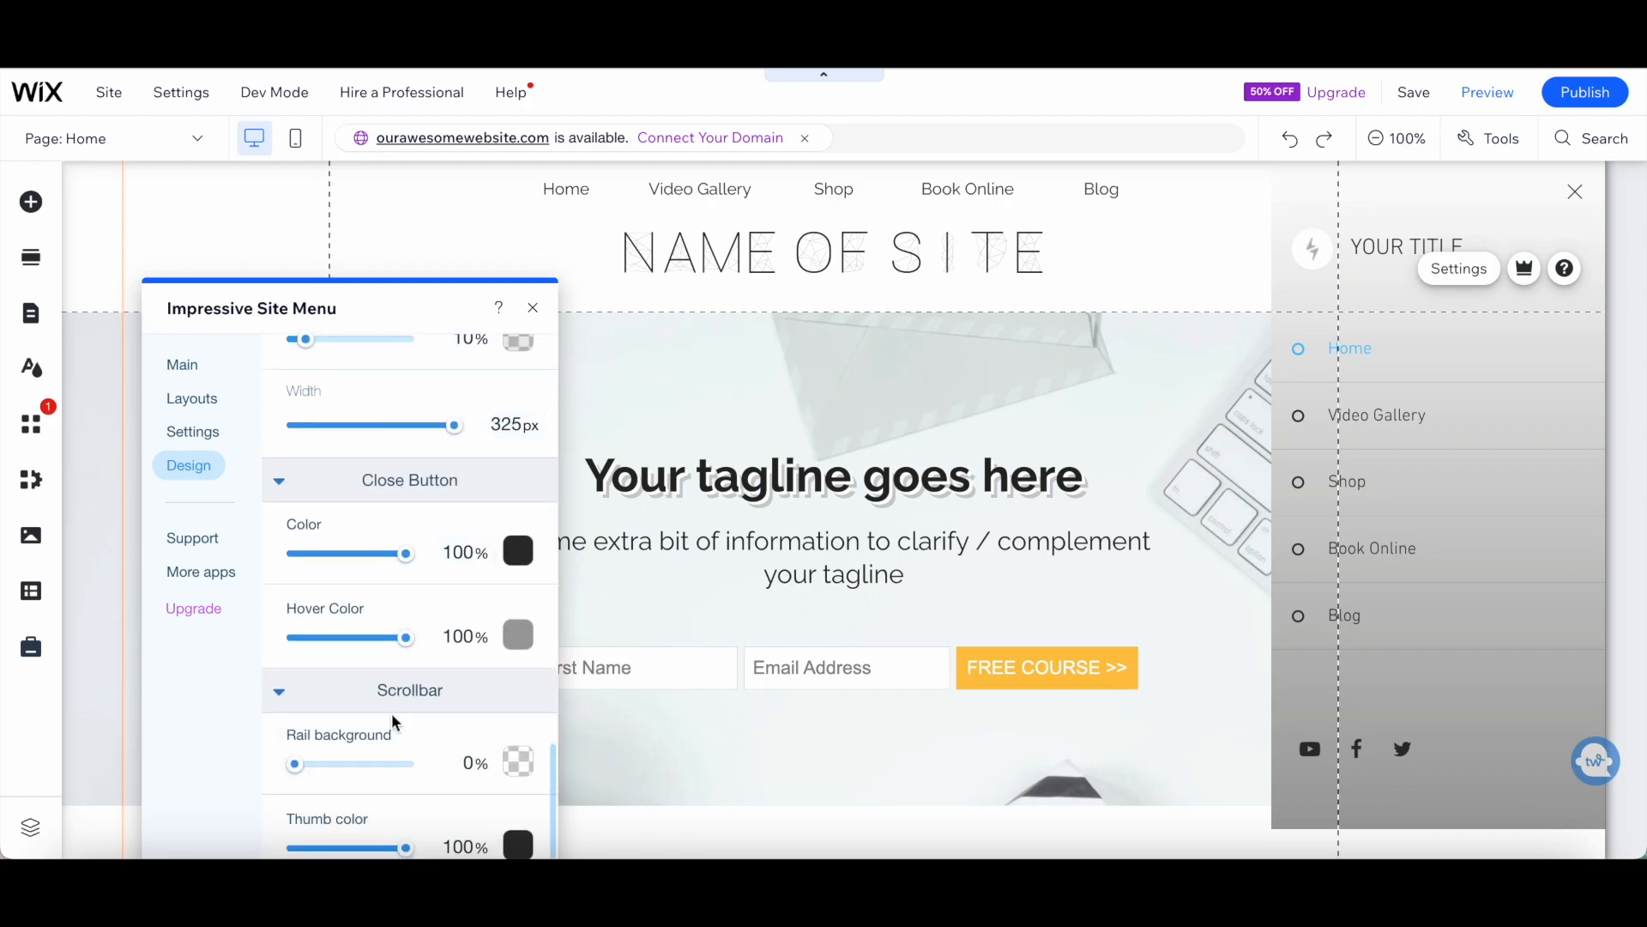
click(482, 417)
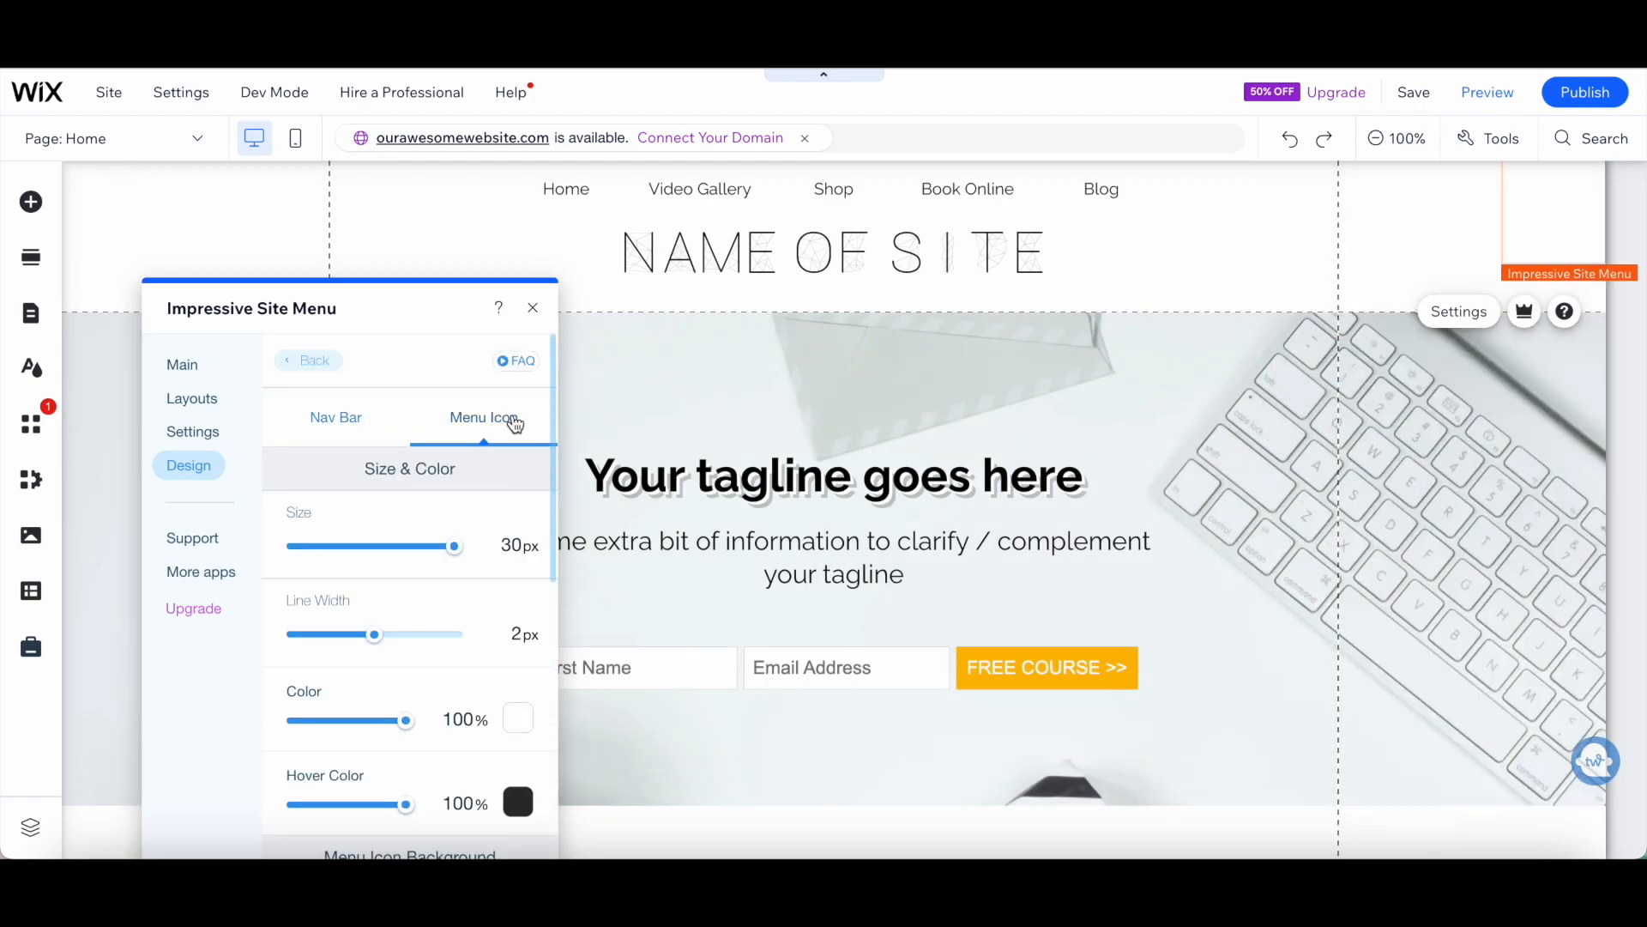
scroll(down, 3)
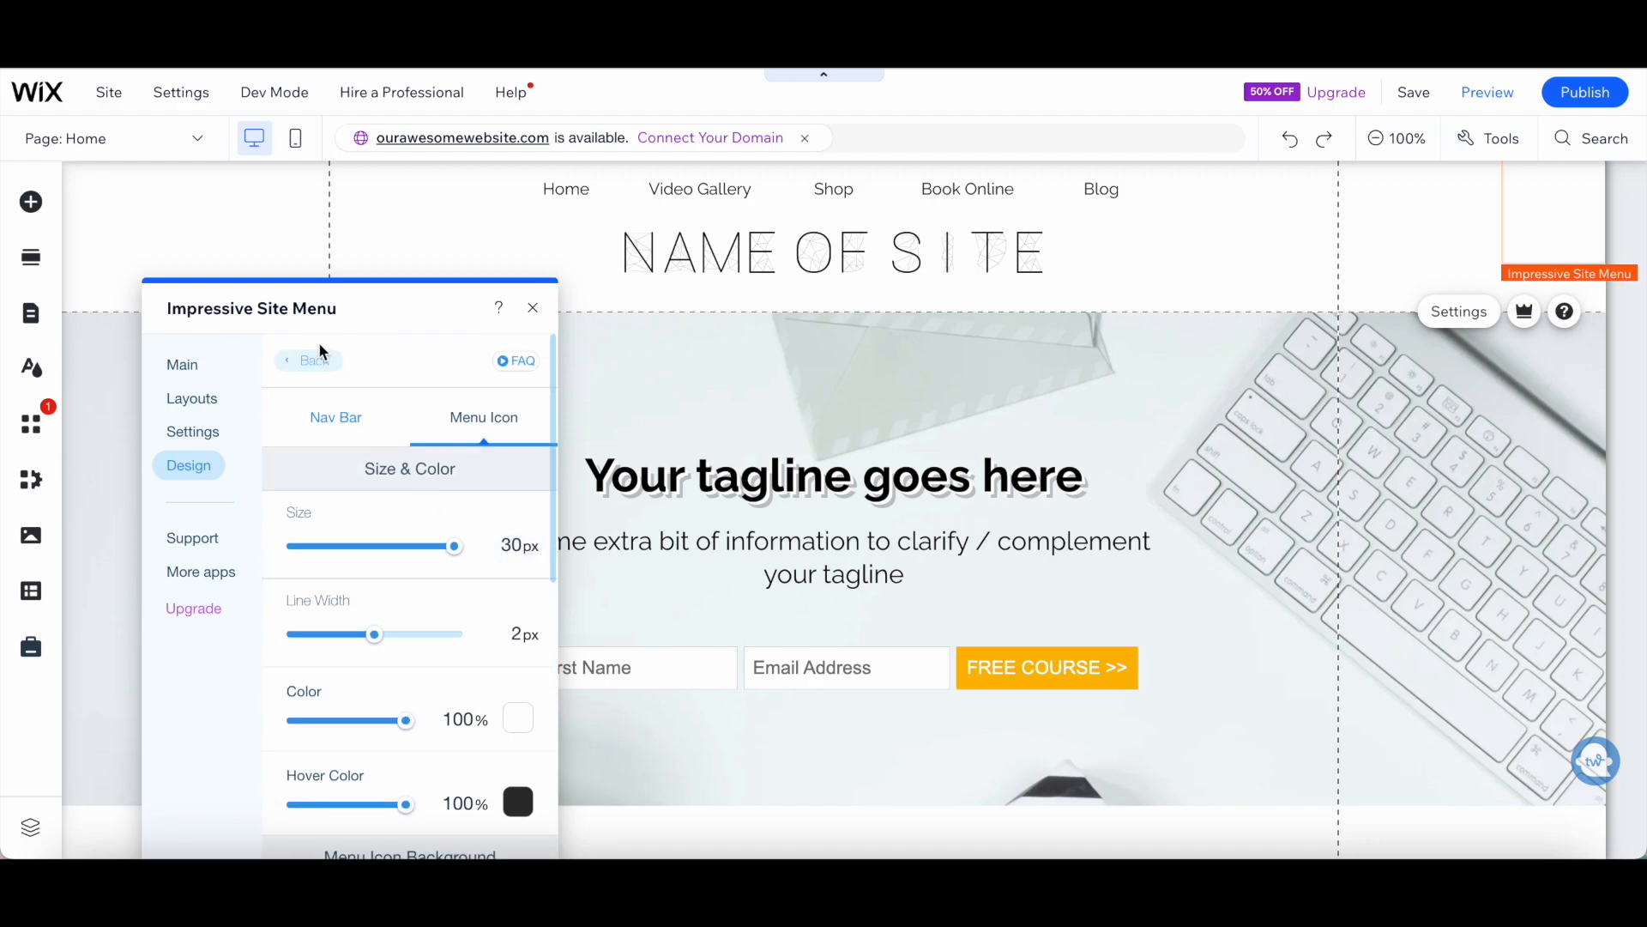
click(311, 360)
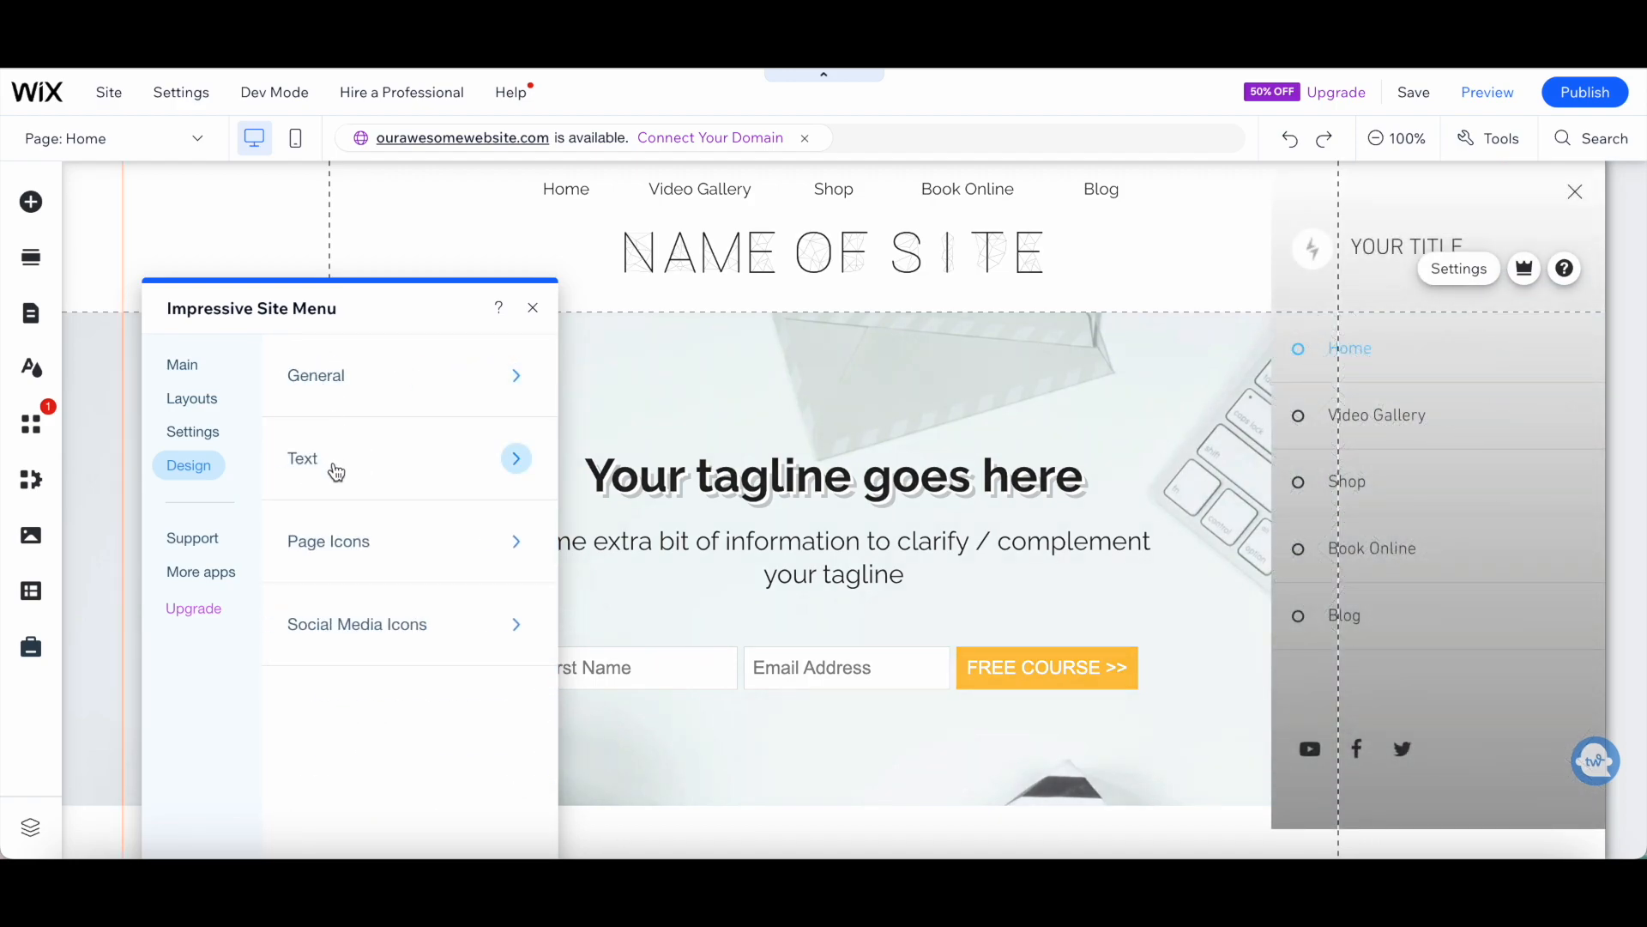
click(303, 458)
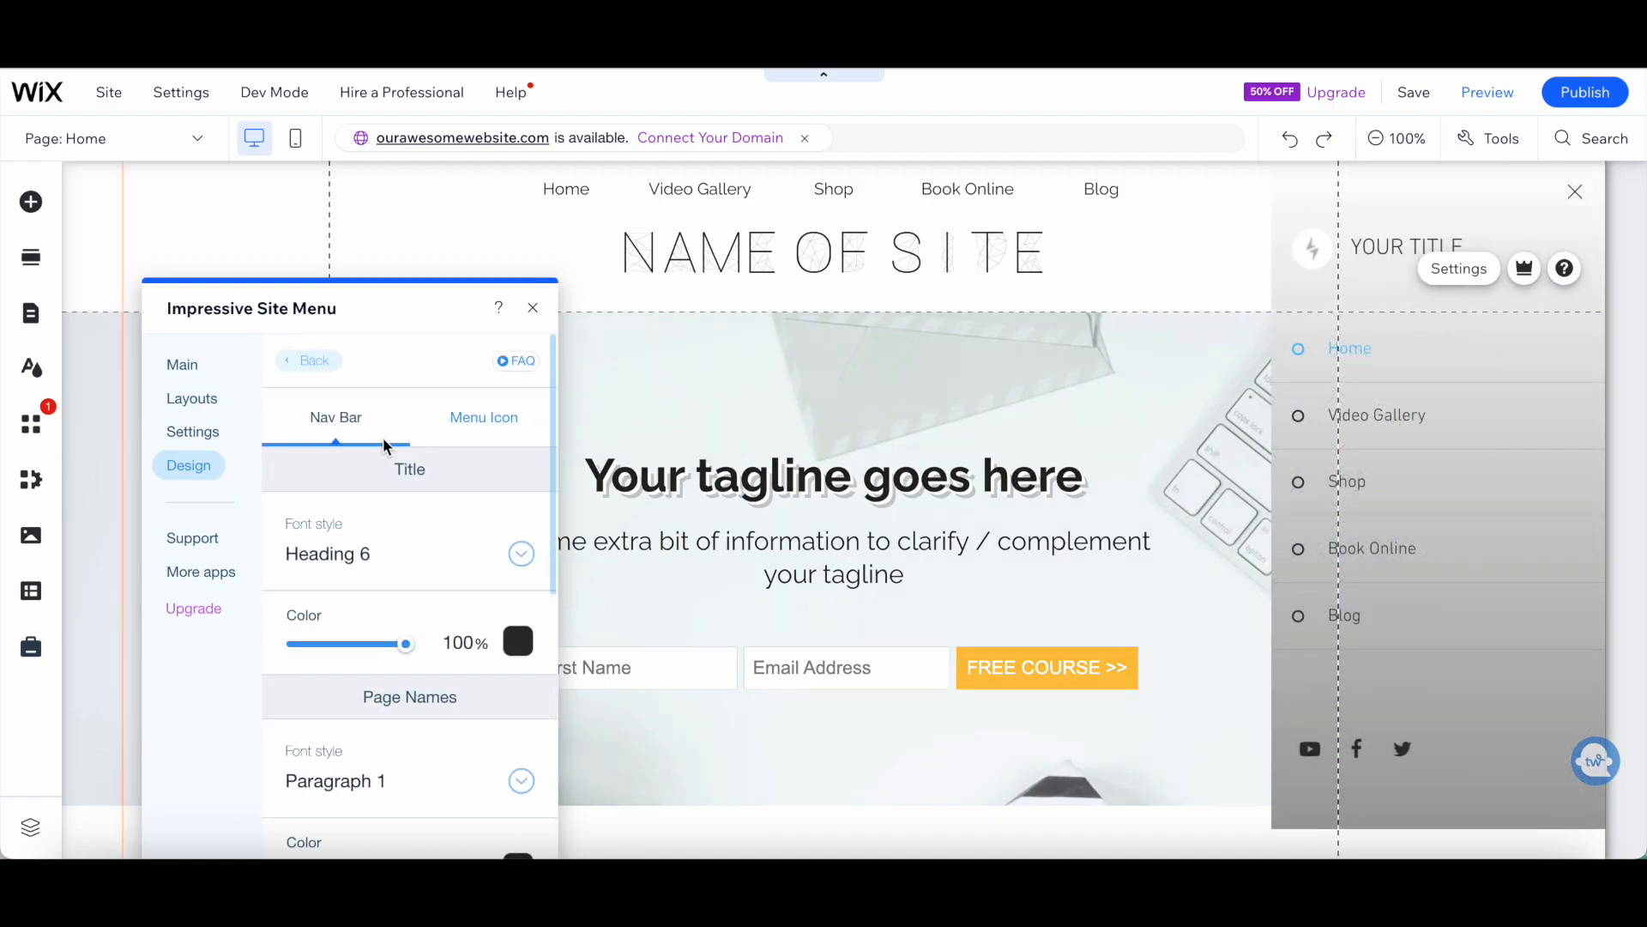
scroll(down, 3)
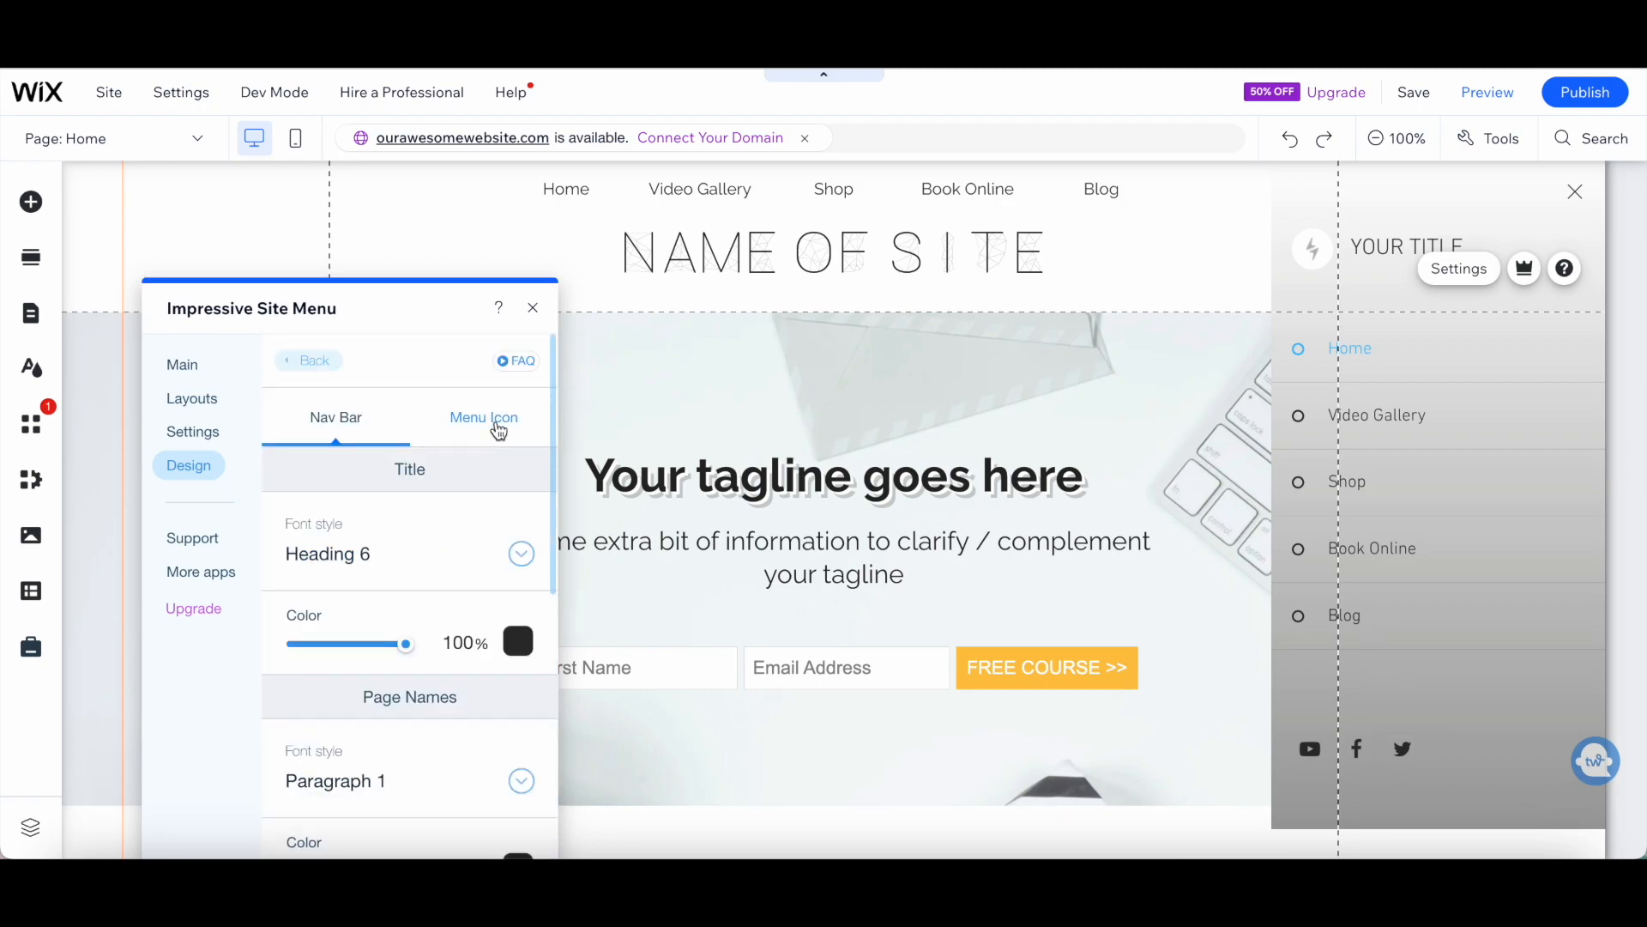
click(483, 417)
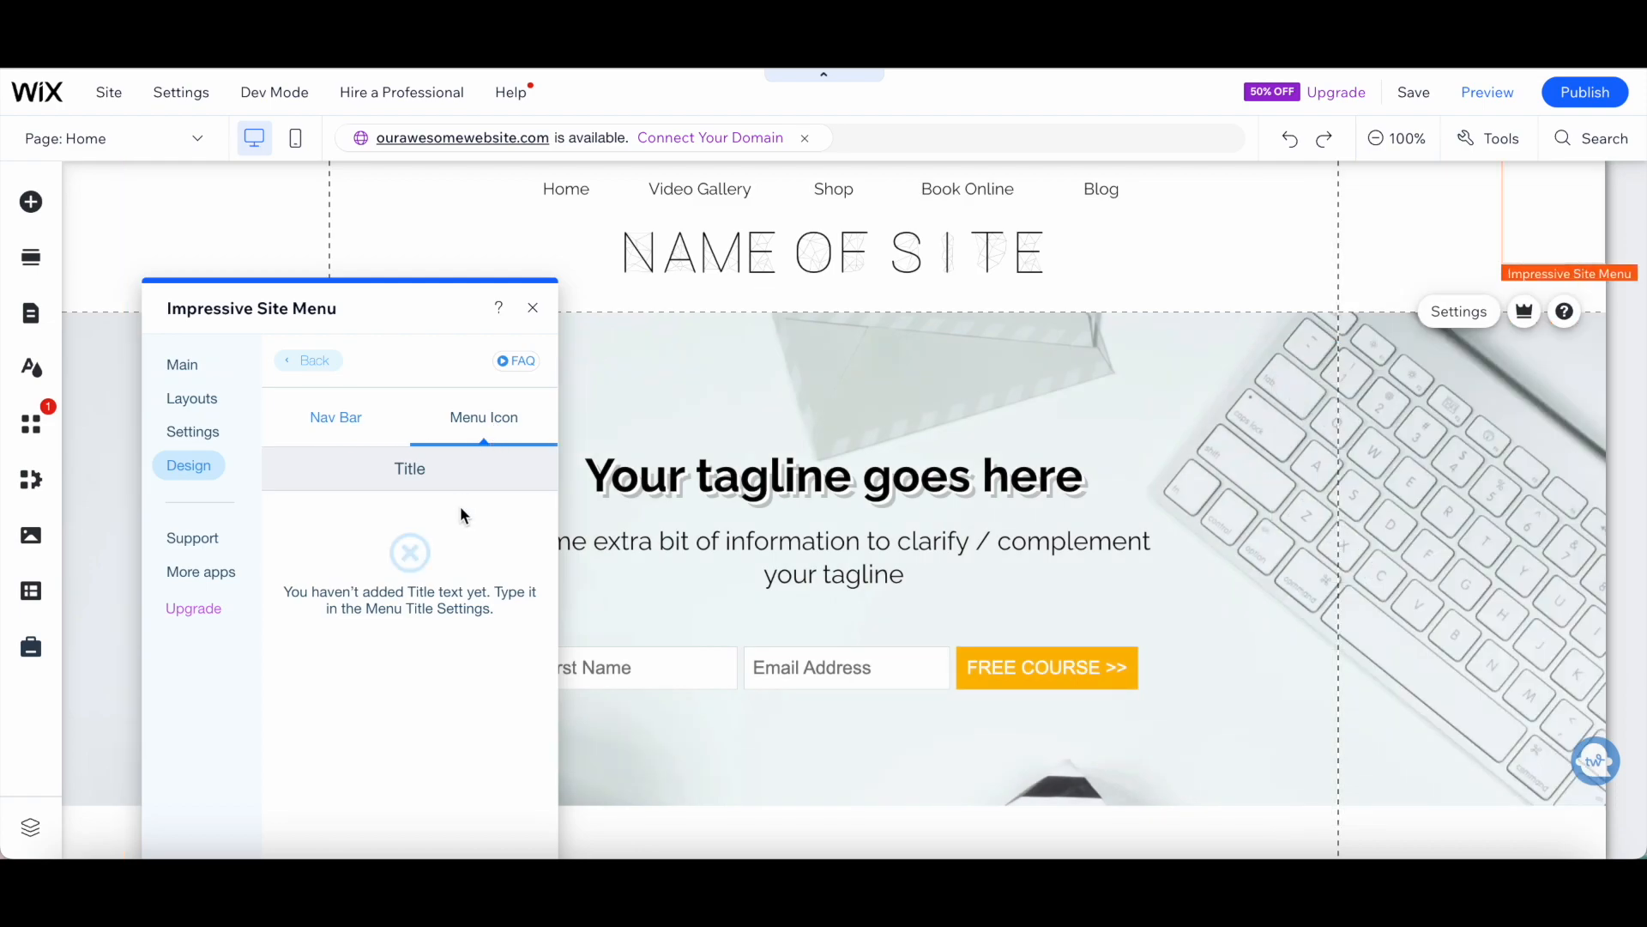
mouse_move(378, 488)
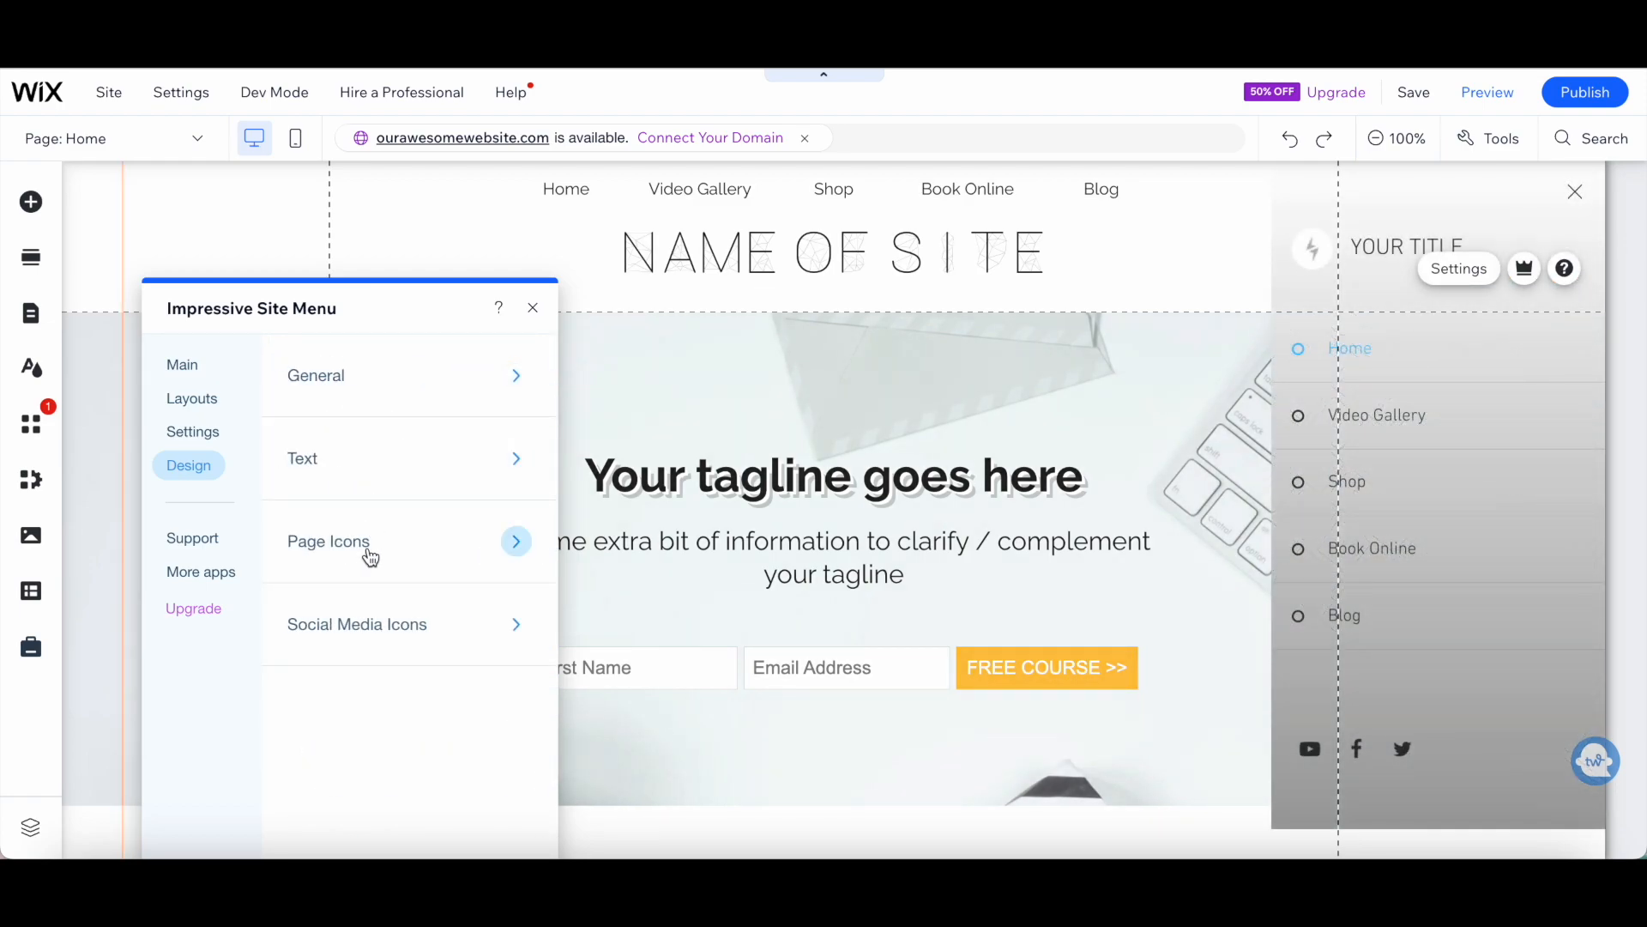
Step: View Page Icons design options, then scroll the Social Media Icons style presets
click(327, 542)
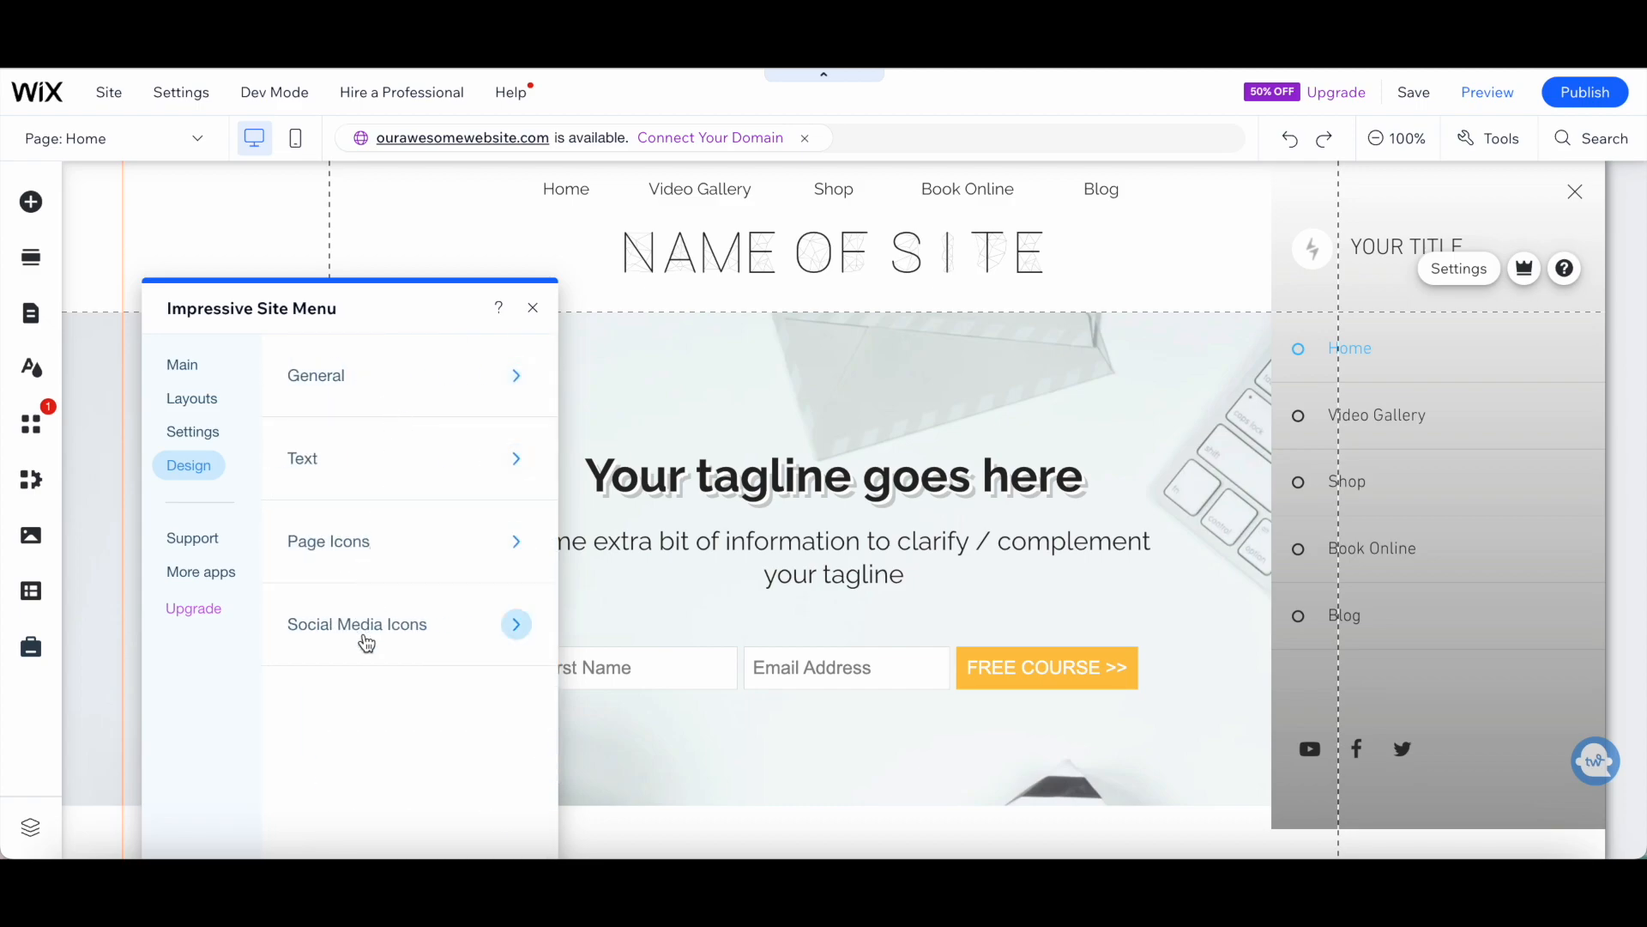
click(357, 624)
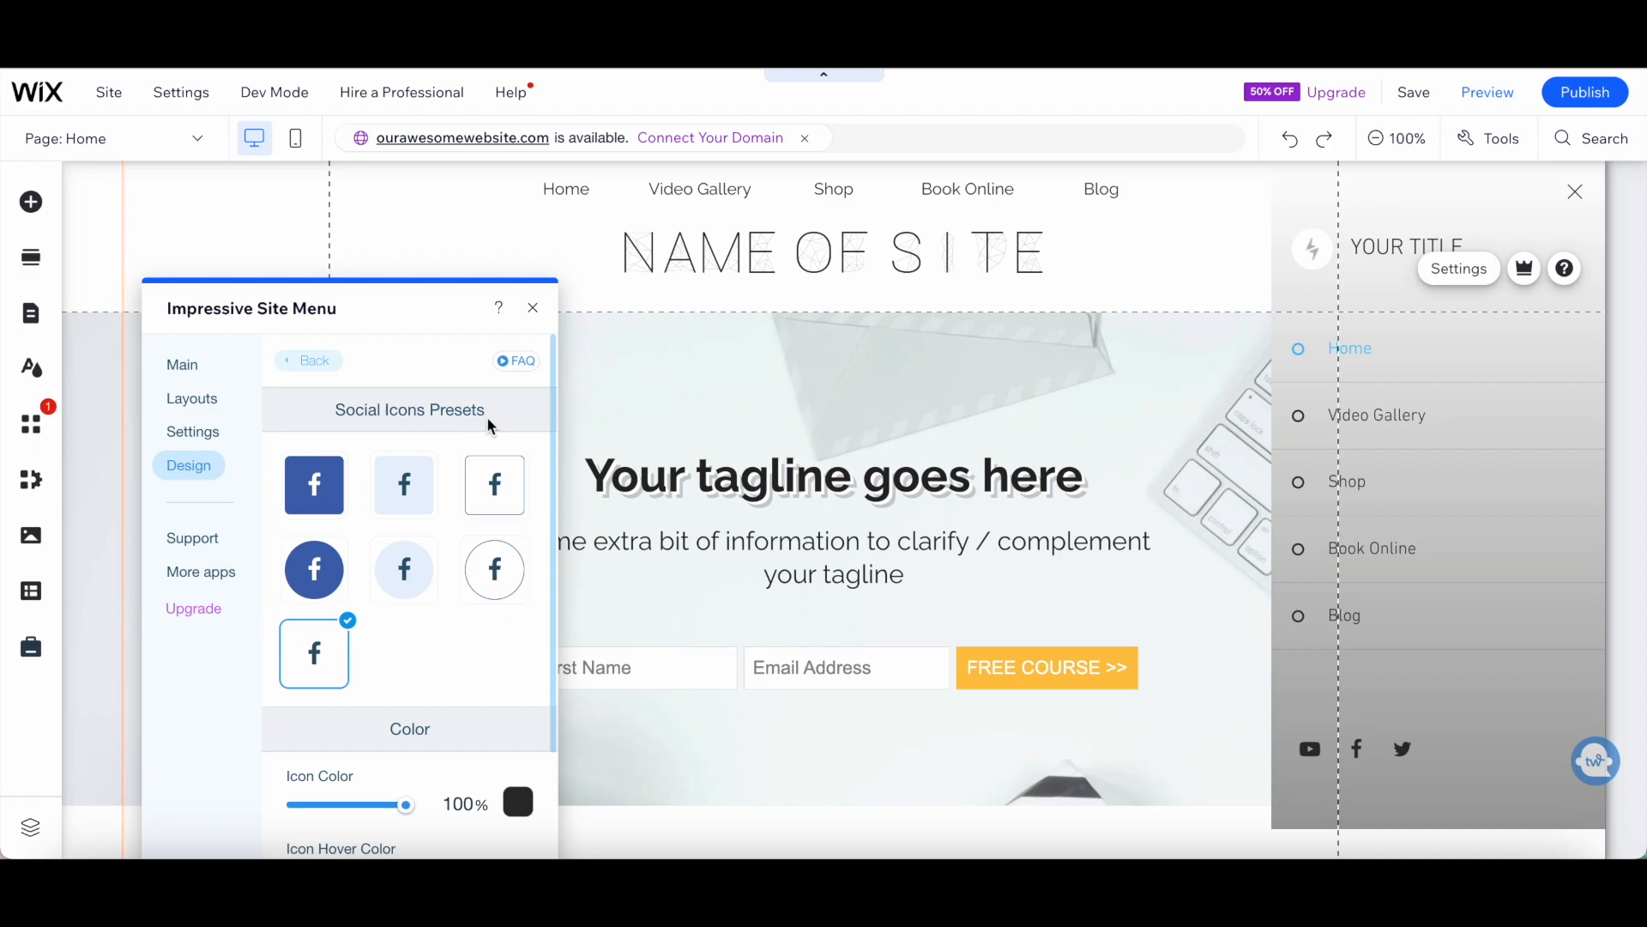
scroll(down, 3)
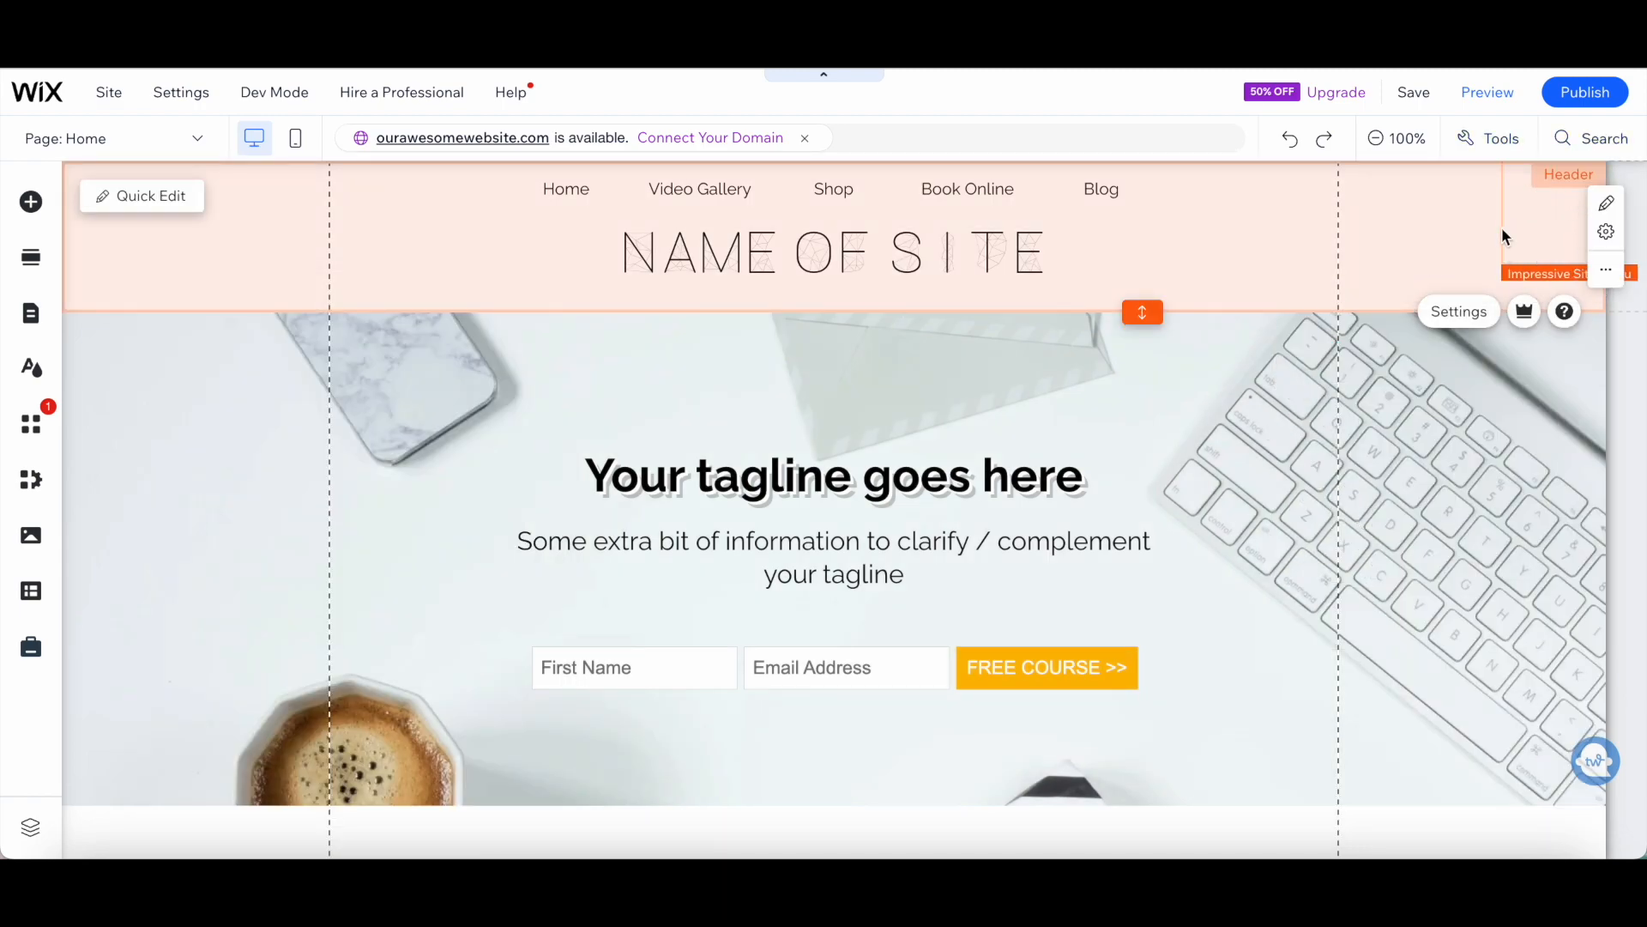
mouse_move(1537, 239)
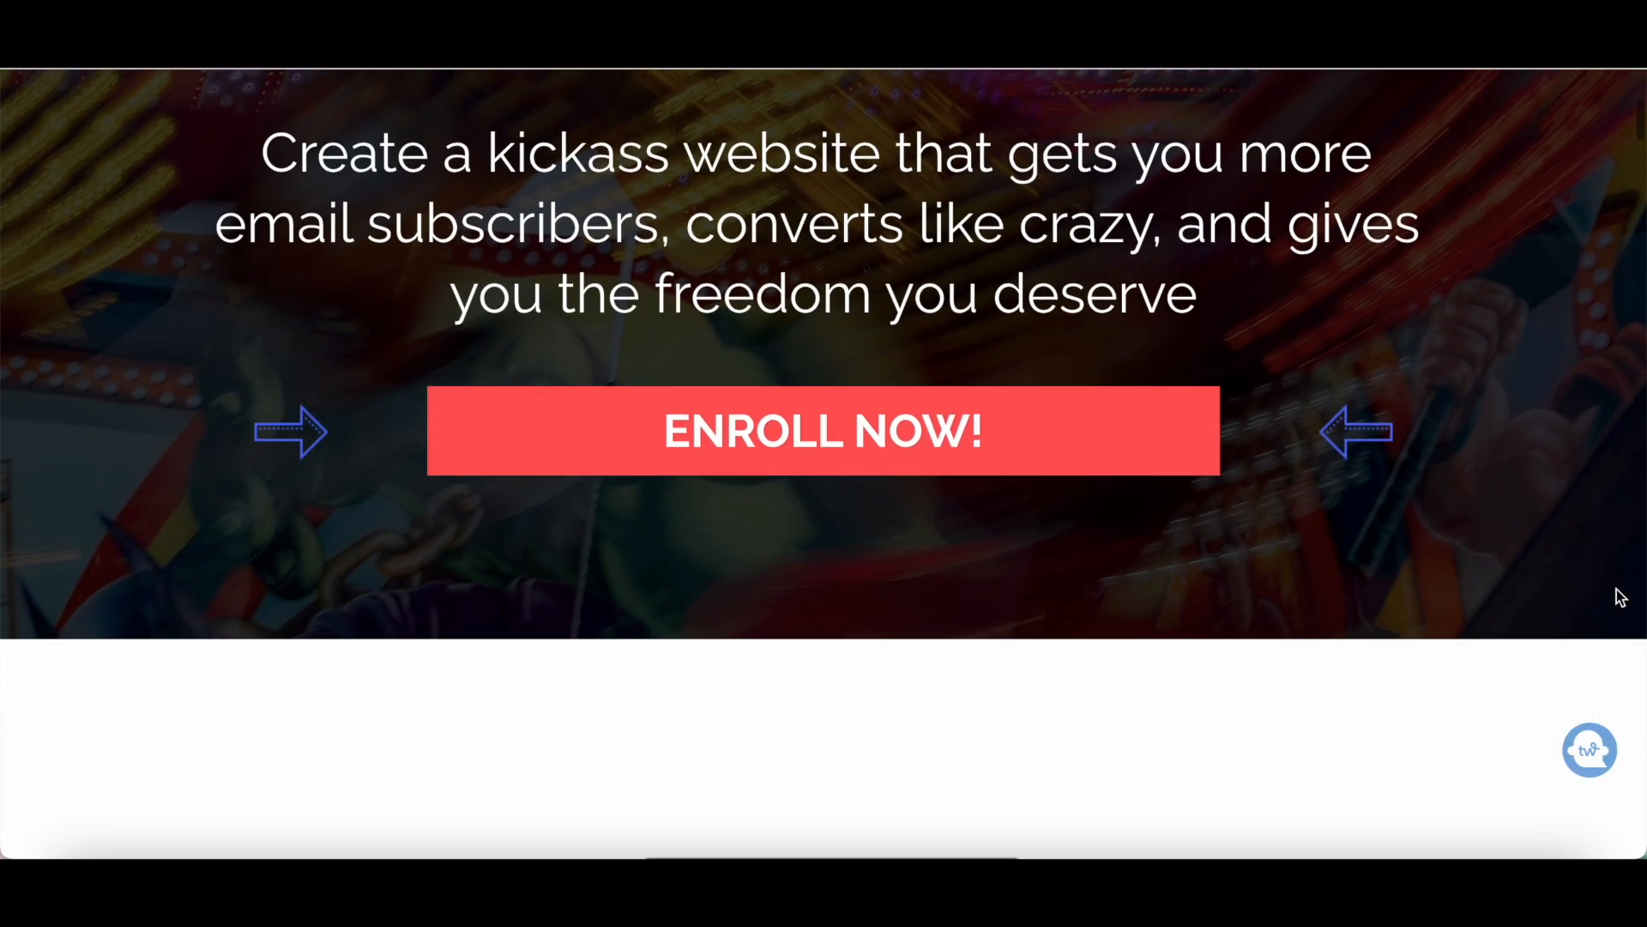
Step: Scroll down the Wonder Website course page through the description and student testimonials
scroll(down, 3)
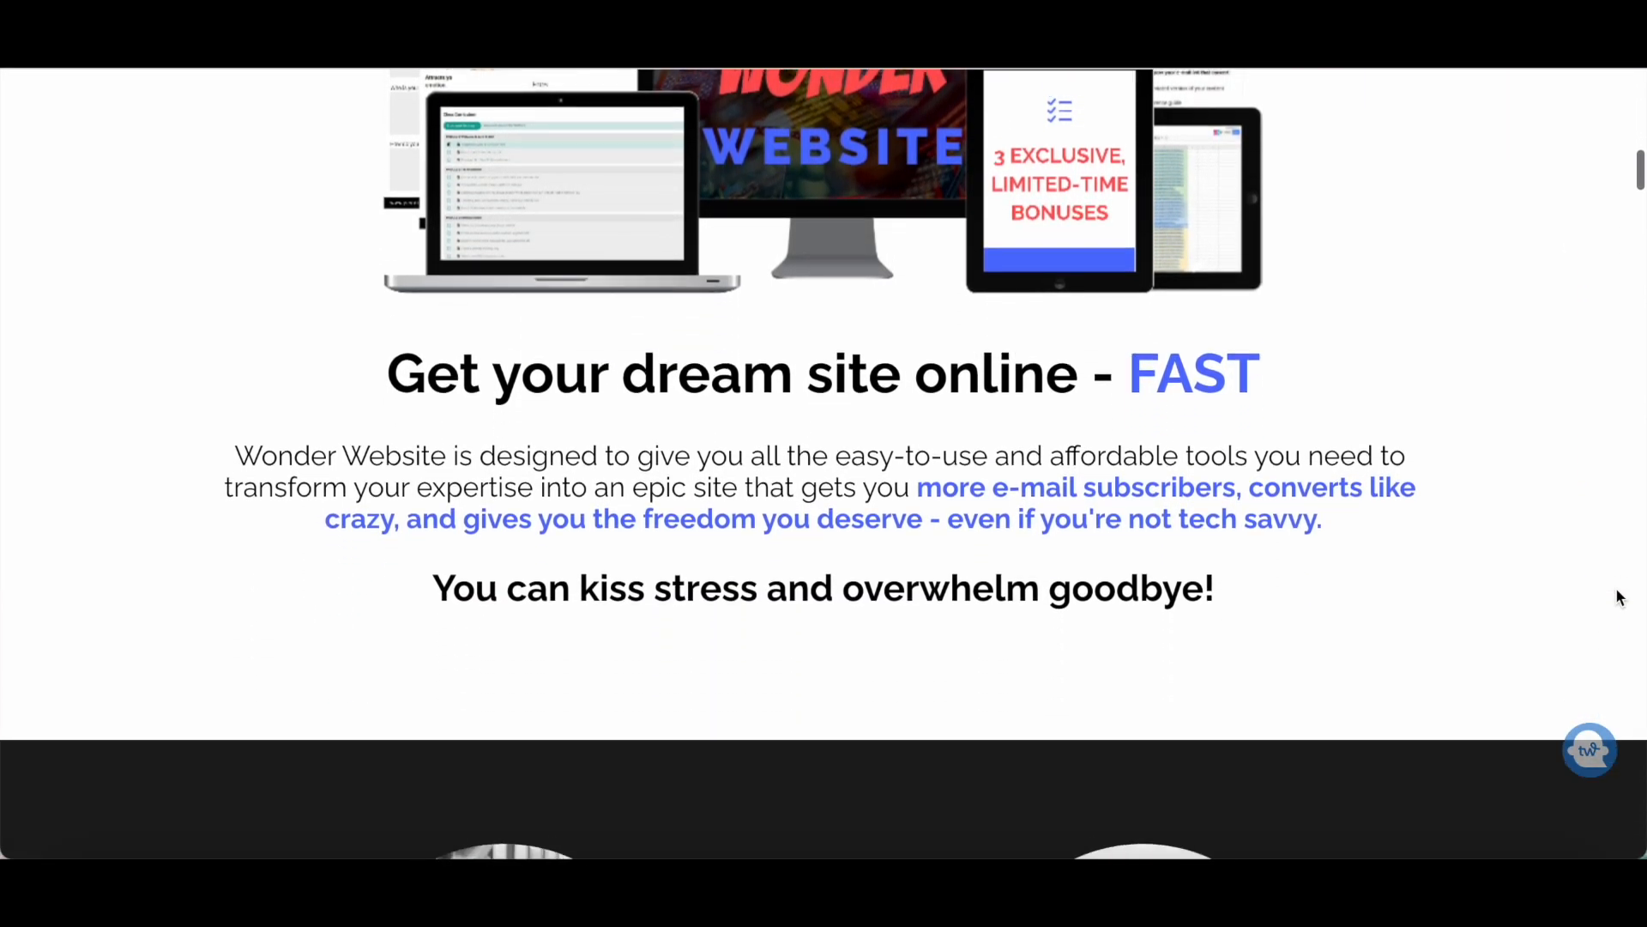
scroll(down, 3)
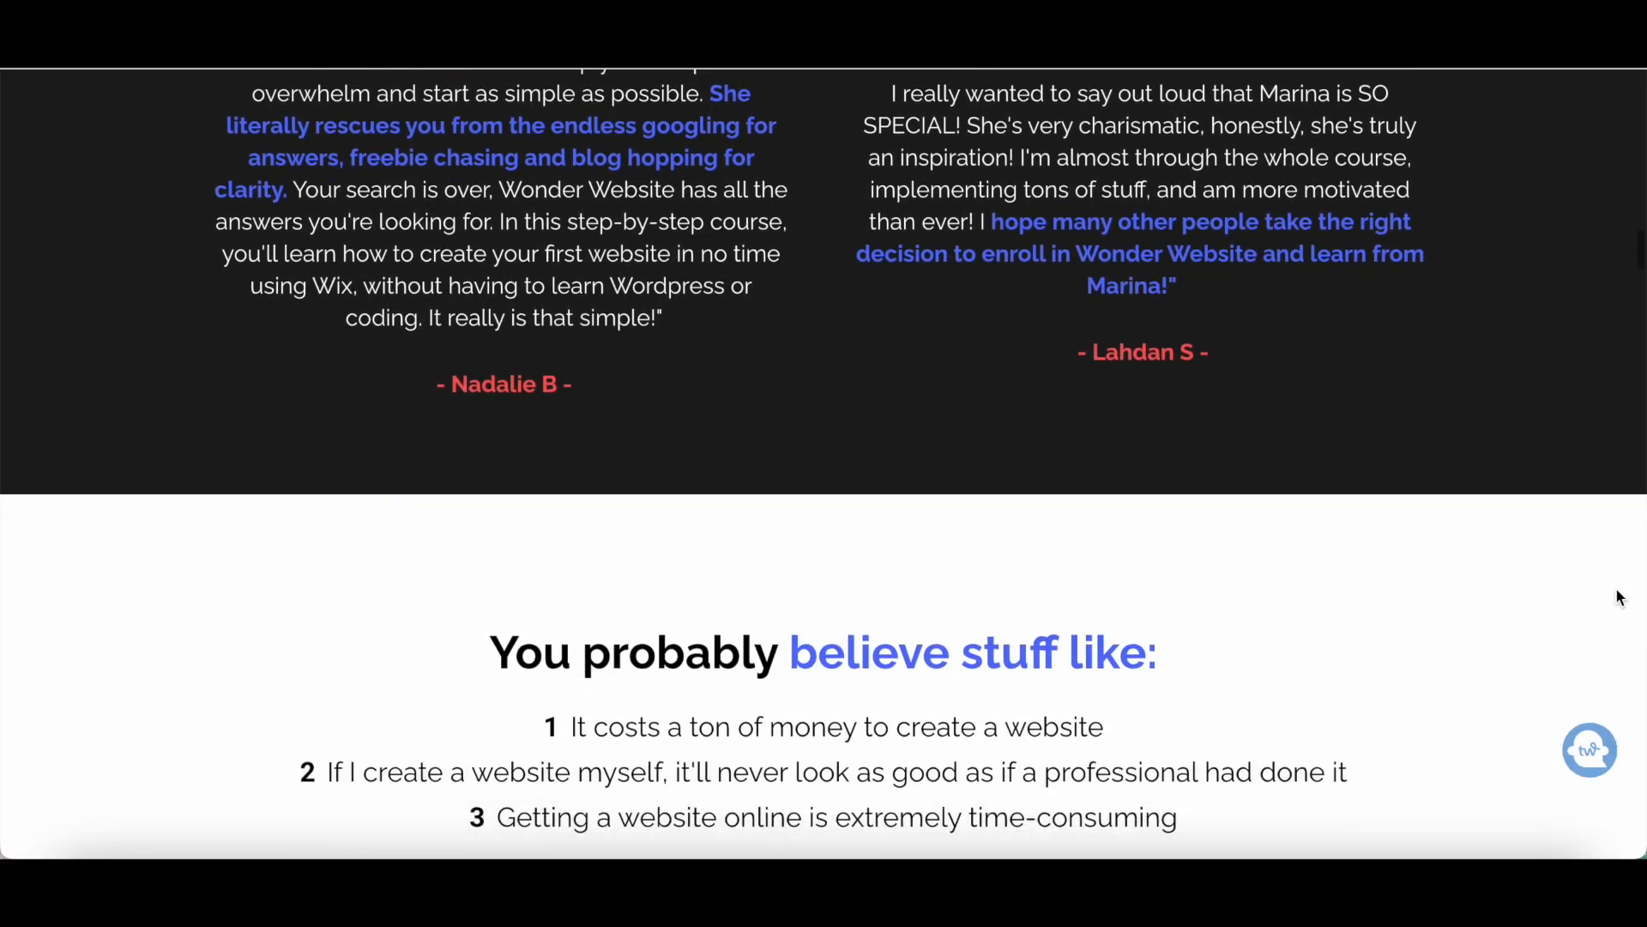
scroll(down, 3)
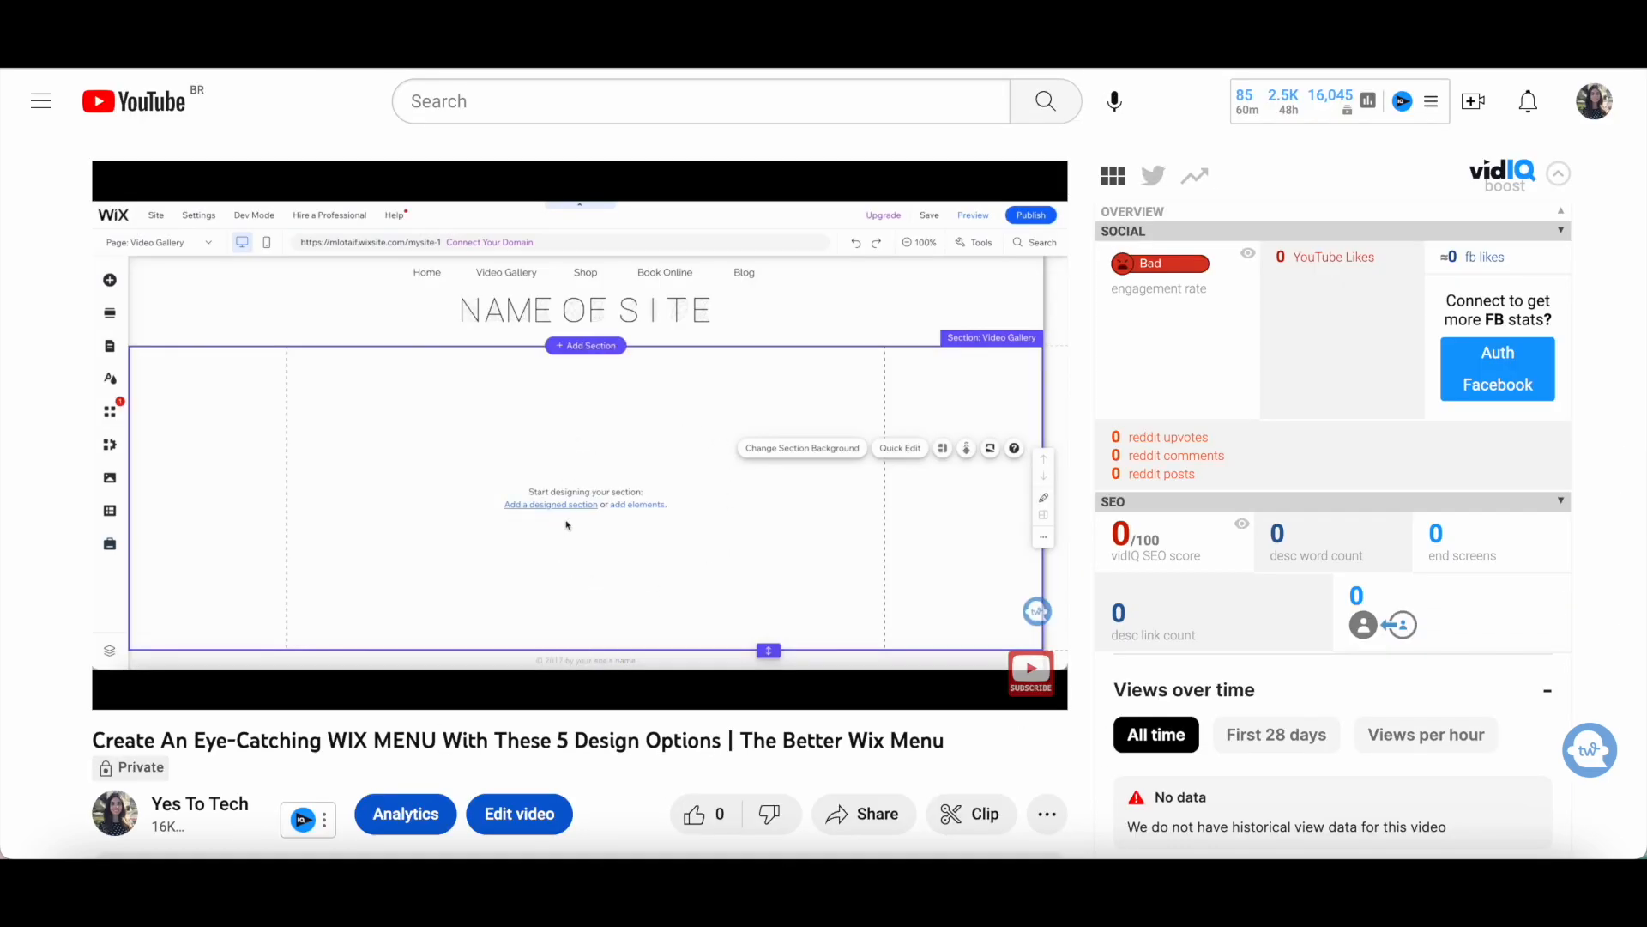
mouse_move(580, 522)
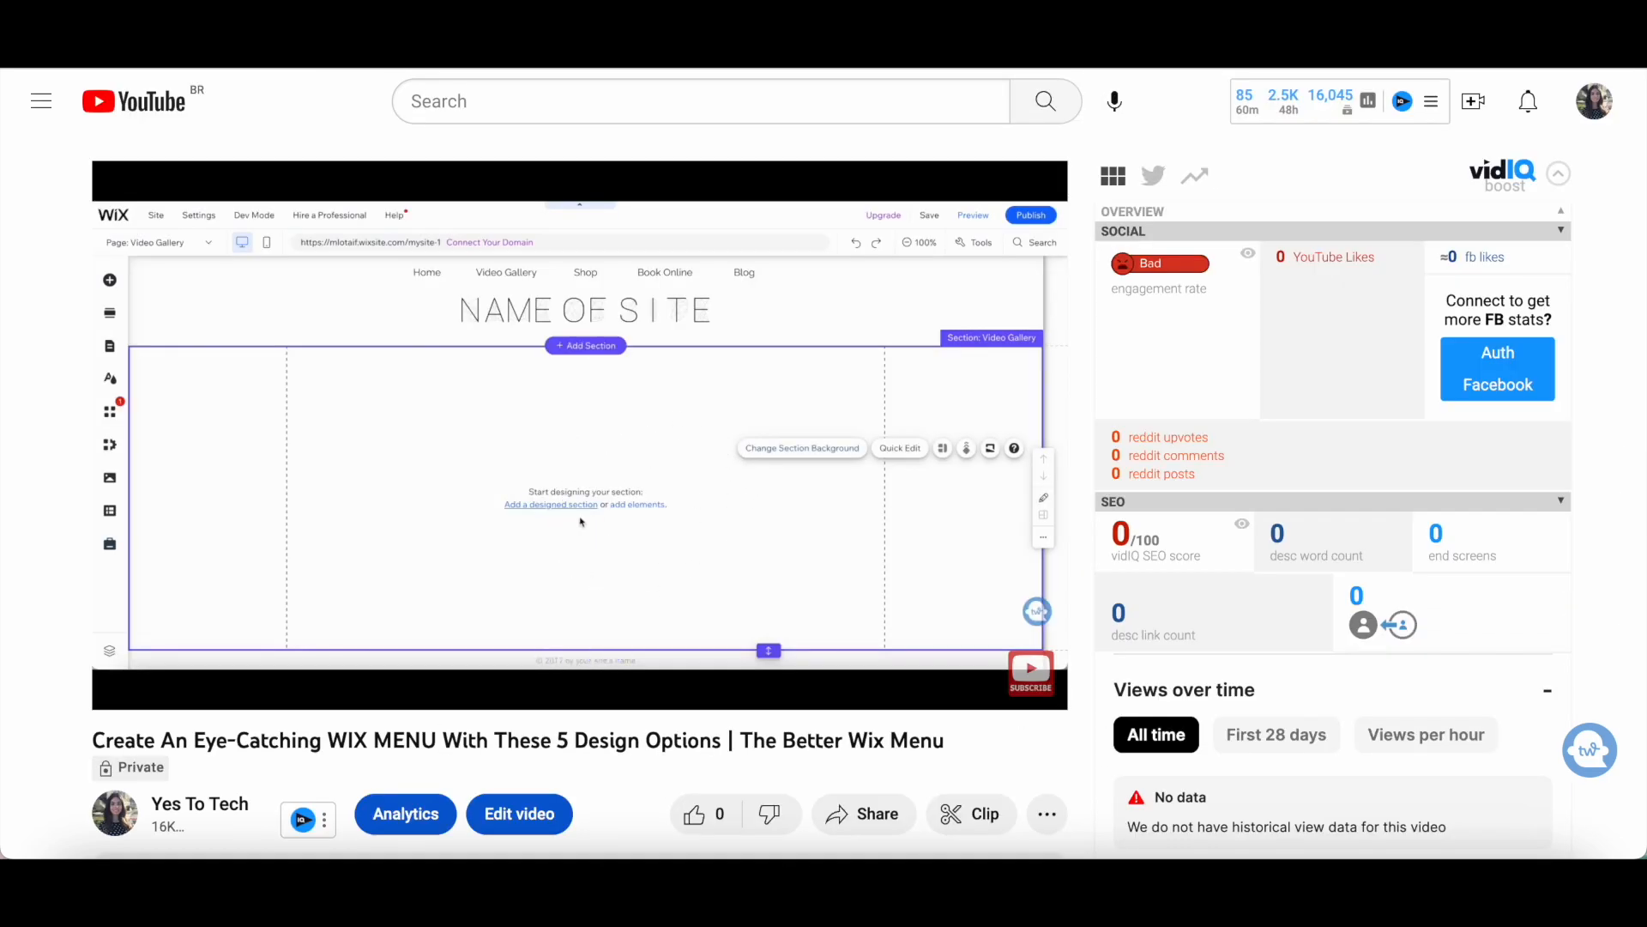
mouse_move(108, 279)
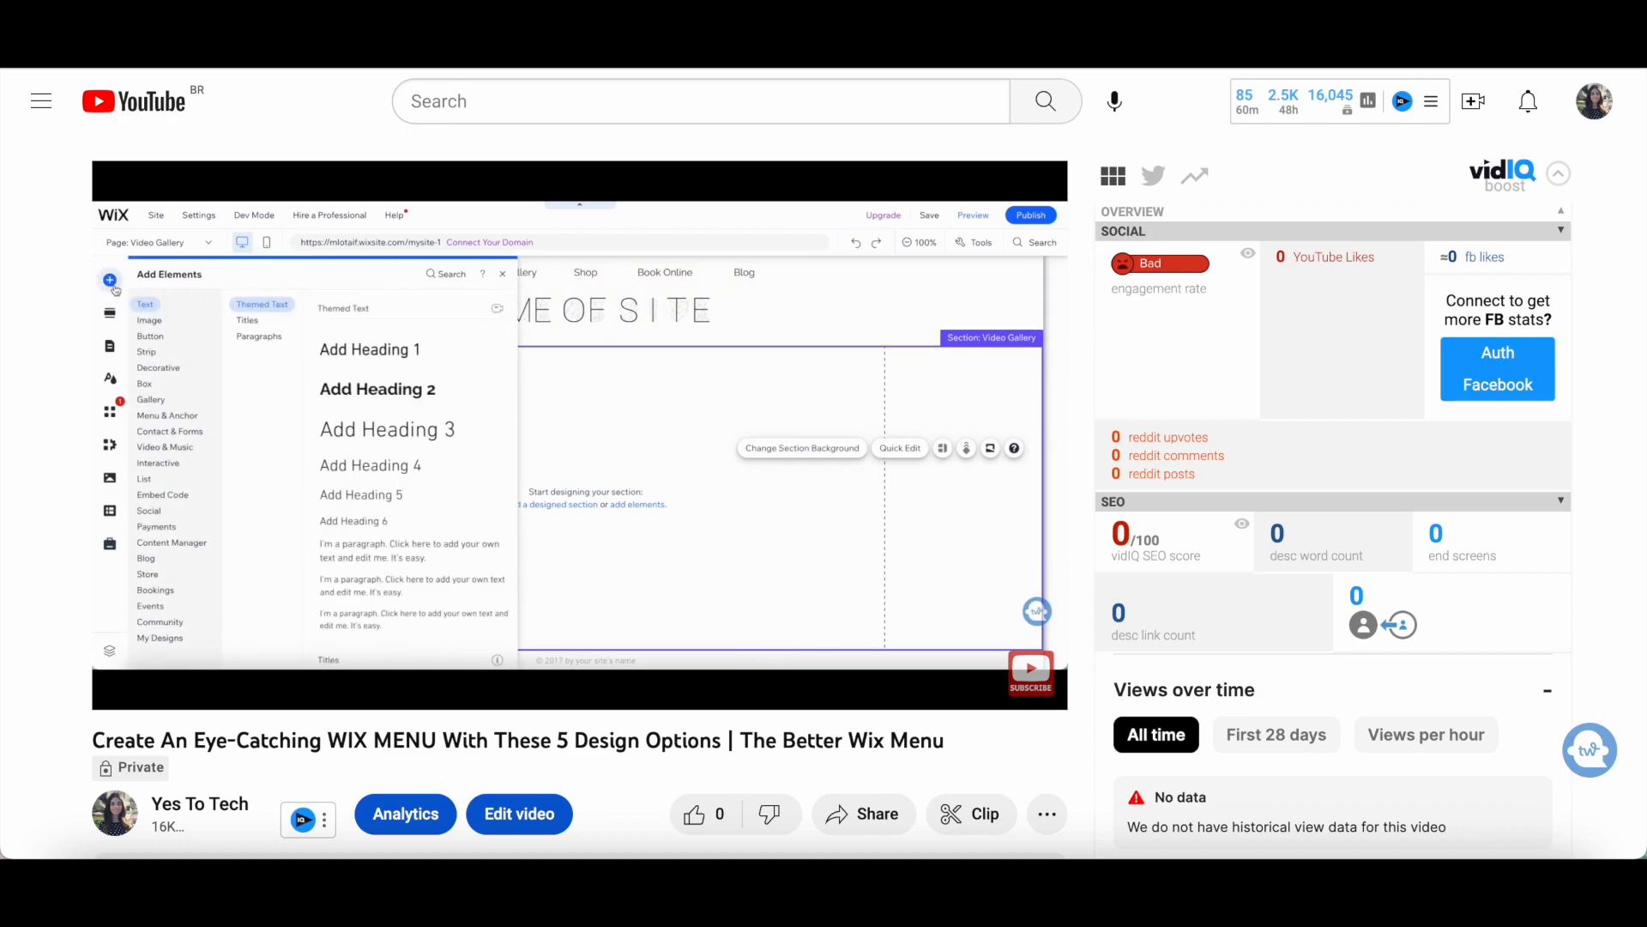
Step: Pause the Better Wix Menu tutorial video on the Add Elements Menus options
click(165, 415)
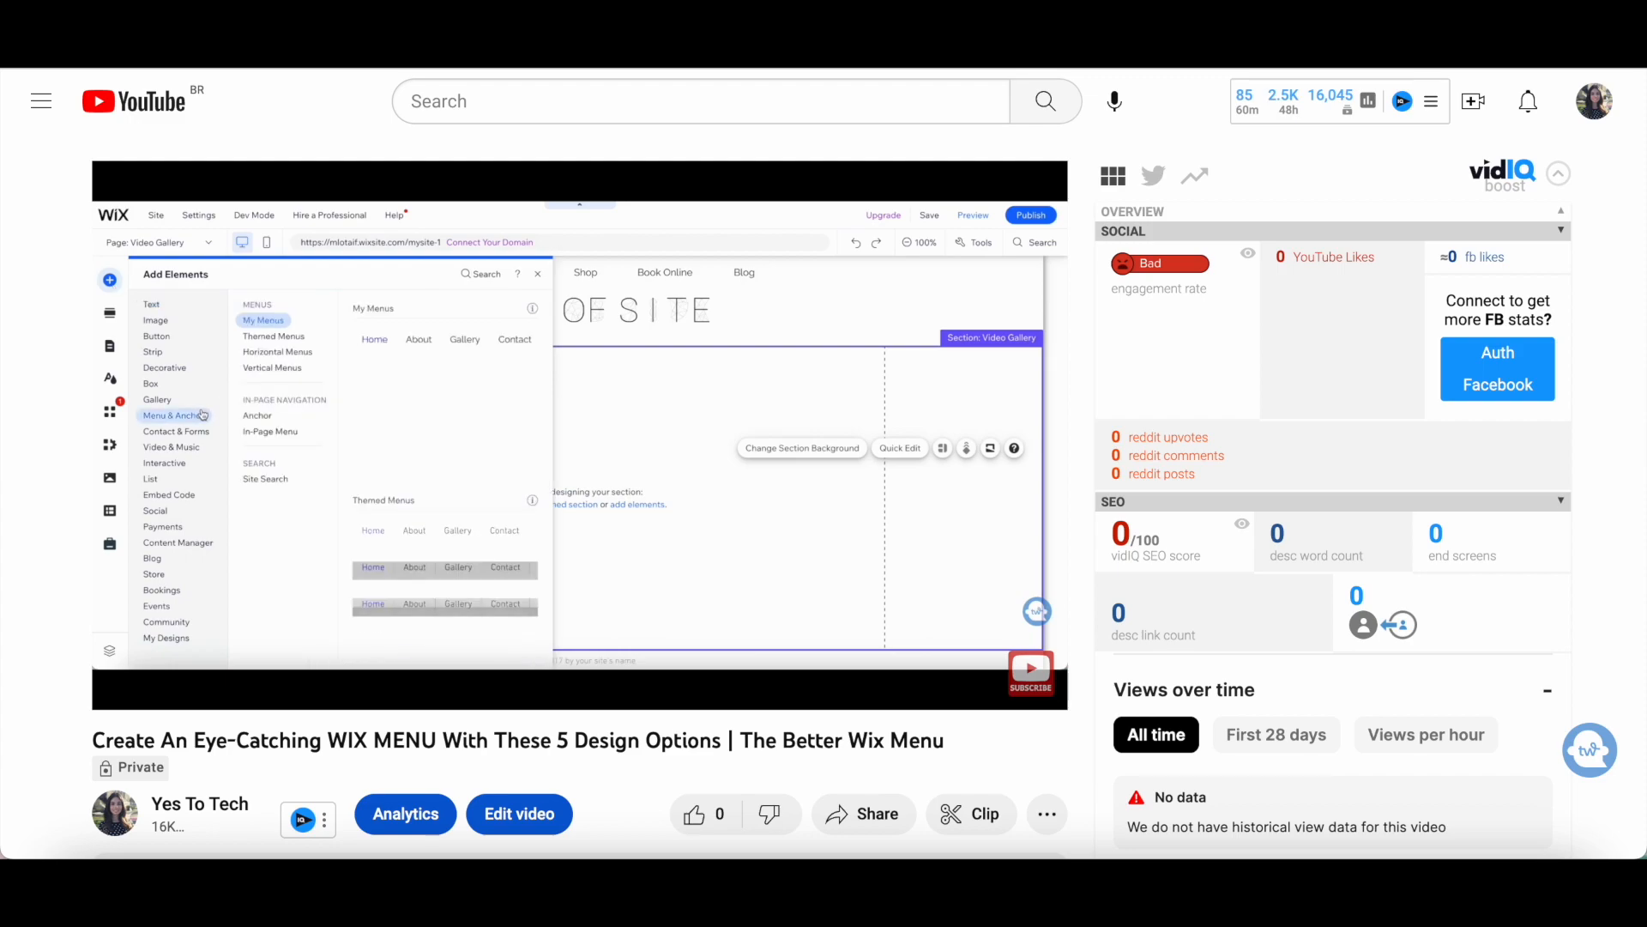
mouse_move(336, 301)
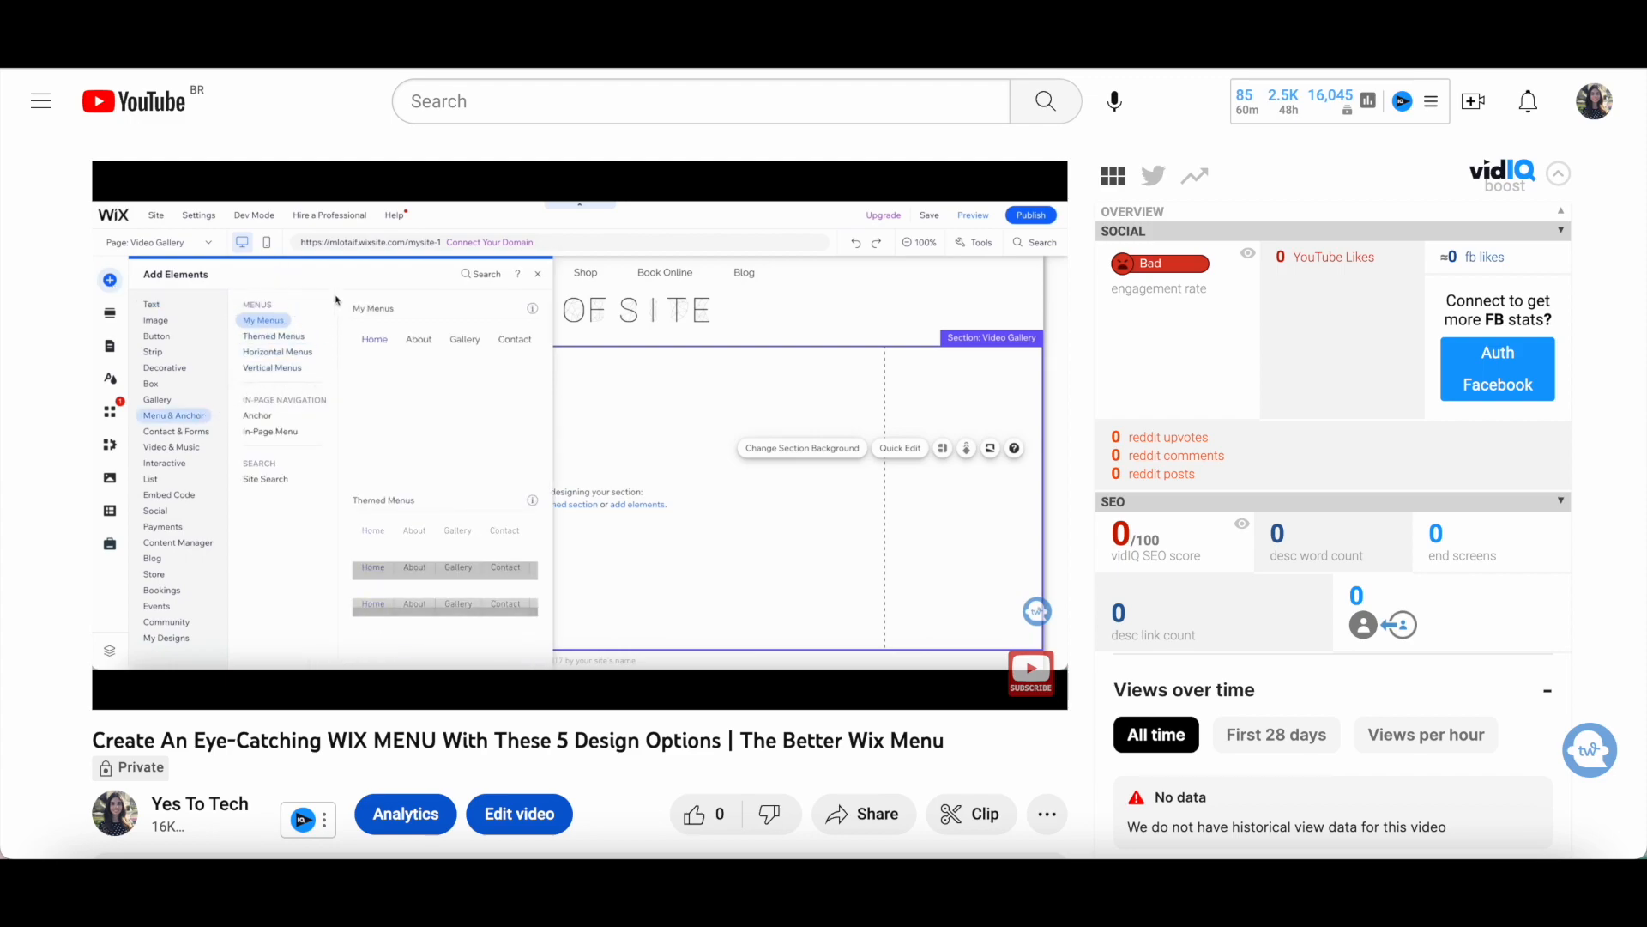